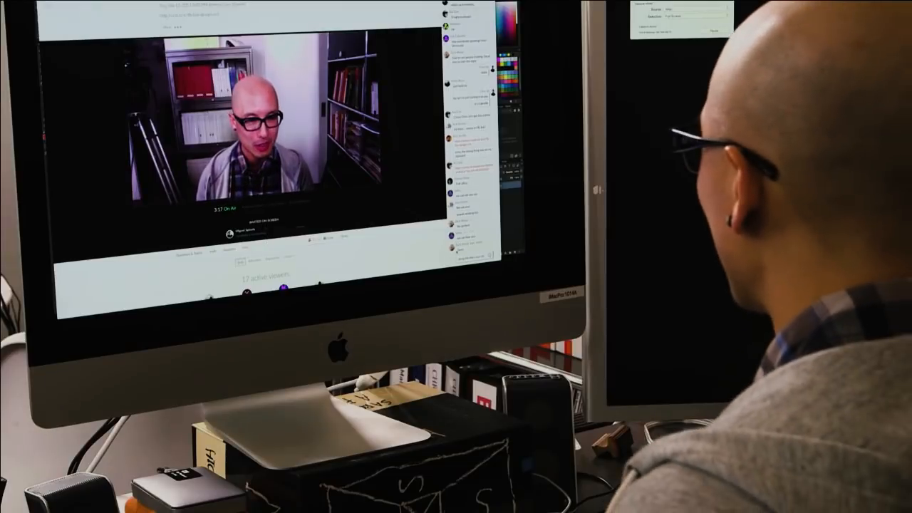
- Scroll down the Crowdcast live event page to bring the guest on screen
scroll(down, 3)
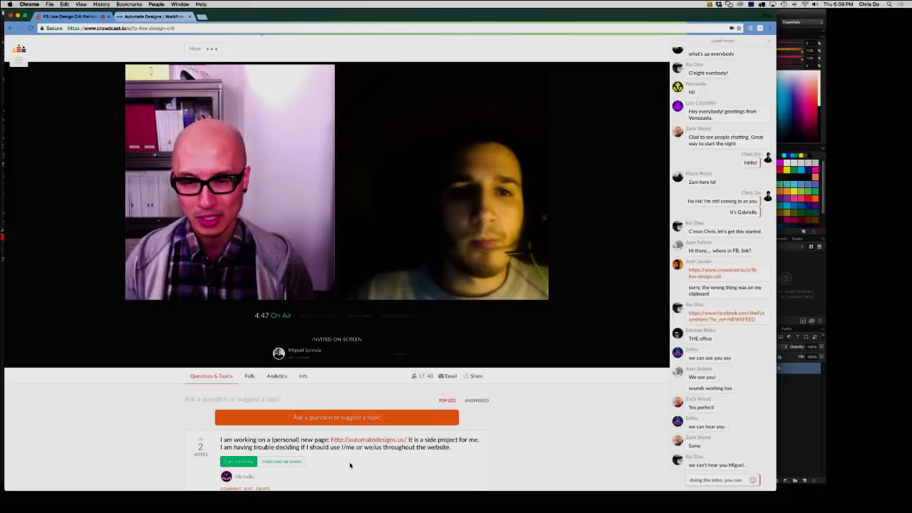
scroll(down, 3)
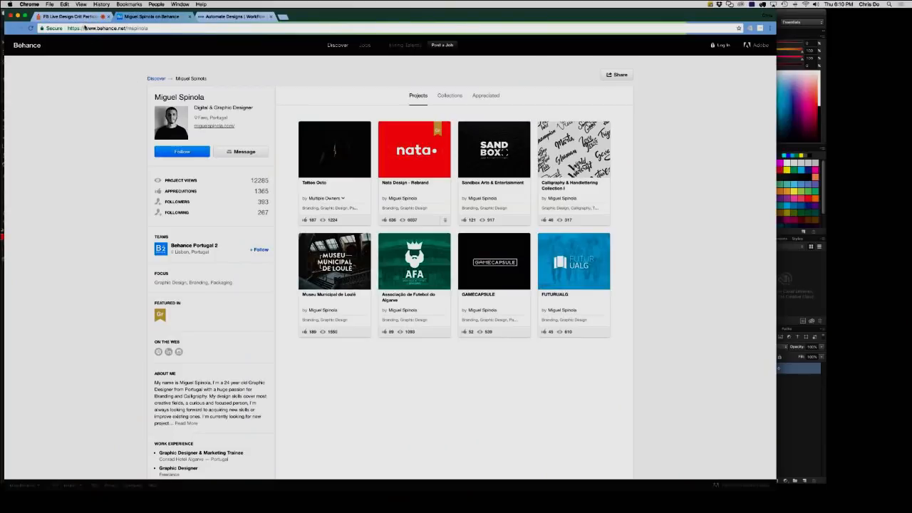
mouse_move(84, 41)
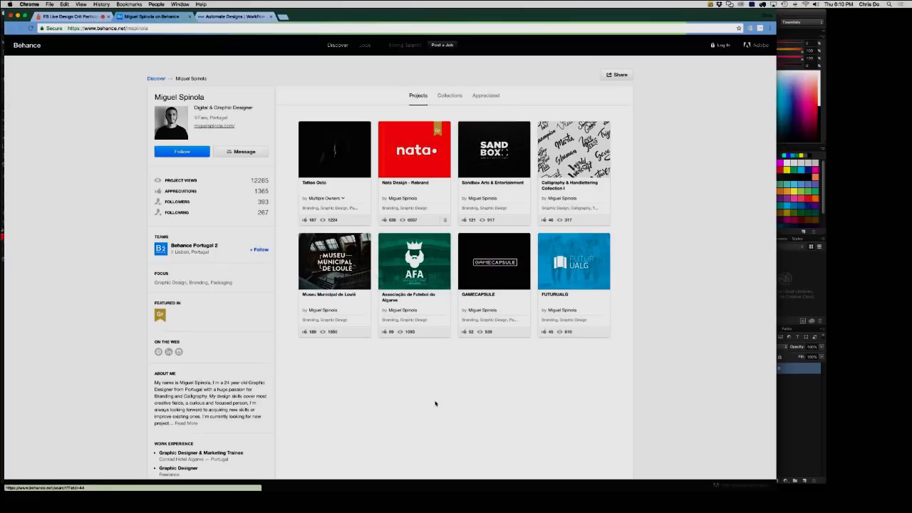
mouse_move(351, 370)
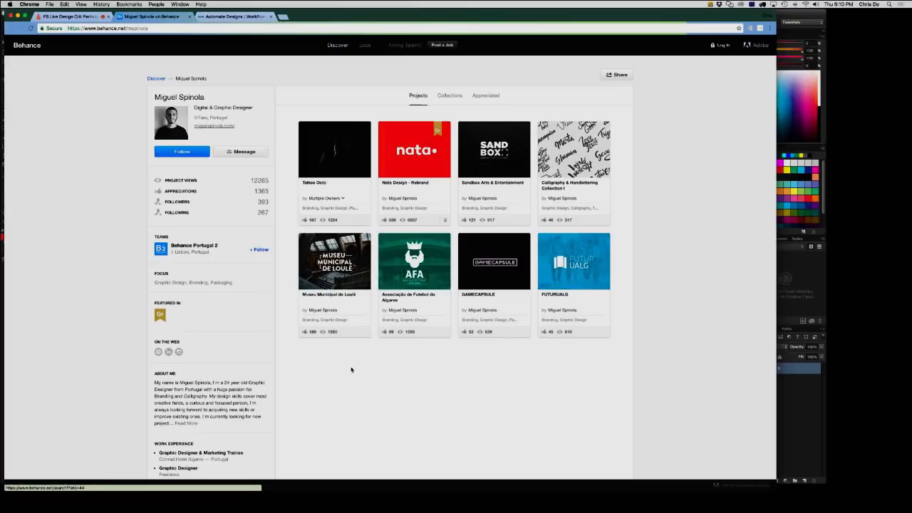
mouse_move(453, 403)
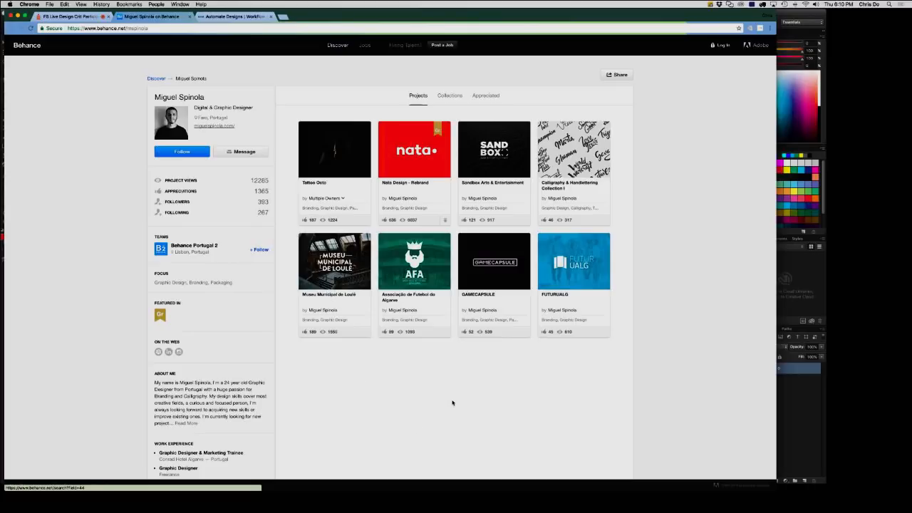
mouse_move(352, 365)
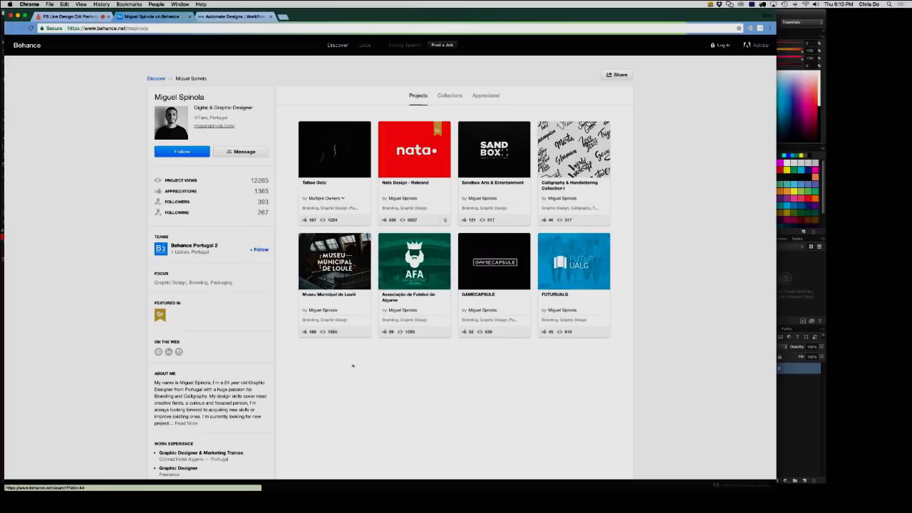
mouse_move(441, 411)
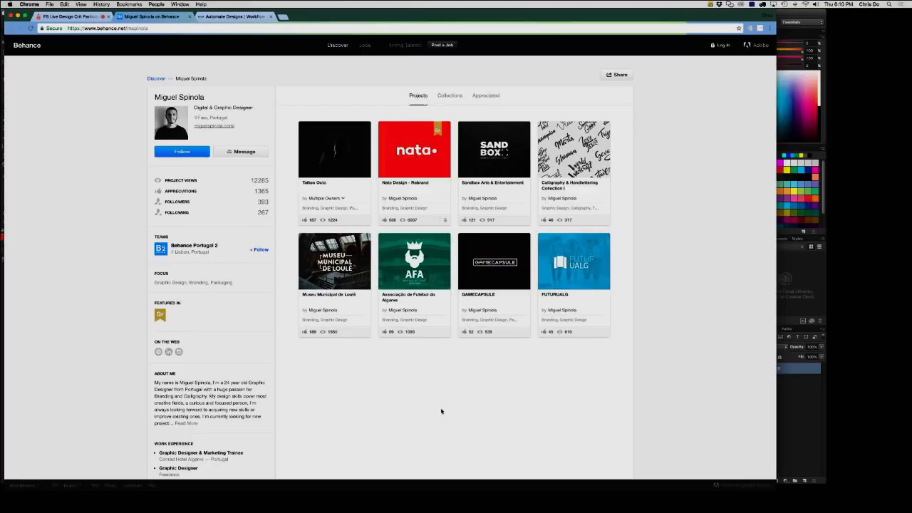
mouse_move(446, 429)
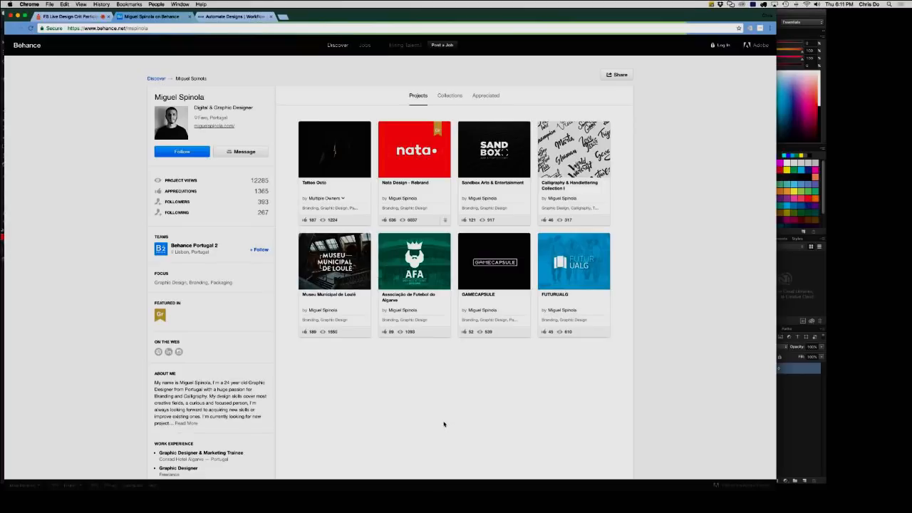
mouse_move(292, 378)
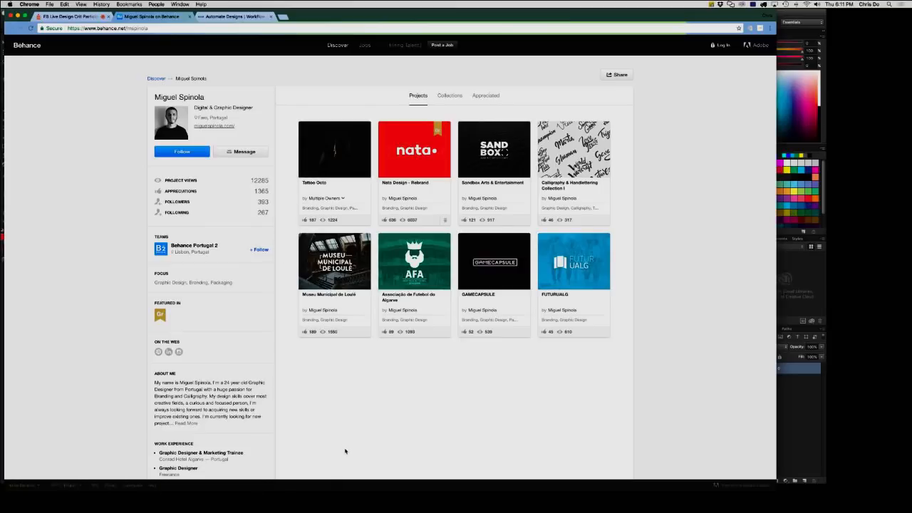
mouse_move(339, 164)
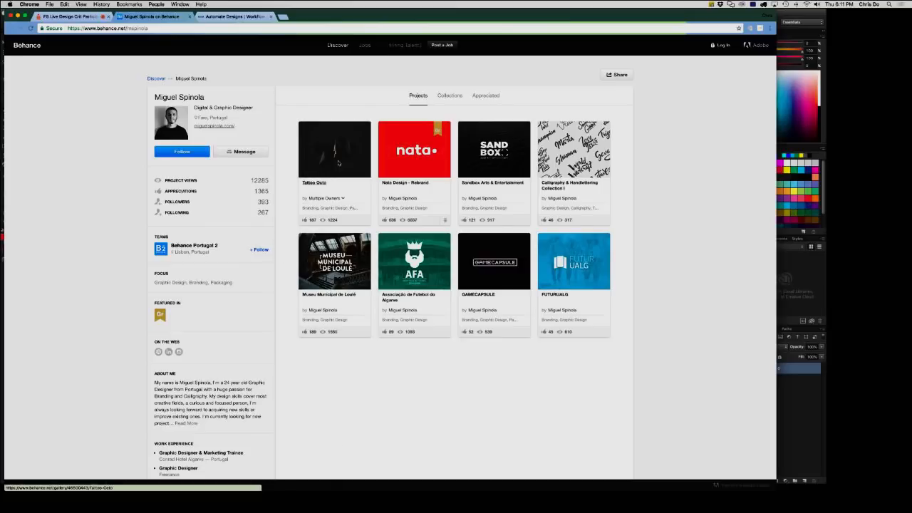
mouse_move(363, 448)
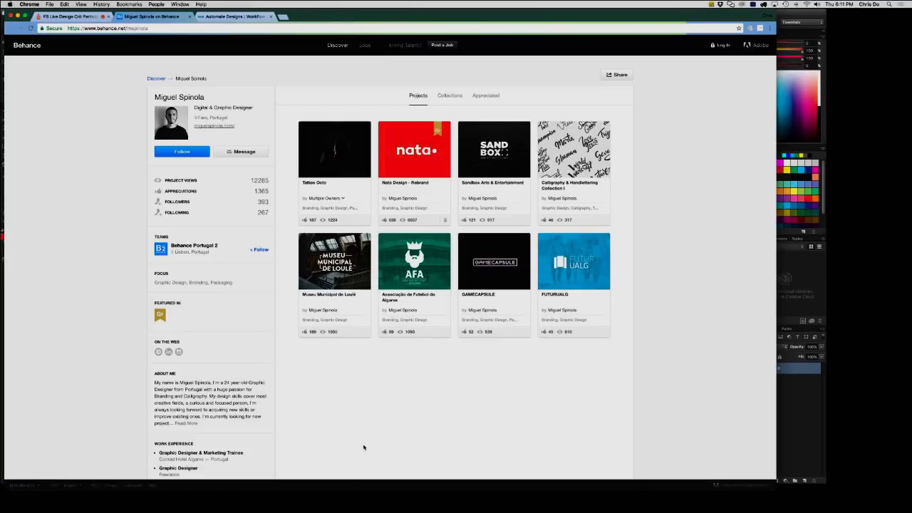
mouse_move(366, 438)
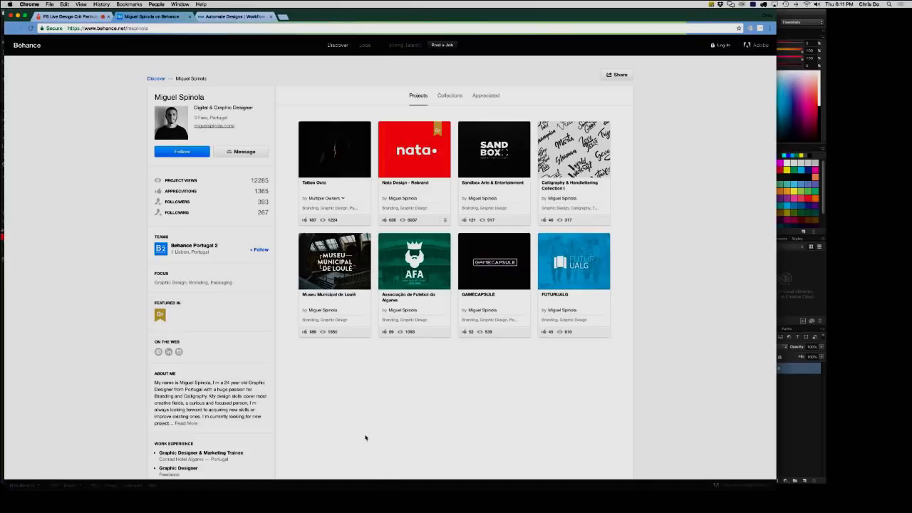
mouse_move(366, 442)
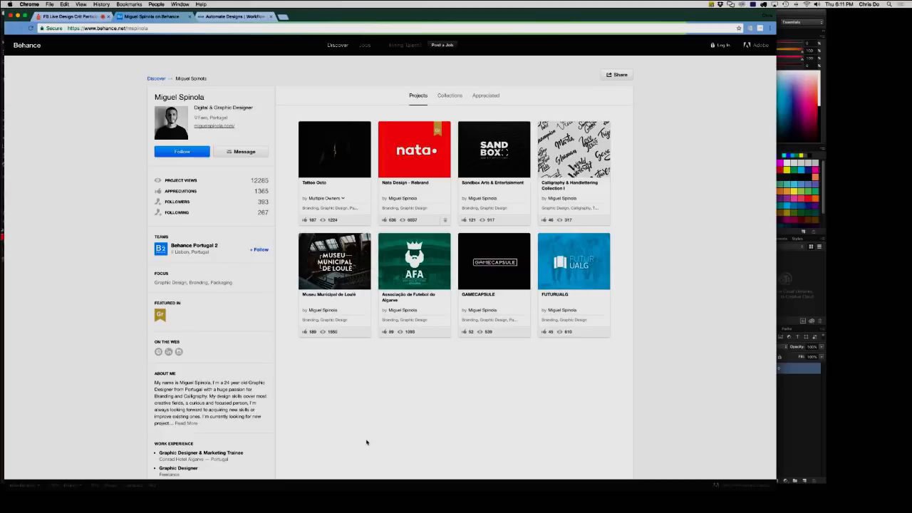
mouse_move(366, 441)
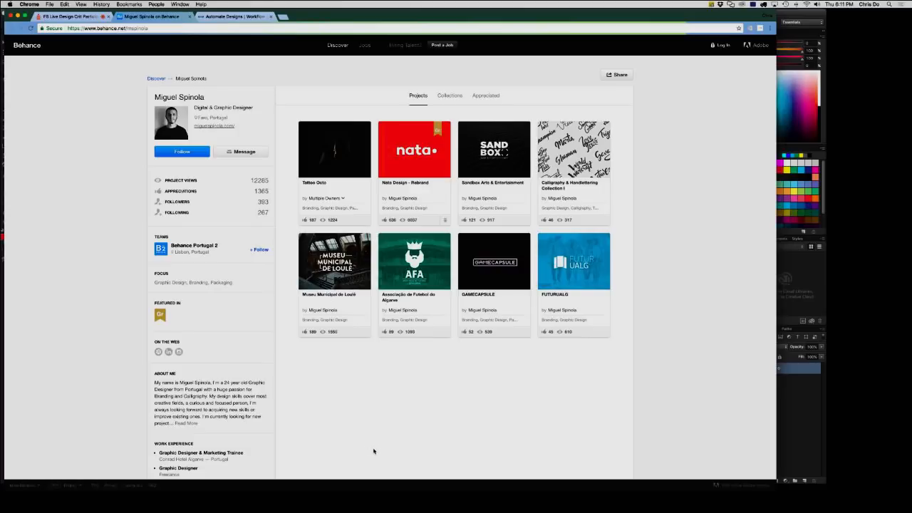
mouse_move(360, 445)
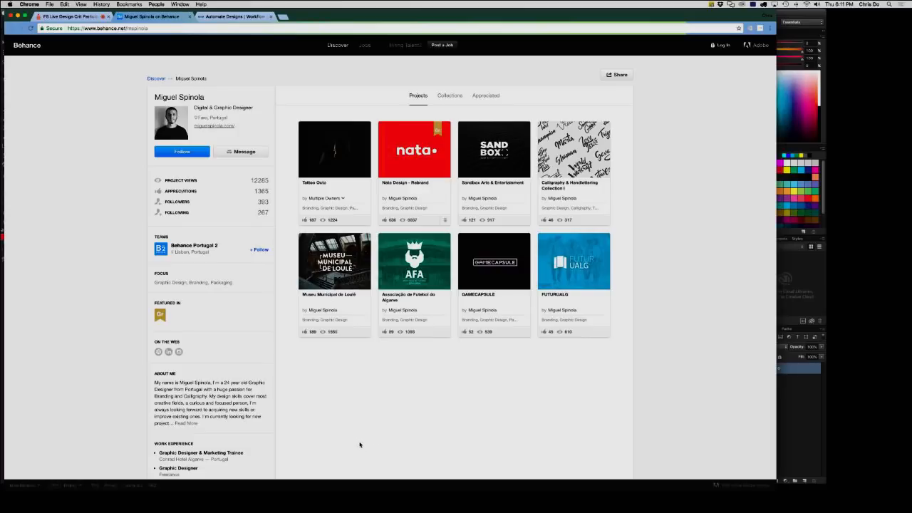
mouse_move(442, 230)
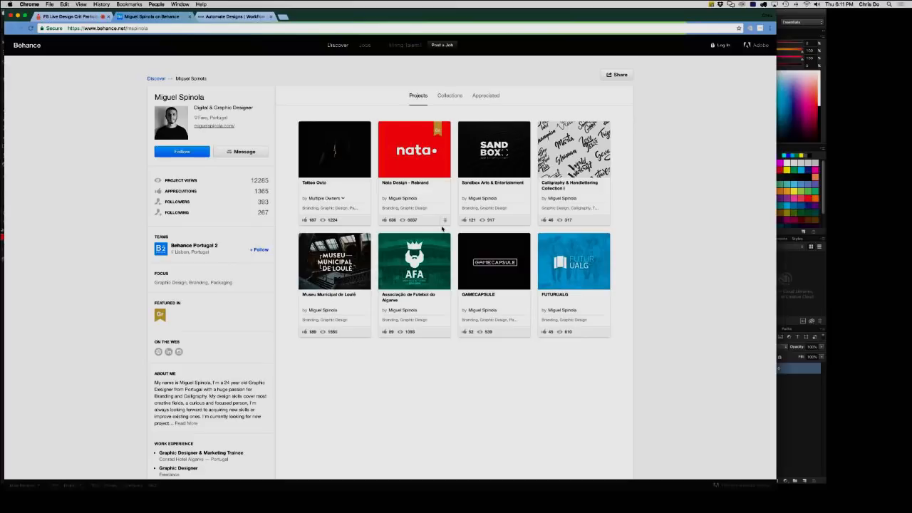
mouse_move(495, 150)
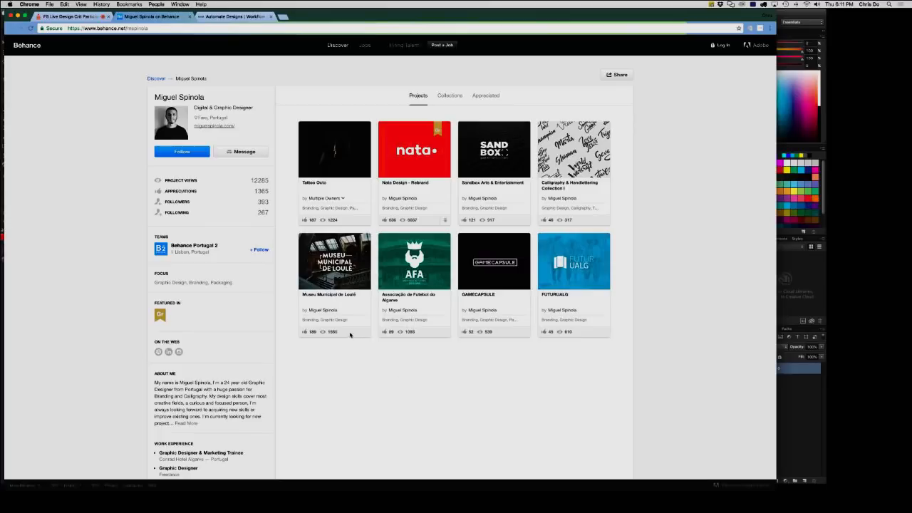
mouse_move(574, 260)
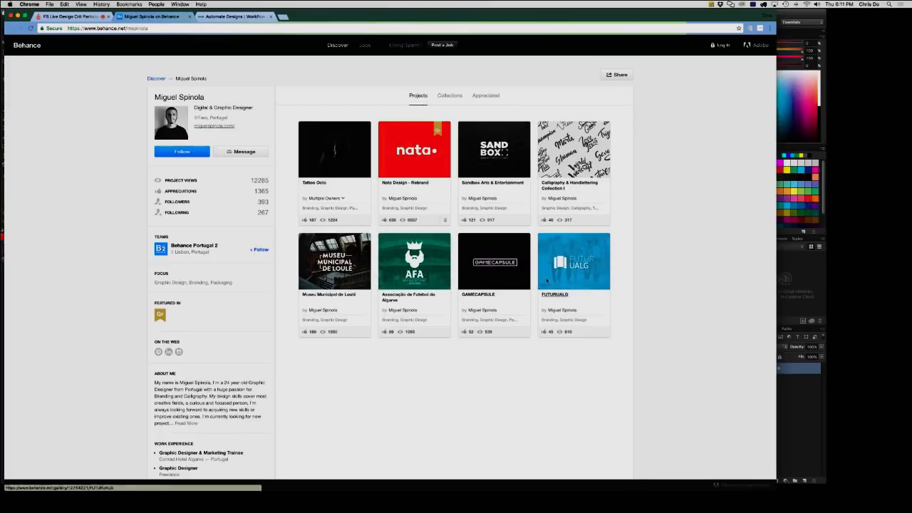
mouse_move(447, 431)
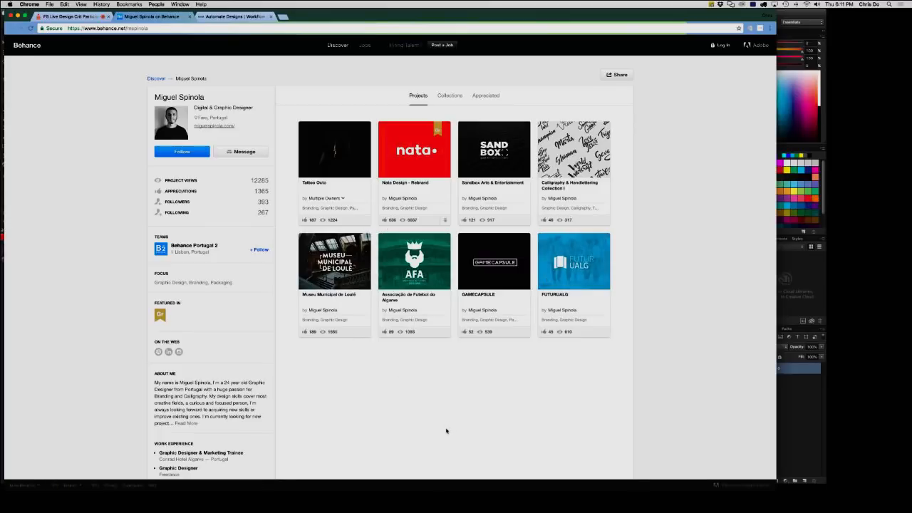
mouse_move(380, 361)
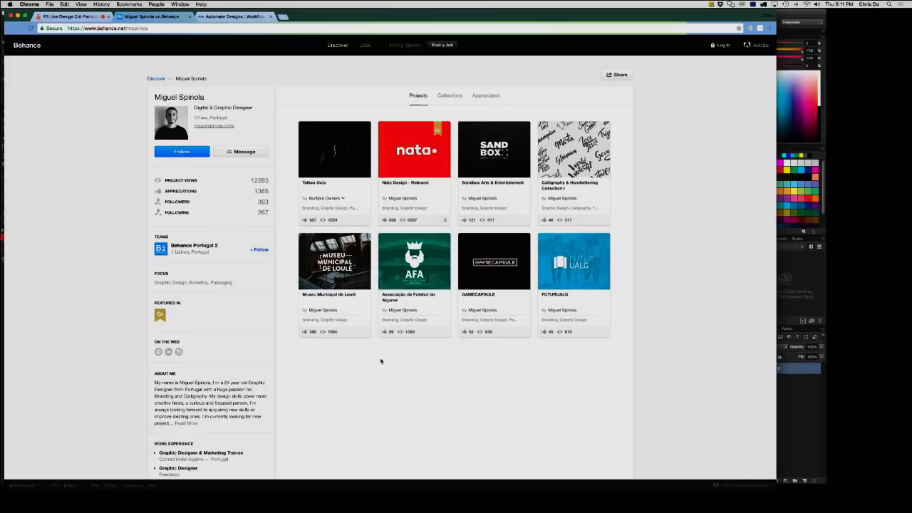
- Open the Nata Design - Rebrand project and share the Chrome window into Crowdcast
click(415, 150)
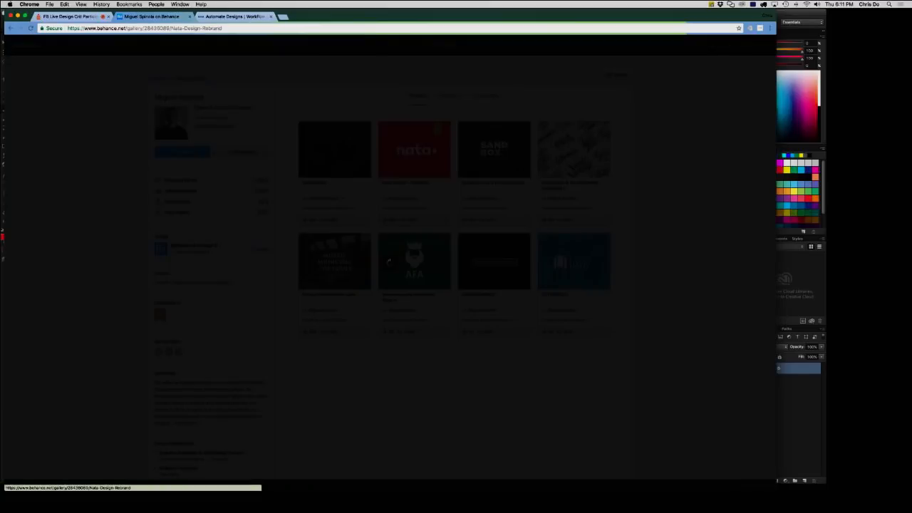
click(414, 150)
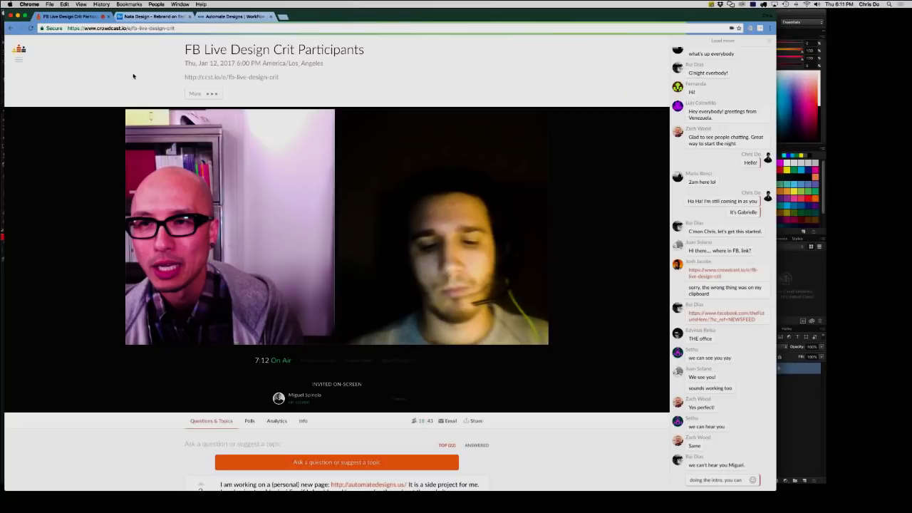
click(358, 360)
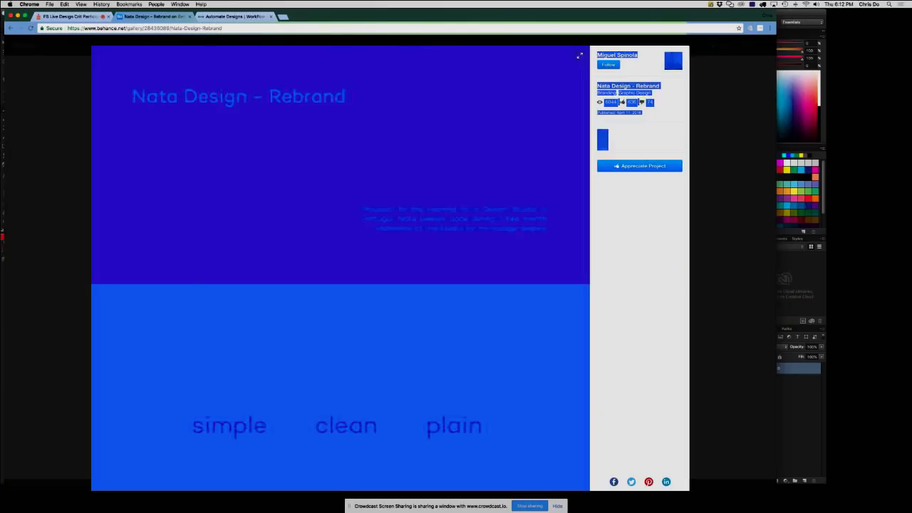
mouse_move(91, 235)
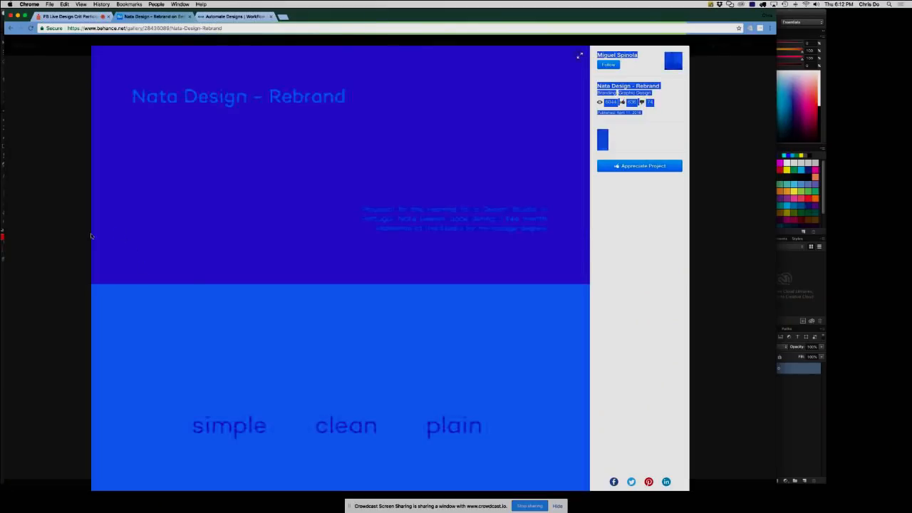
- Reopen the Nata Design - Rebrand project and scroll through its branding slides
click(617, 55)
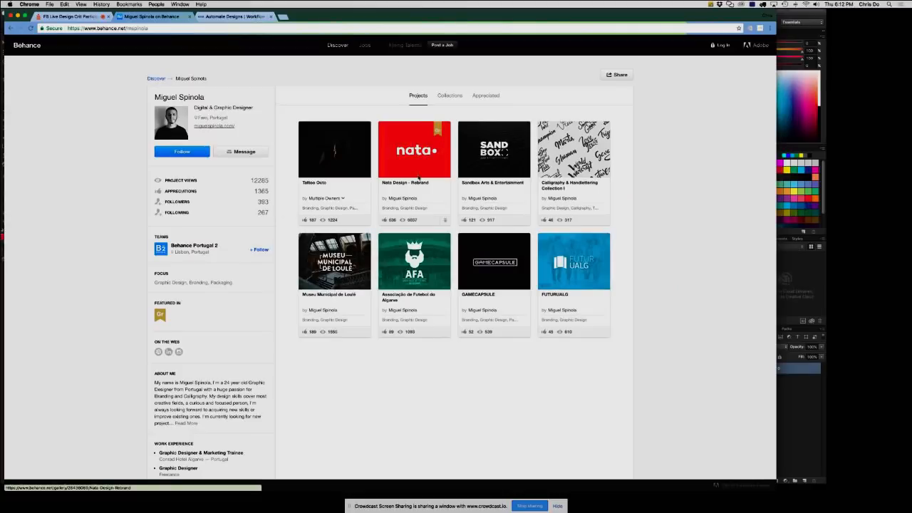
click(415, 149)
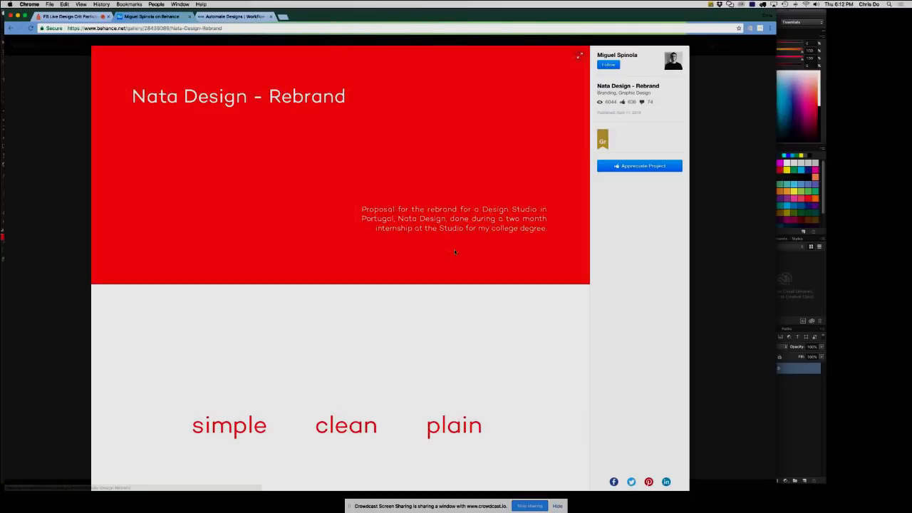
scroll(down, 3)
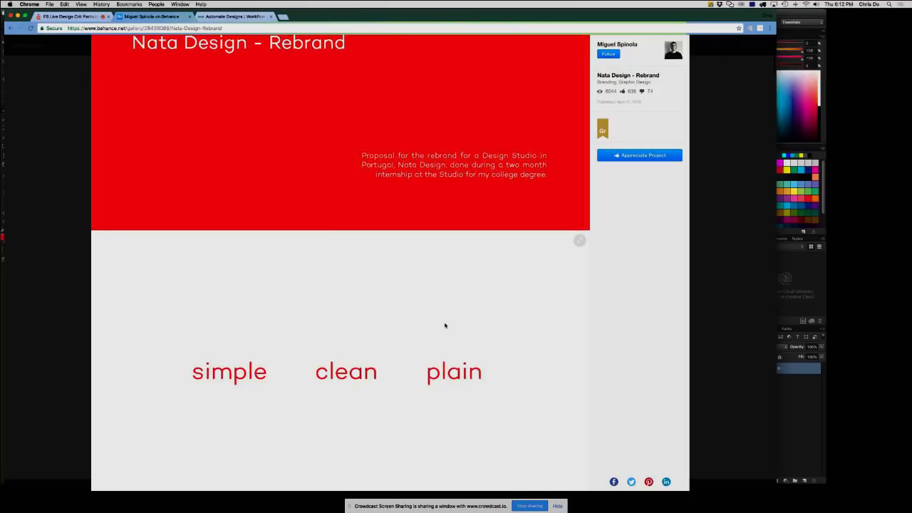
scroll(down, 3)
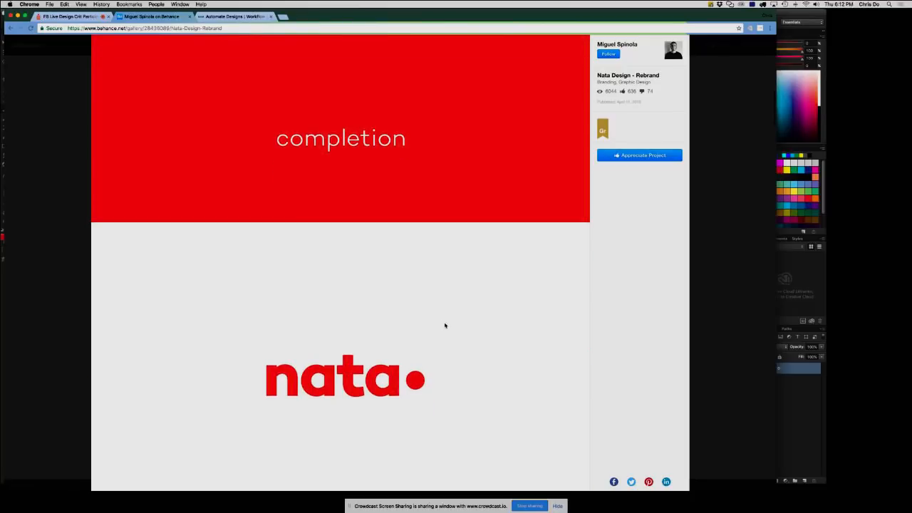
scroll(down, 3)
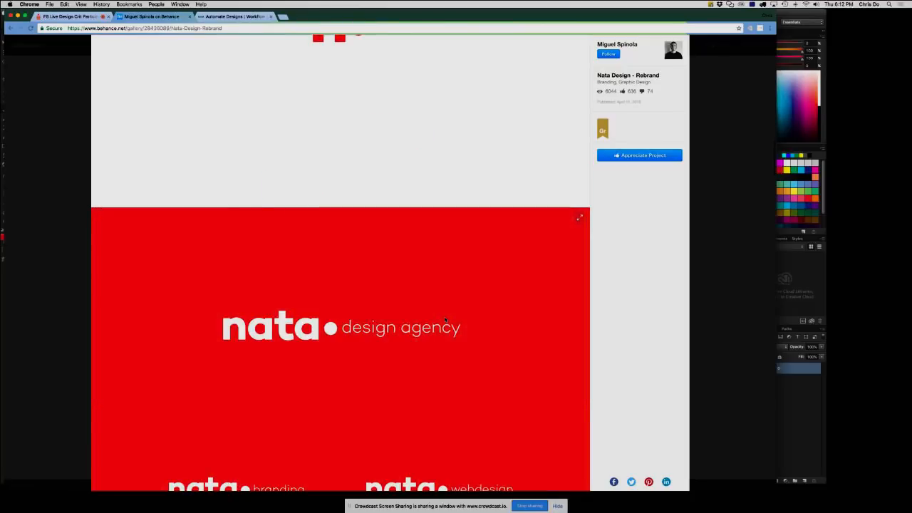
scroll(down, 3)
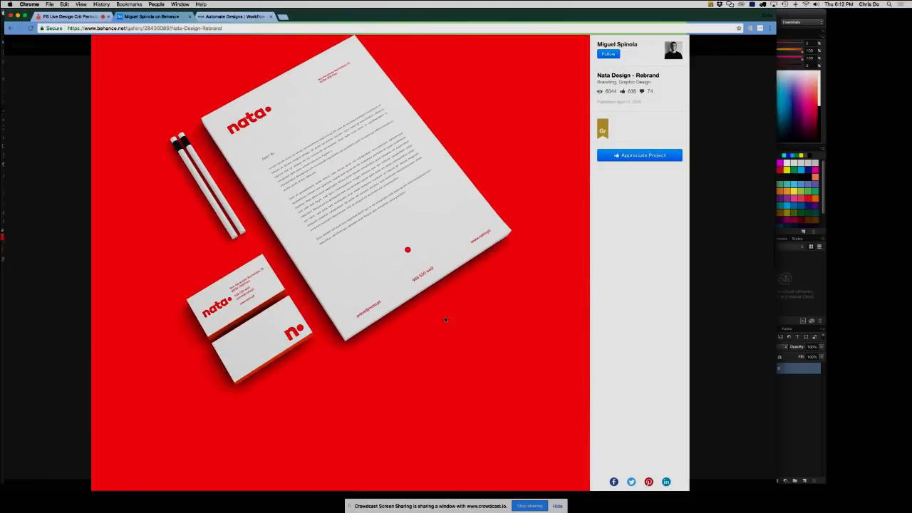
- Continue through the letterhead, business card and website mockups
scroll(down, 3)
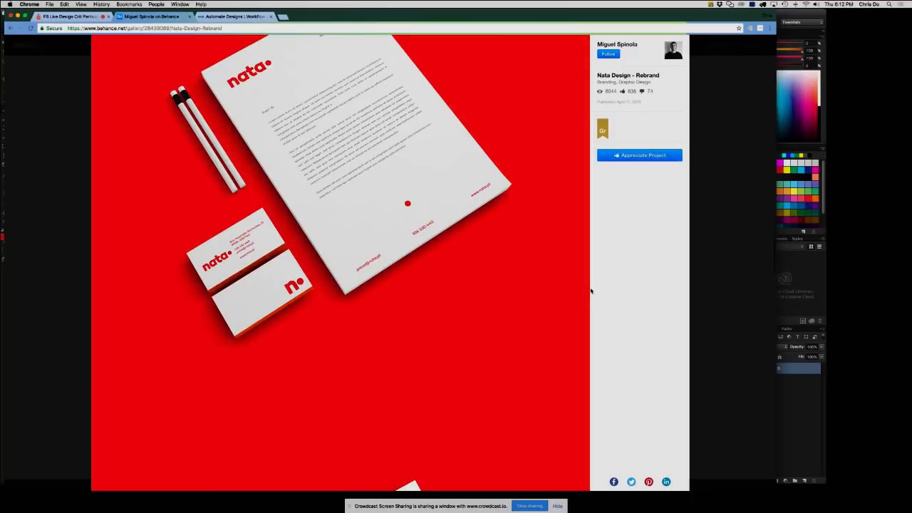
scroll(down, 3)
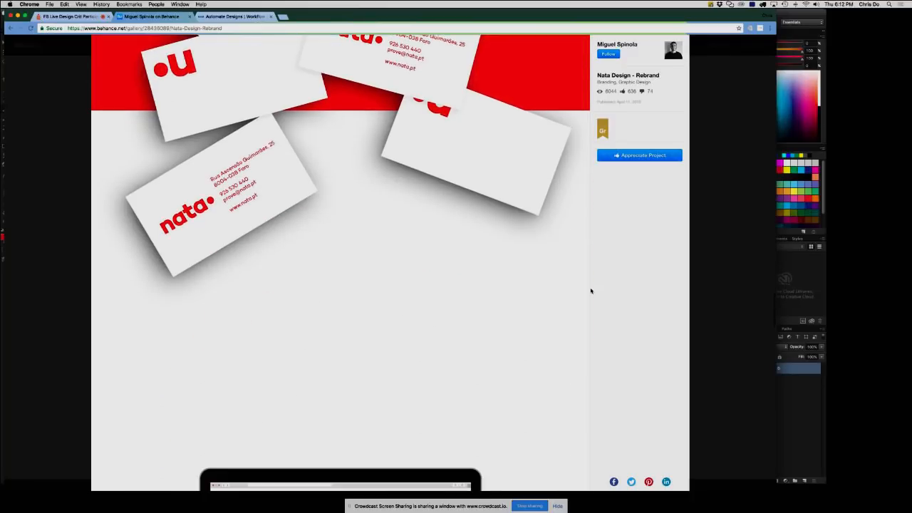
scroll(down, 3)
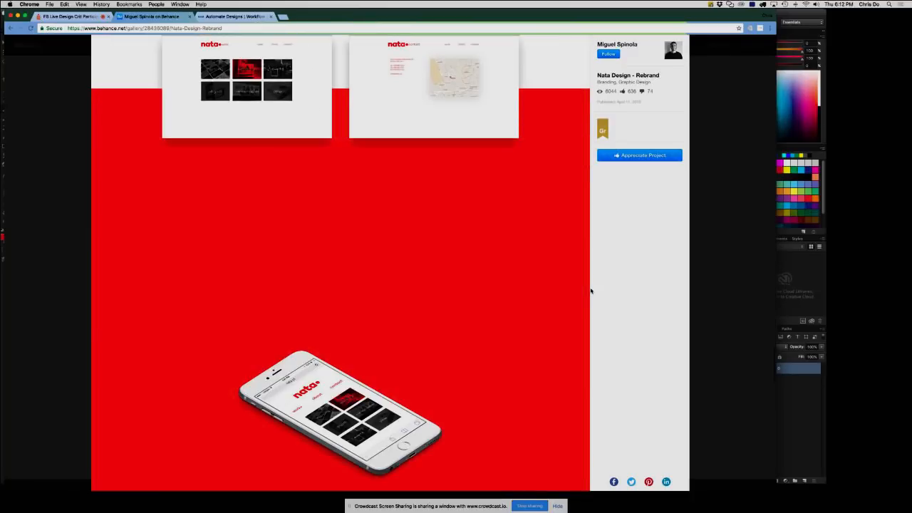
scroll(down, 3)
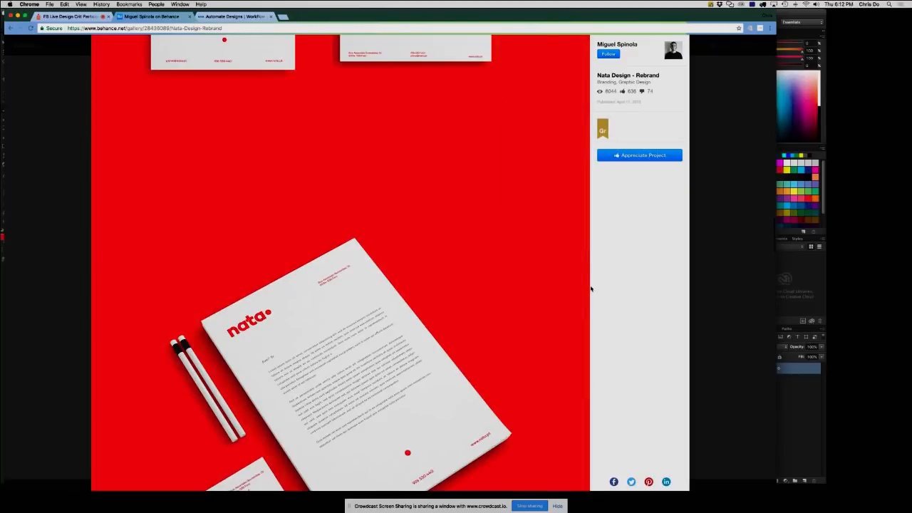
scroll(down, 3)
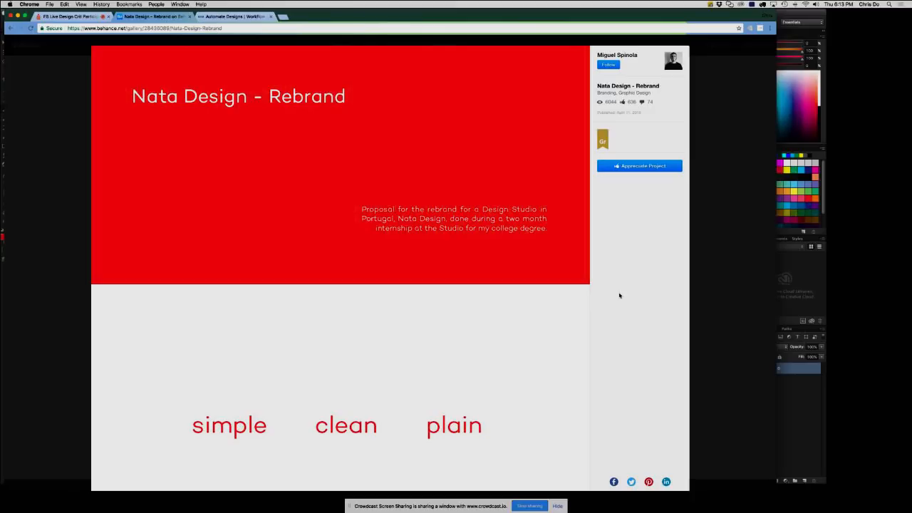
mouse_move(609, 335)
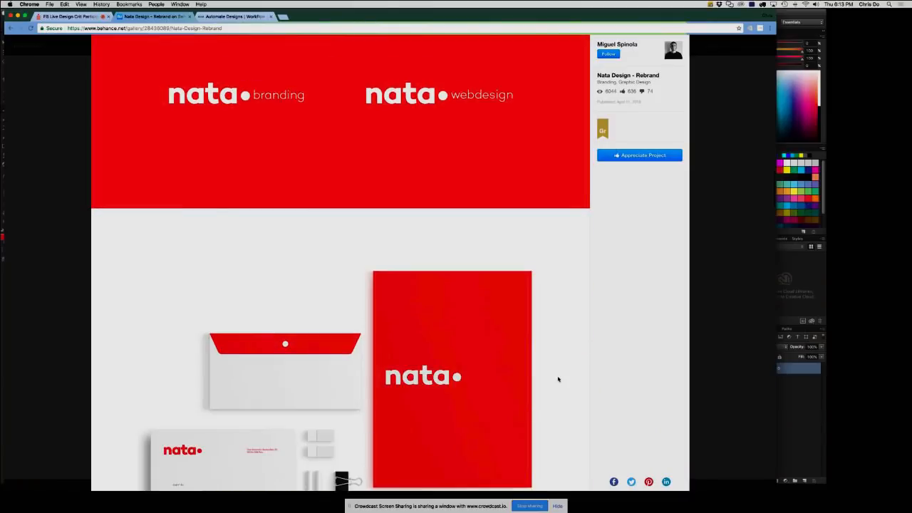
scroll(down, 3)
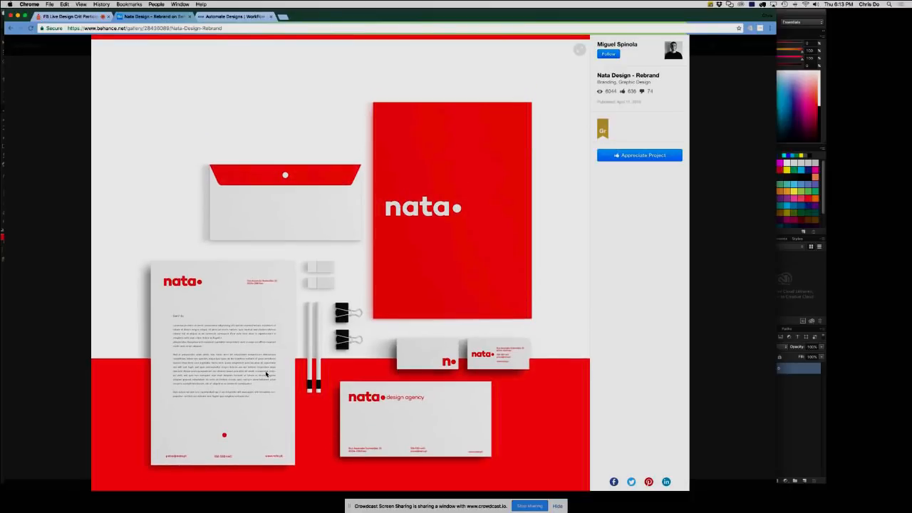
mouse_move(132, 356)
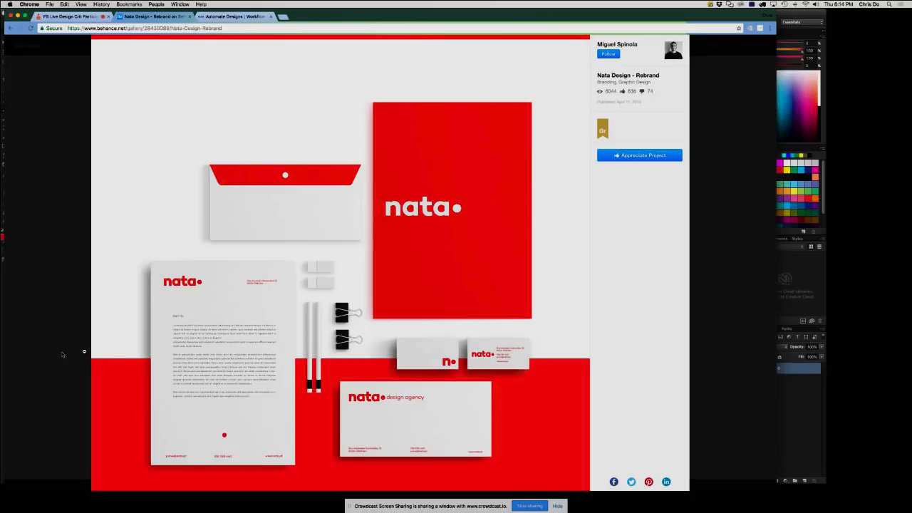
click(617, 44)
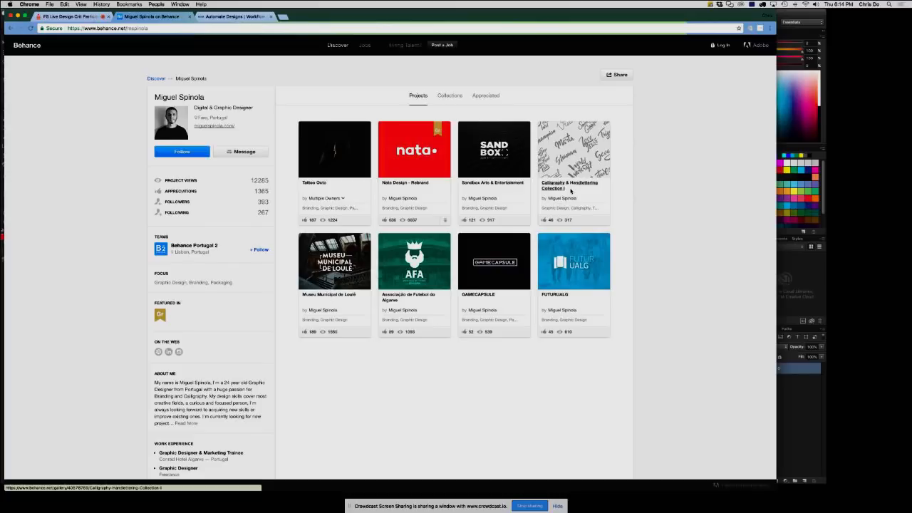
- Open the Calligraphy & Handlettering Collection I project from the profile
click(573, 150)
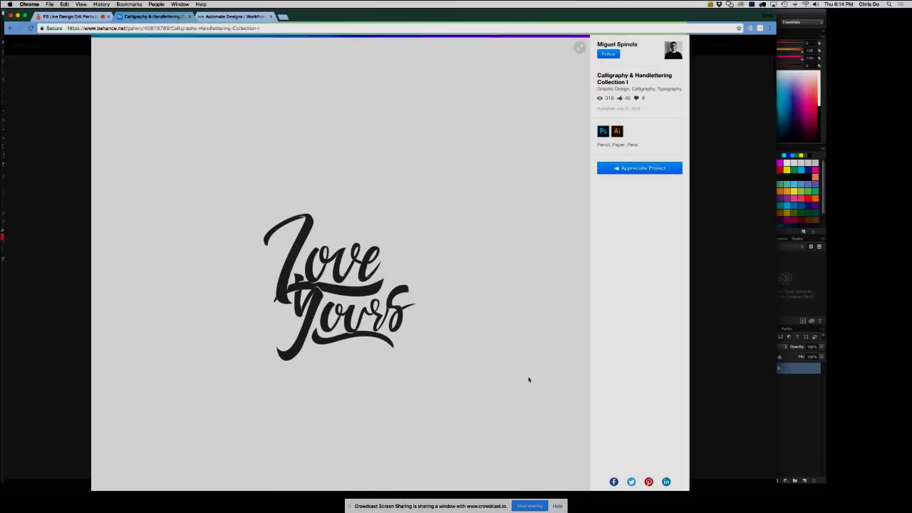
scroll(down, 3)
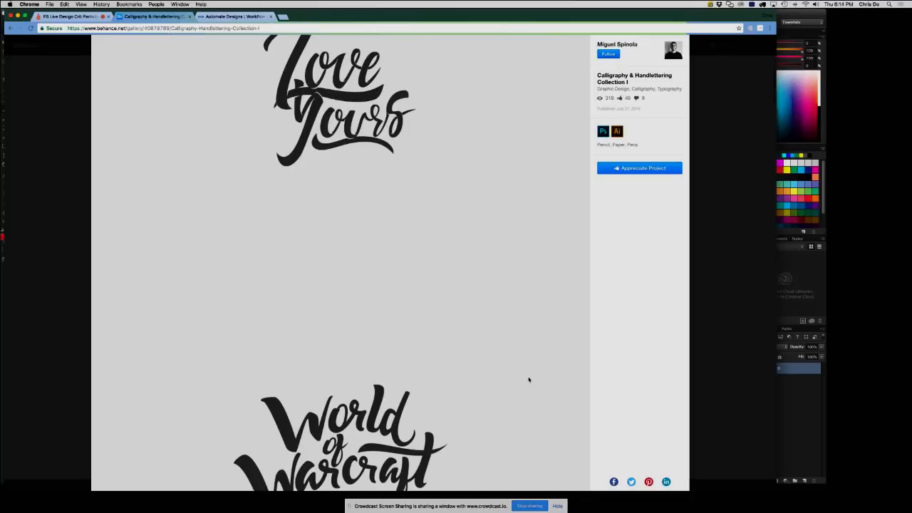
scroll(down, 3)
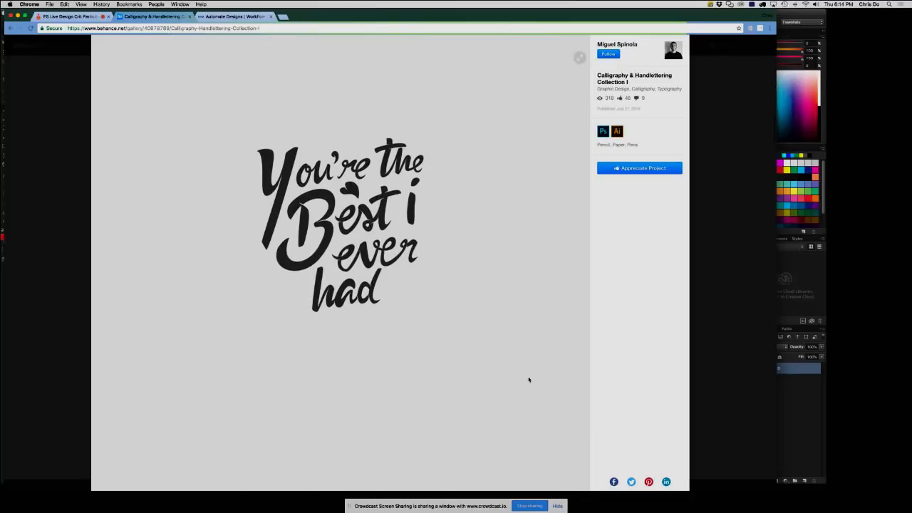
scroll(down, 3)
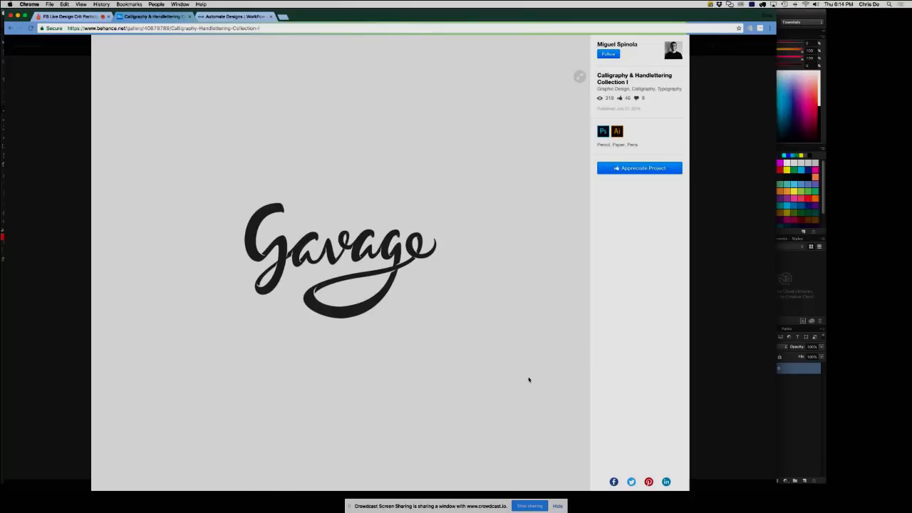
scroll(down, 3)
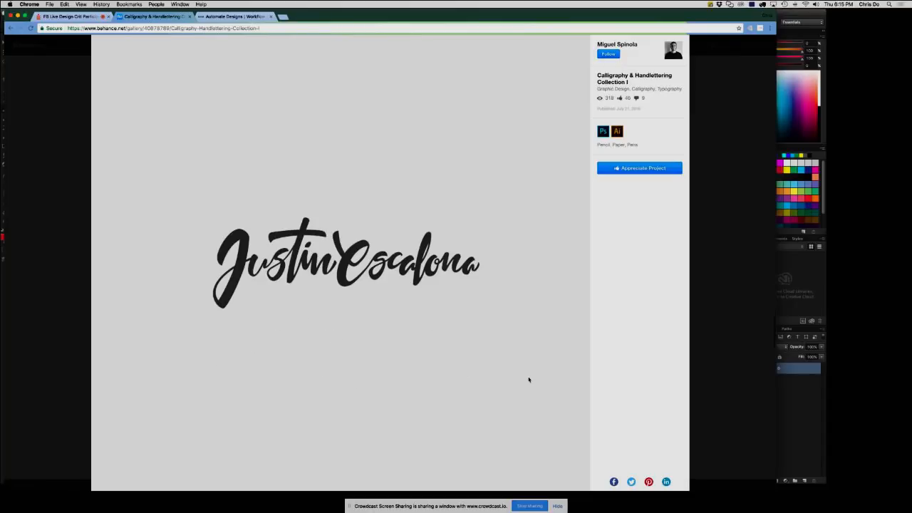
scroll(down, 3)
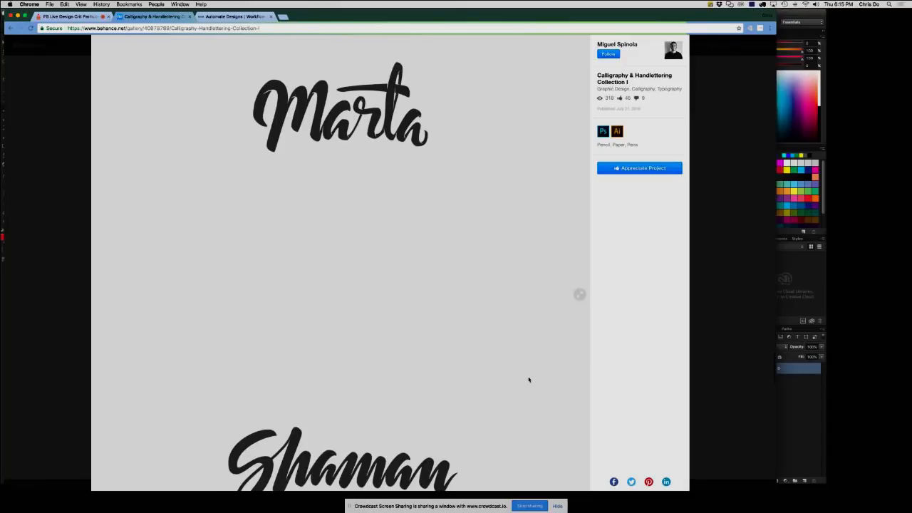
scroll(down, 3)
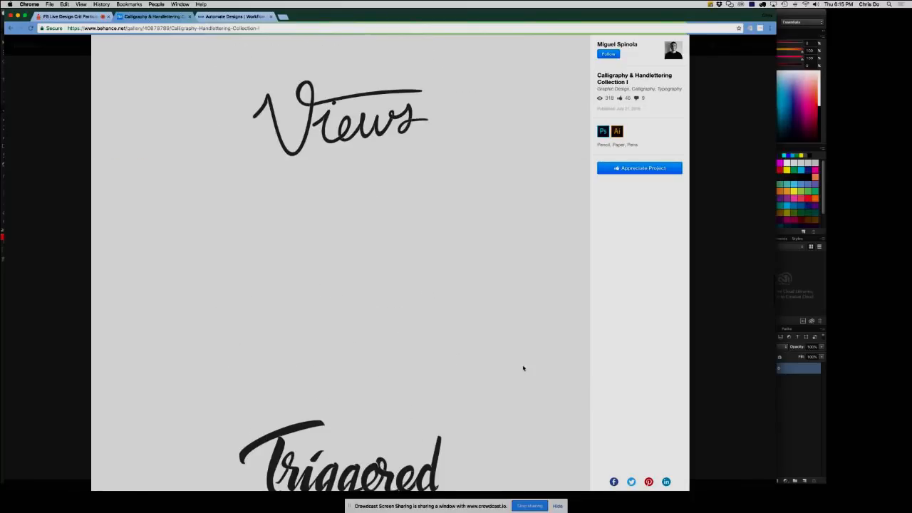
scroll(down, 3)
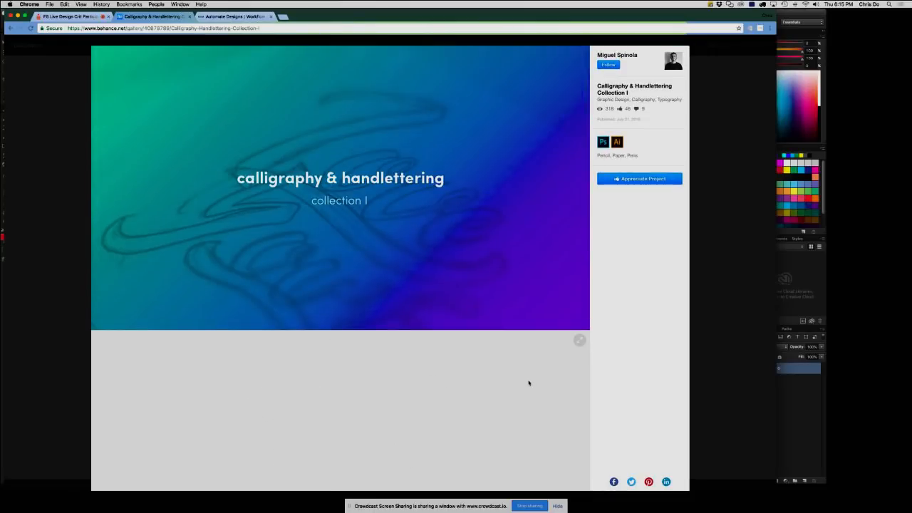
scroll(down, 3)
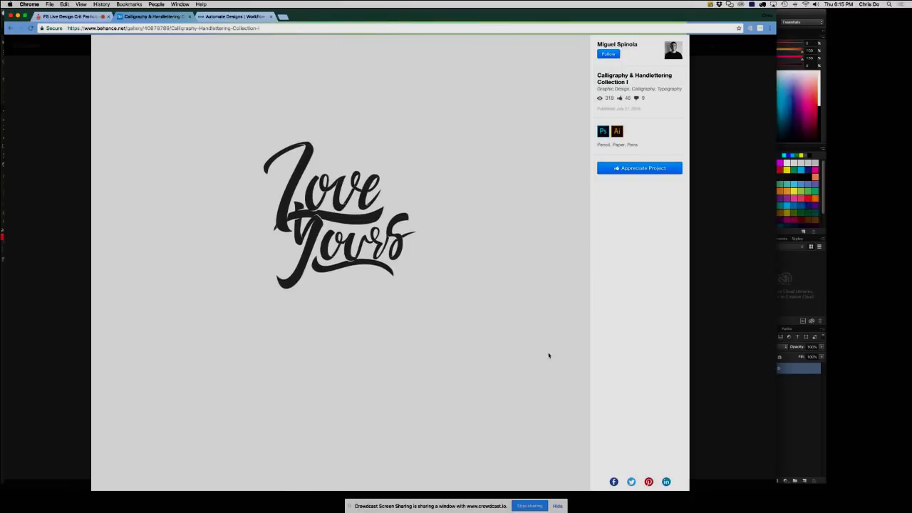
mouse_move(555, 361)
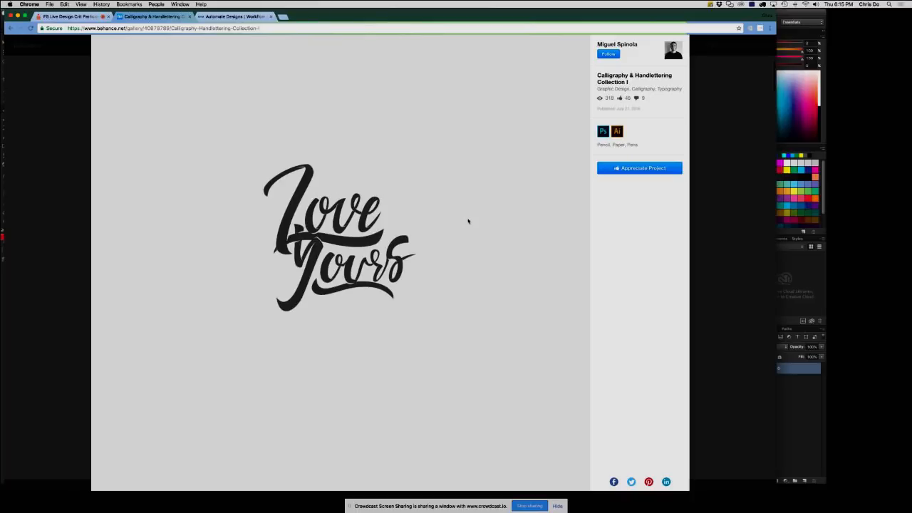
mouse_move(457, 241)
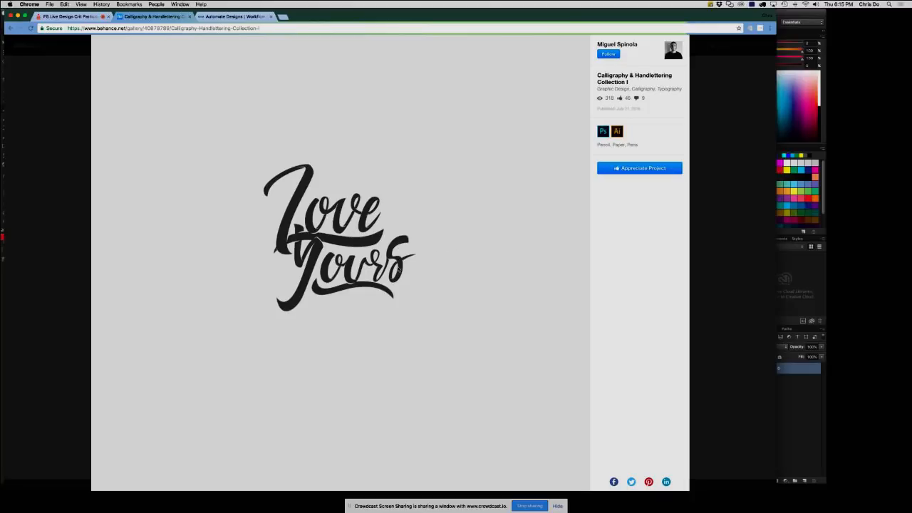
mouse_move(419, 293)
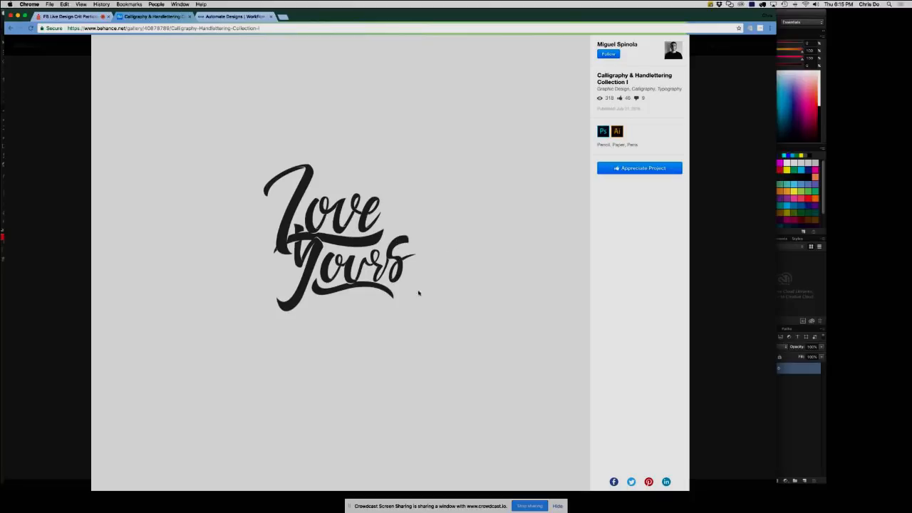
scroll(down, 3)
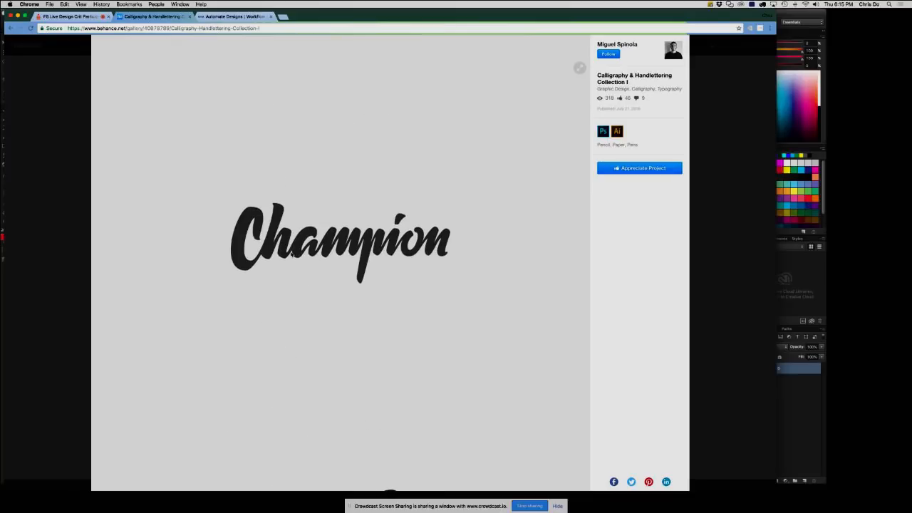
mouse_move(431, 300)
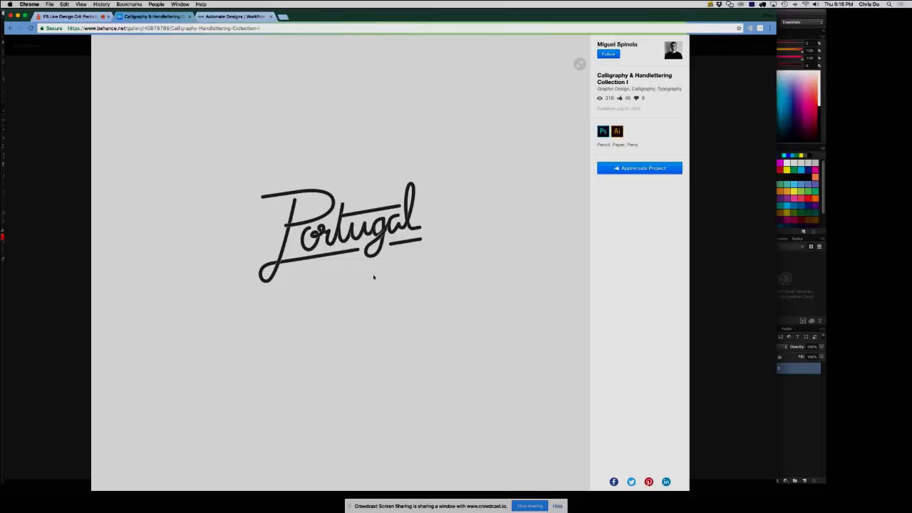
mouse_move(348, 291)
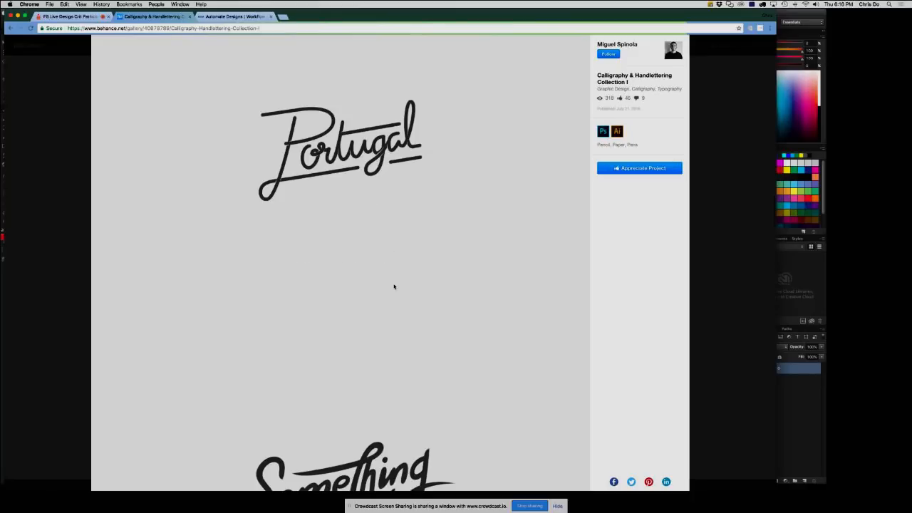
- Scroll through the calligraphy lettering pieces toward Champion and Portugal
scroll(down, 3)
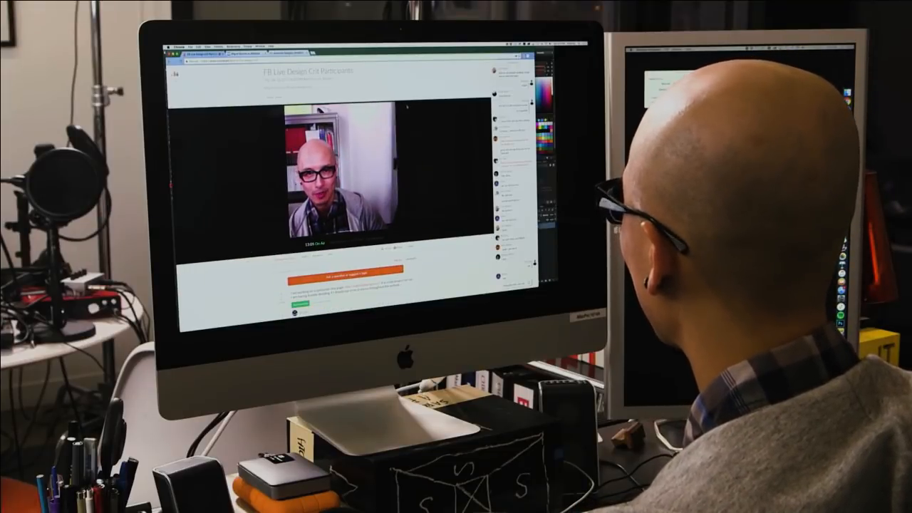
scroll(down, 3)
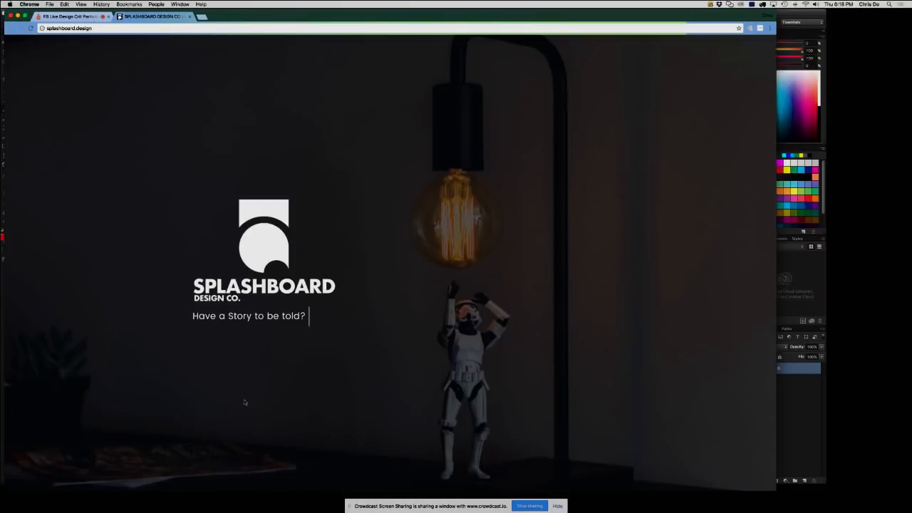
- Scroll to How Your Brand Develops, typing 'Brand Strategy & Business Design' and 'Not sure how to tell it?'
scroll(down, 3)
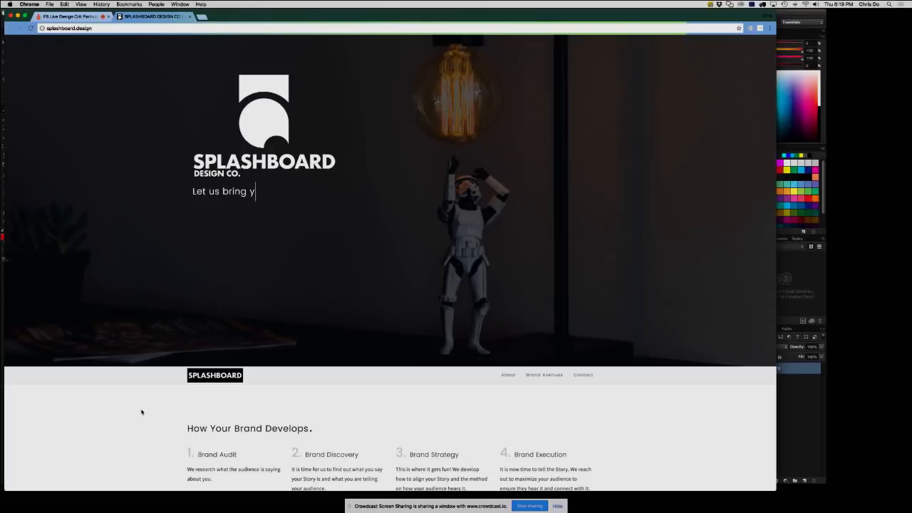
text(Brand Strategy & Business Design)
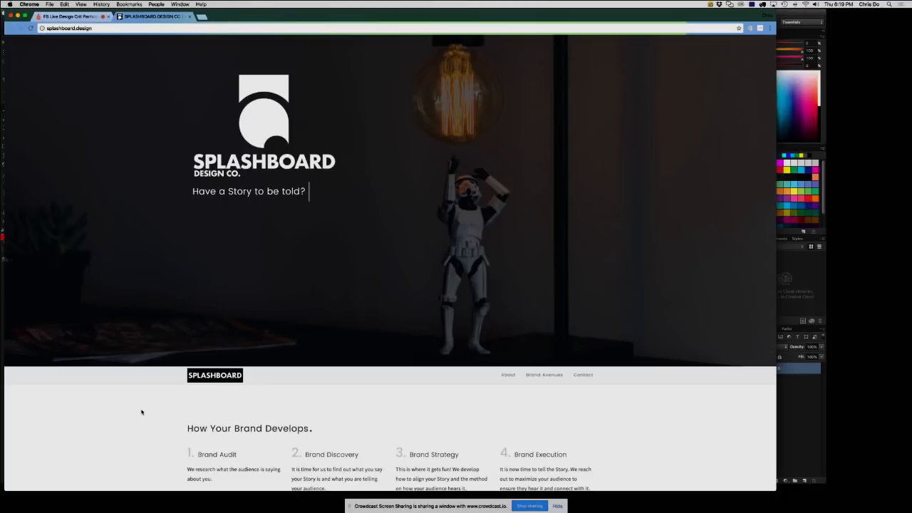
text(Not su)
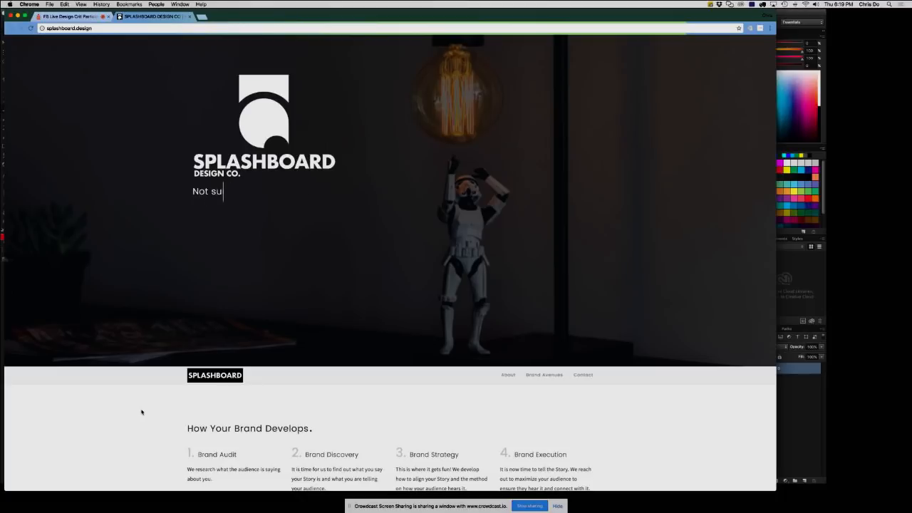
text(re how to tell it?)
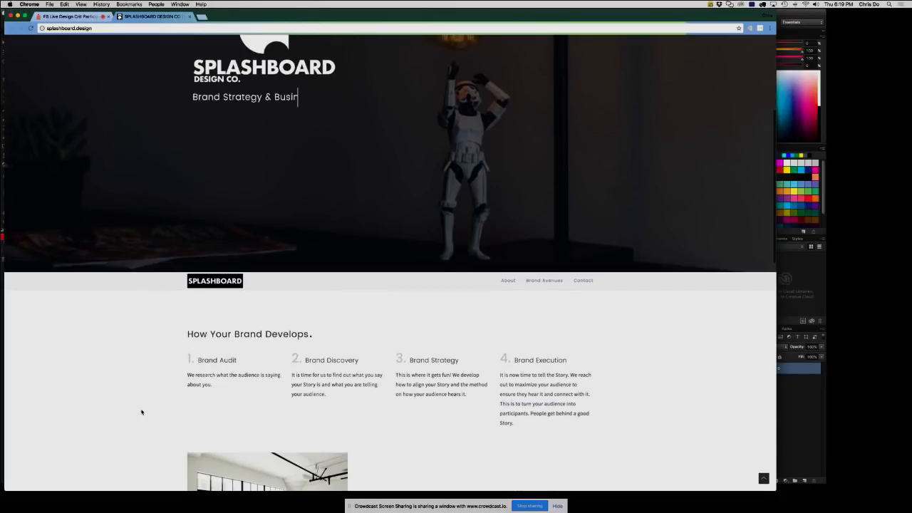
- Scroll past the Introduction and Brand Avenues sections, then back to the landing hero
scroll(down, 3)
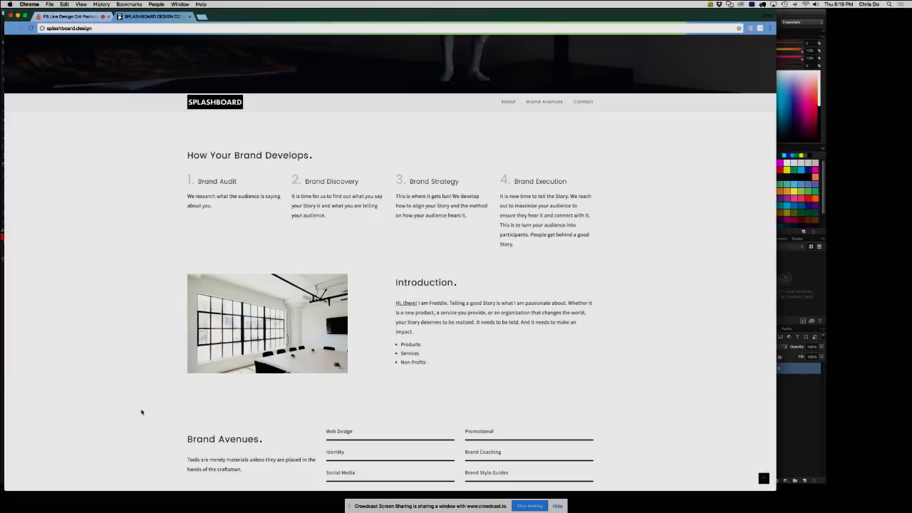
scroll(down, 3)
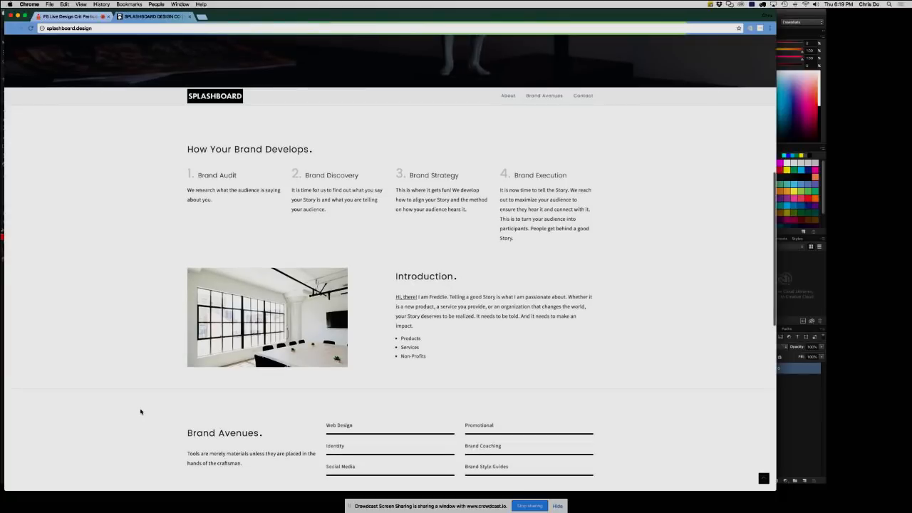
scroll(down, 3)
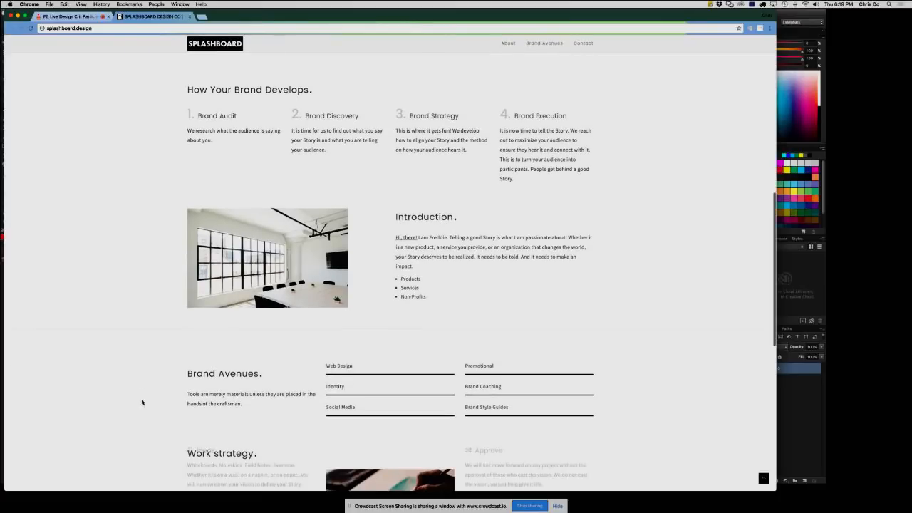
scroll(down, 3)
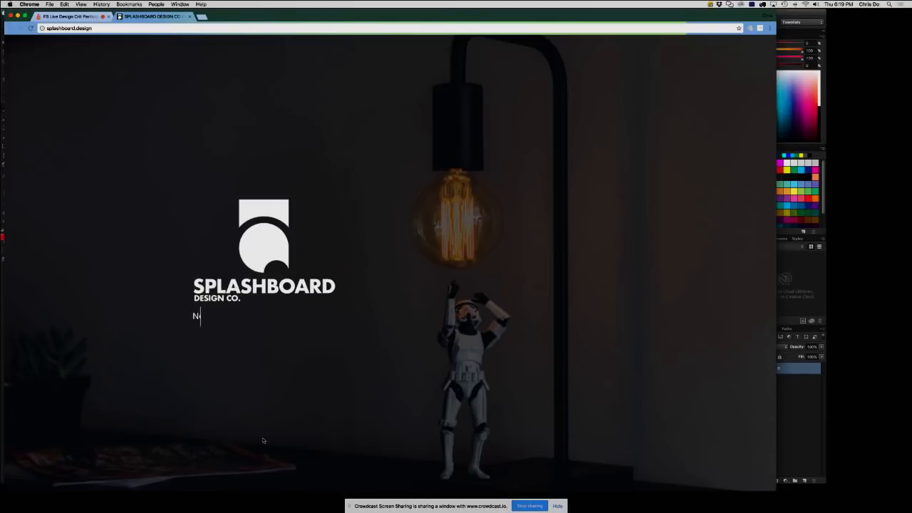
text(Let us bring your Story to life.)
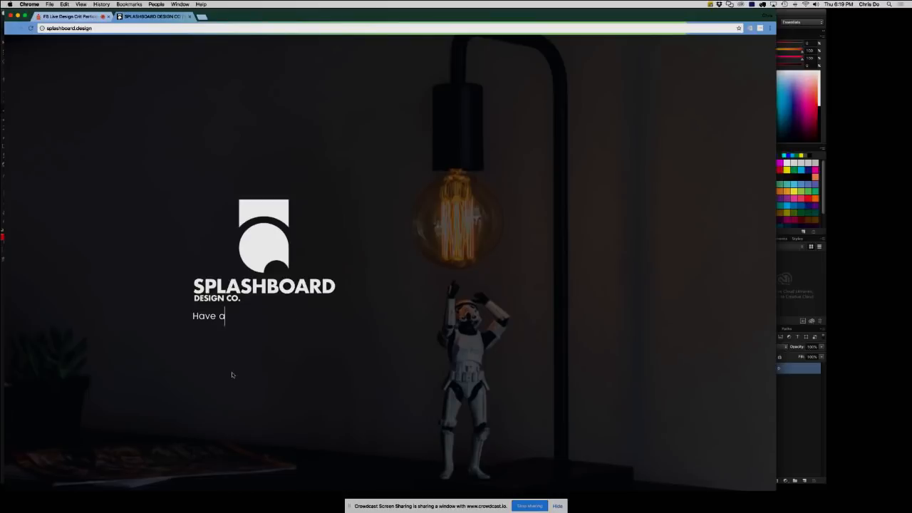
text(Not sure how to tell it?)
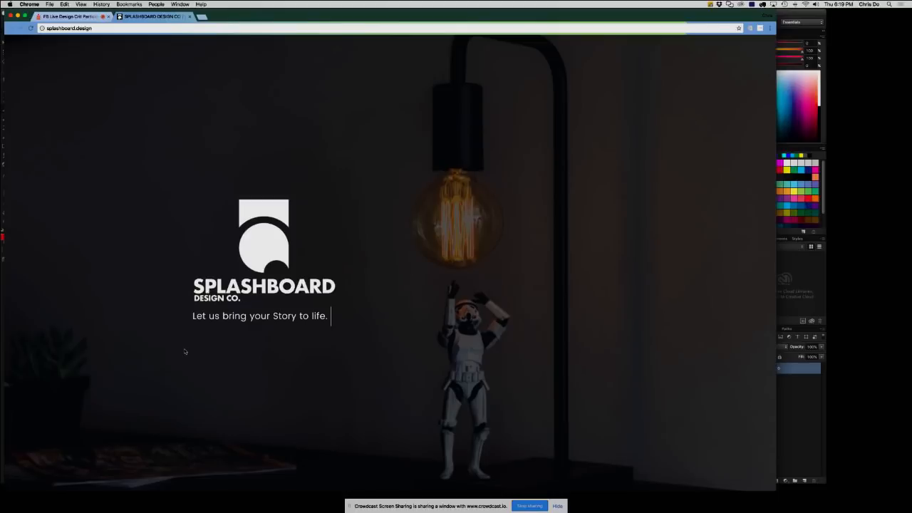
text(Brand Strateg)
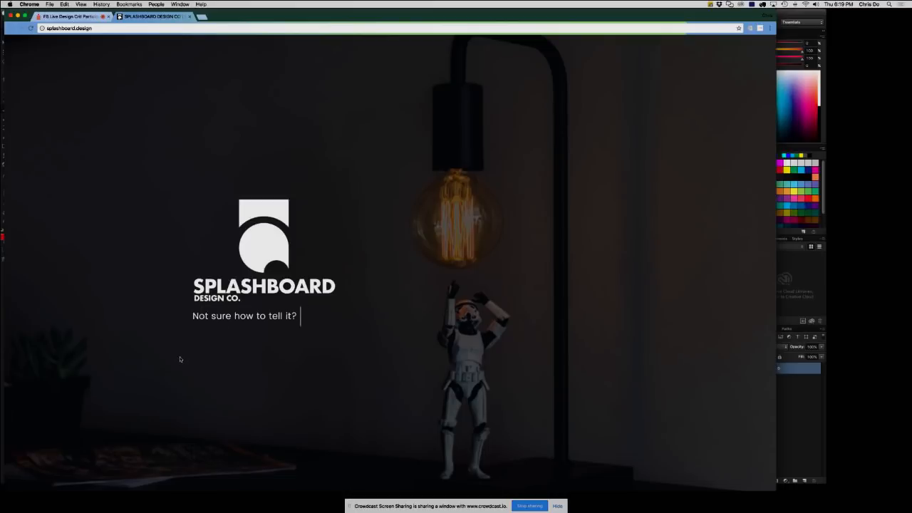
text(Let us b)
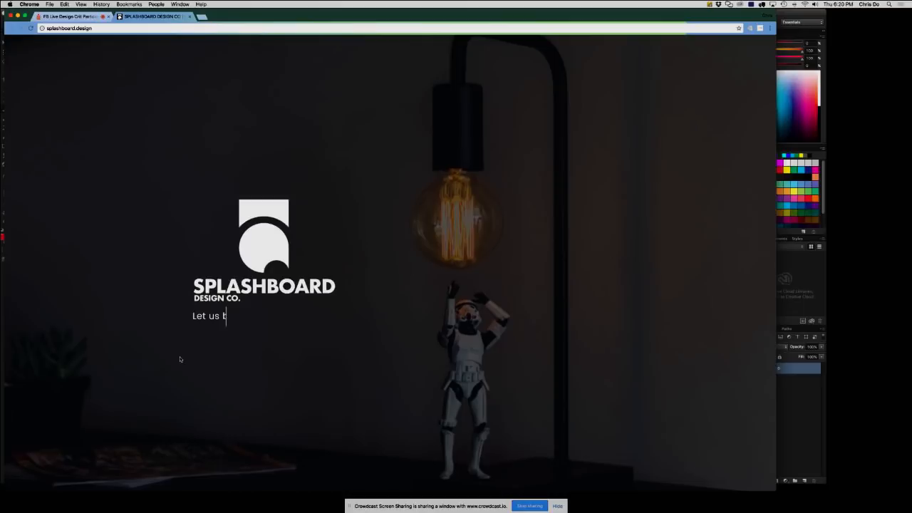
text(ring your Story to life.)
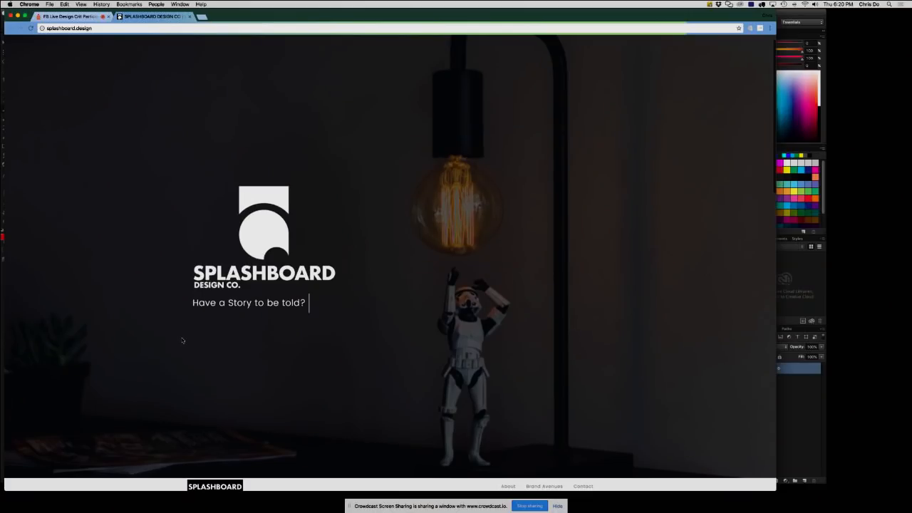
scroll(down, 3)
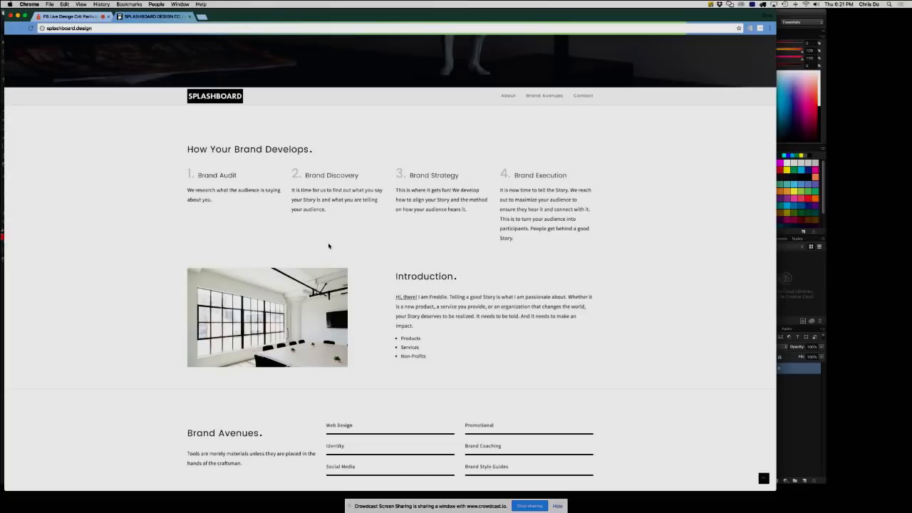
- Scroll splashboard.design down past the hero to Introduction and Brand Avenues
scroll(down, 3)
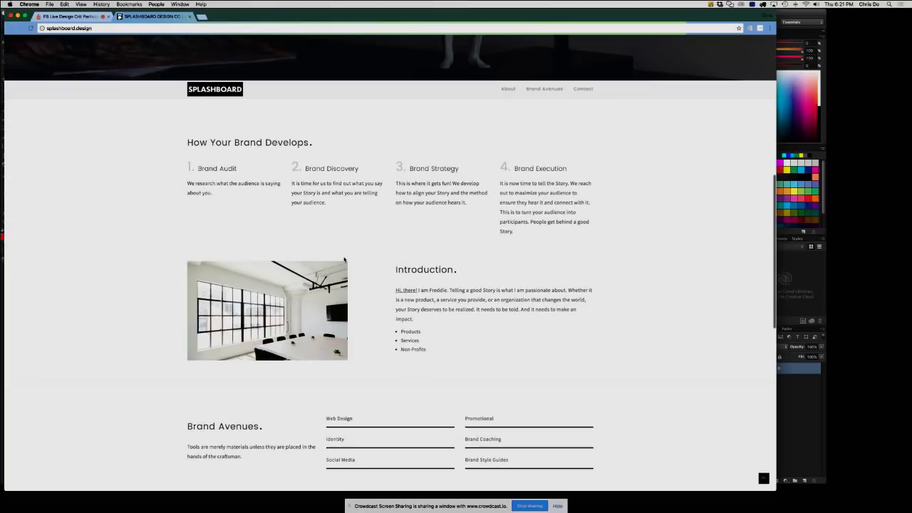
scroll(down, 3)
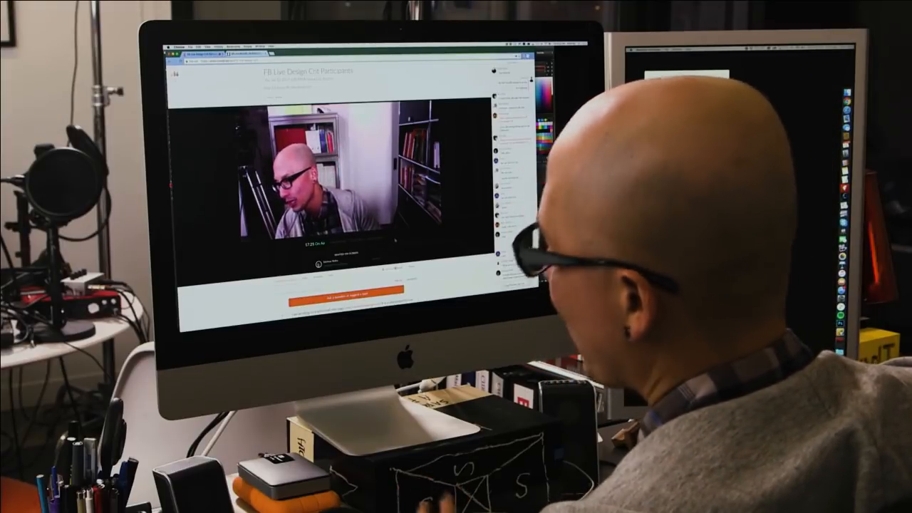
- Scroll the Crowdcast session page while bringing up the Share Your Screen window picker
scroll(down, 3)
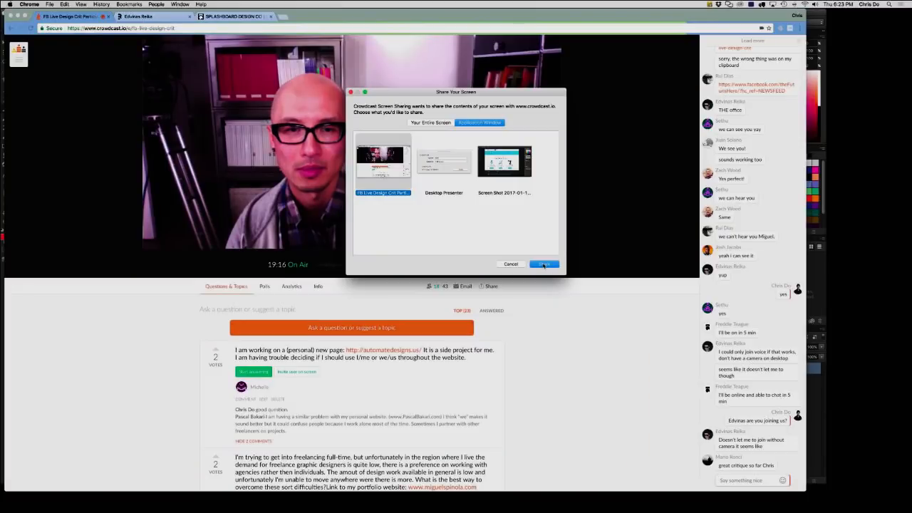
- Share the Chrome window and close the Splashboard site
click(543, 264)
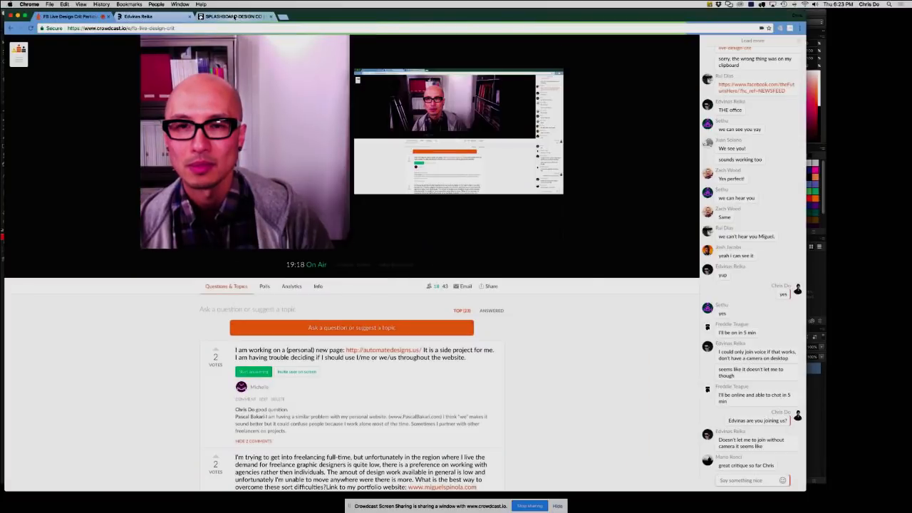
click(232, 16)
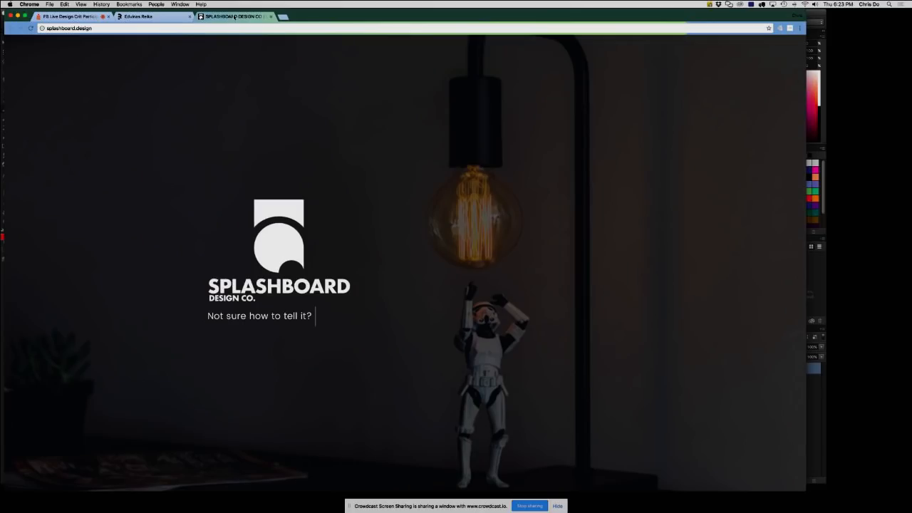
click(139, 15)
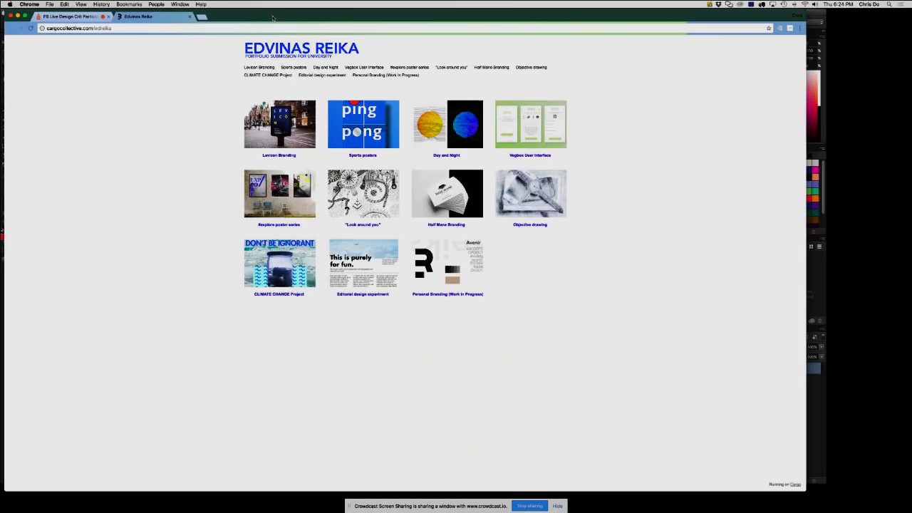
mouse_move(232, 163)
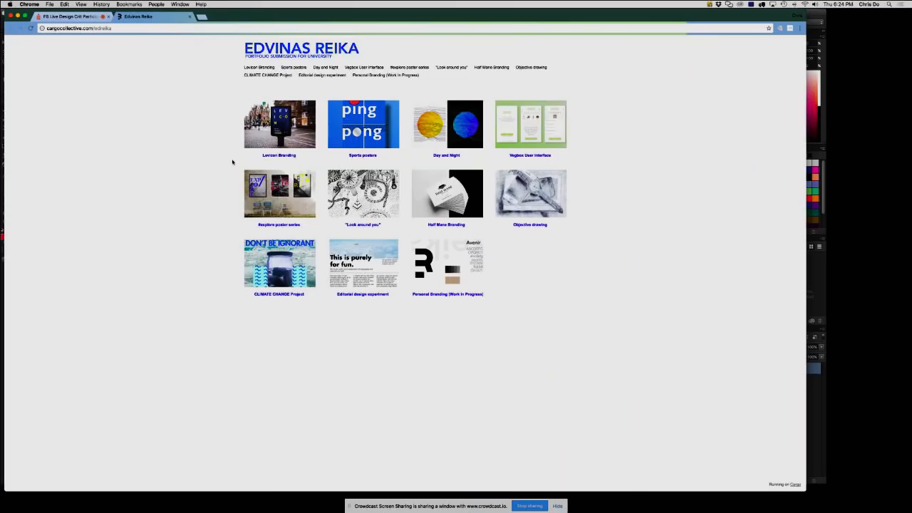
mouse_move(233, 144)
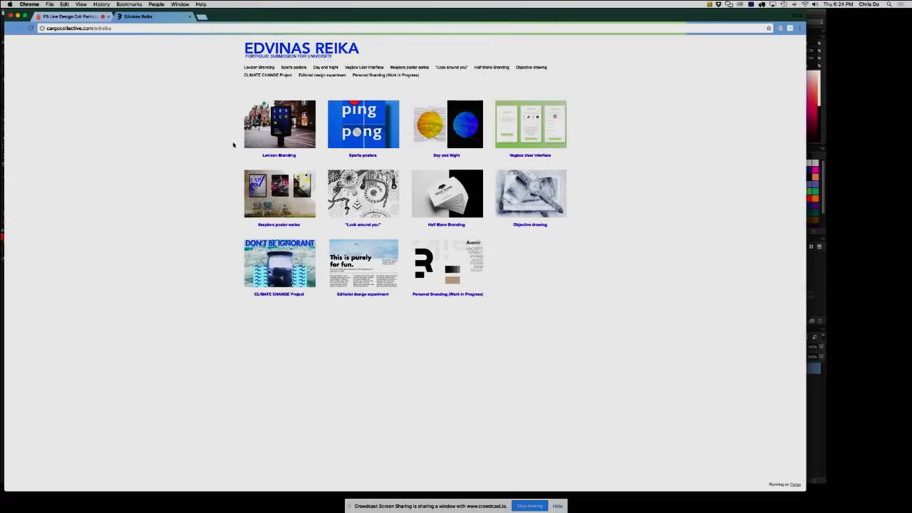
mouse_move(279, 124)
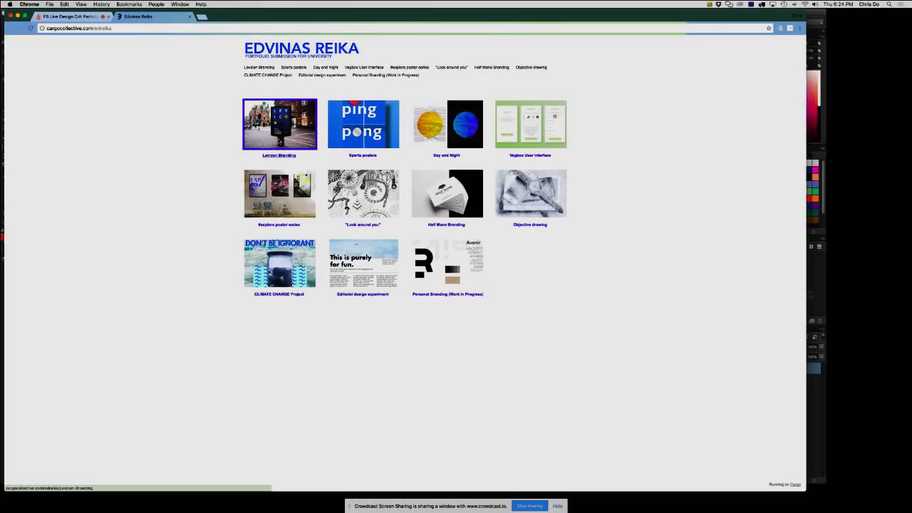
- Open the Levicon Branding project and scroll past its logo variations
click(279, 123)
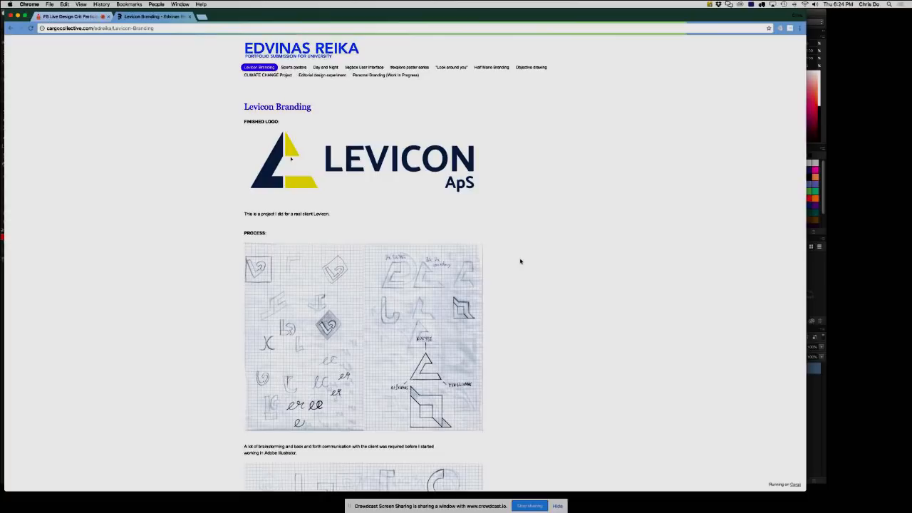
scroll(down, 3)
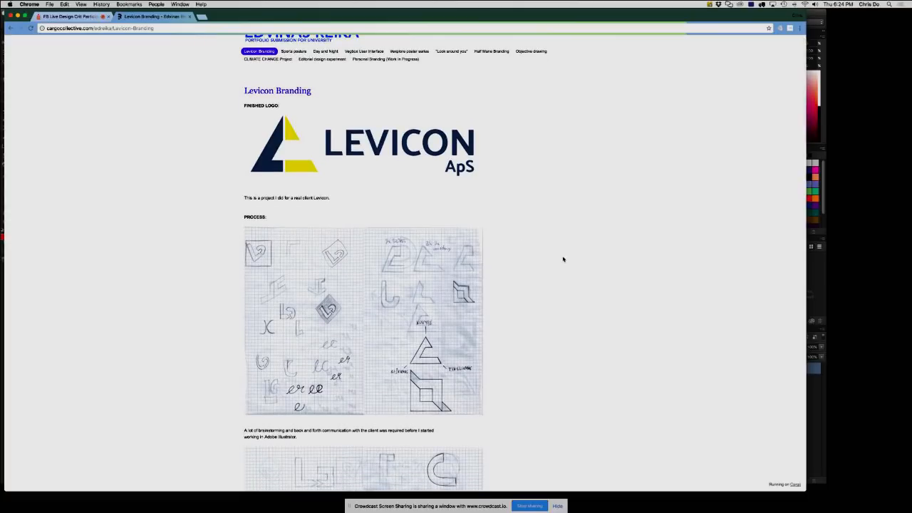
scroll(down, 3)
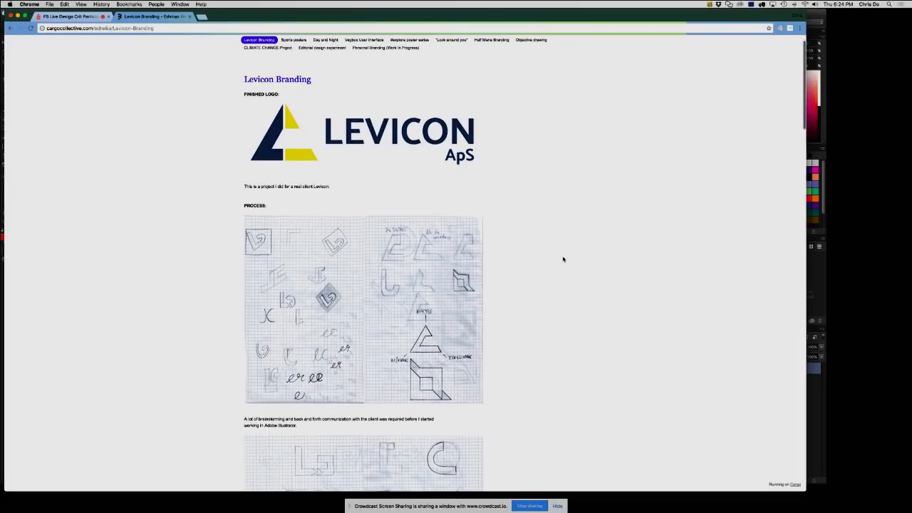
scroll(down, 3)
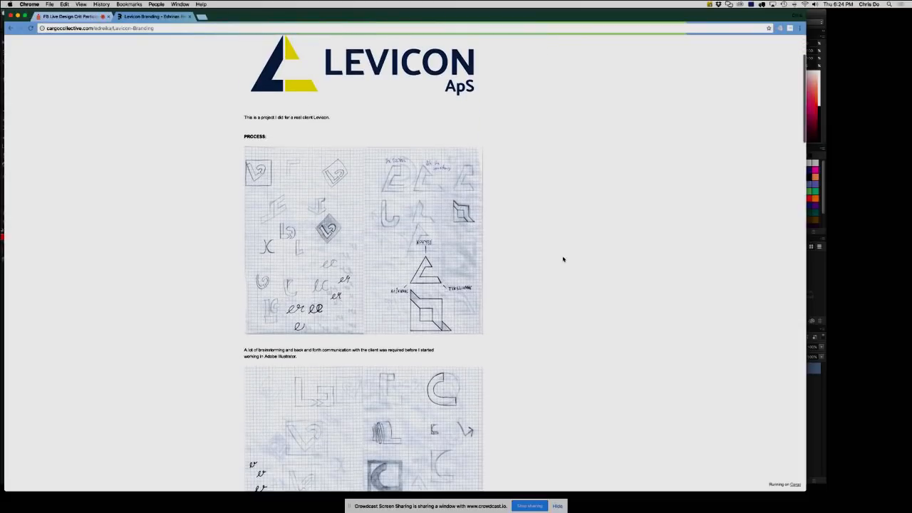
scroll(down, 3)
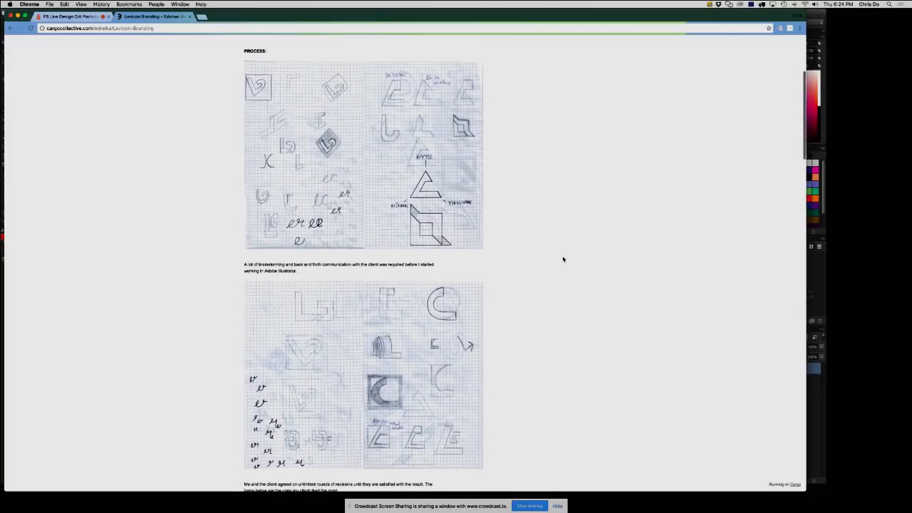
scroll(down, 3)
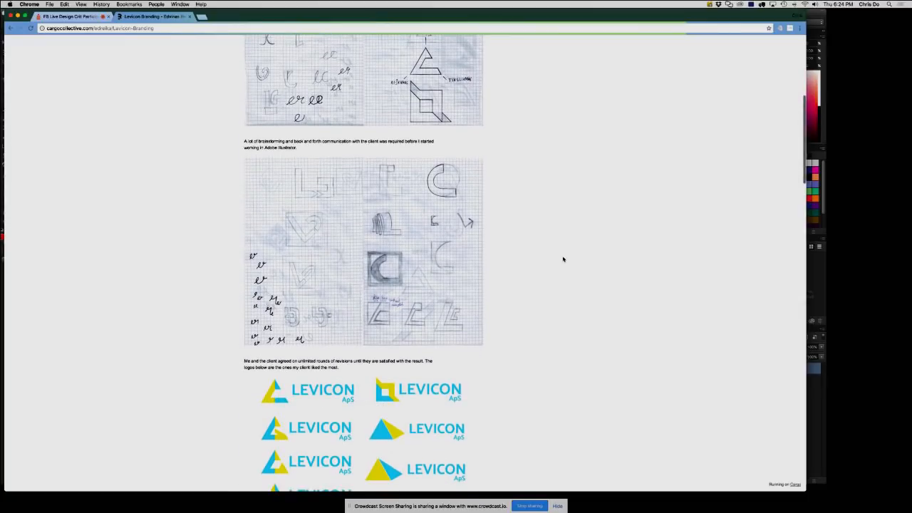
scroll(down, 3)
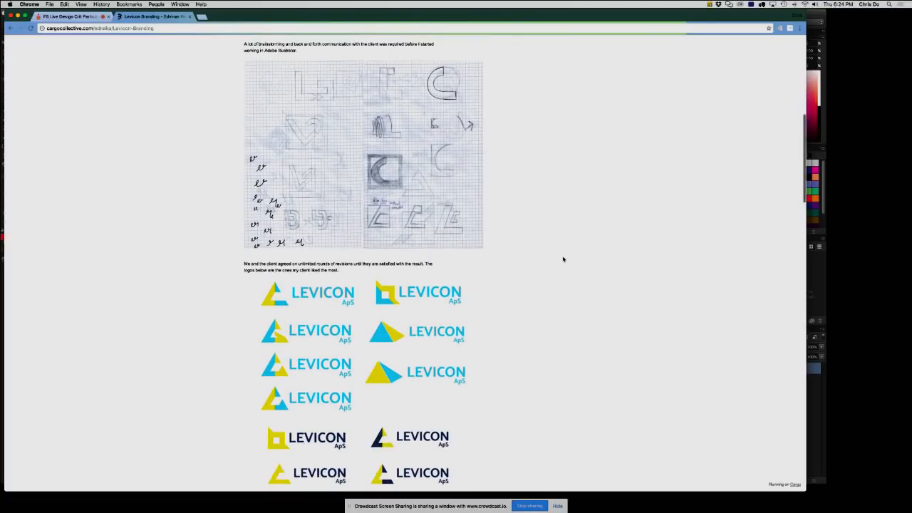
scroll(down, 3)
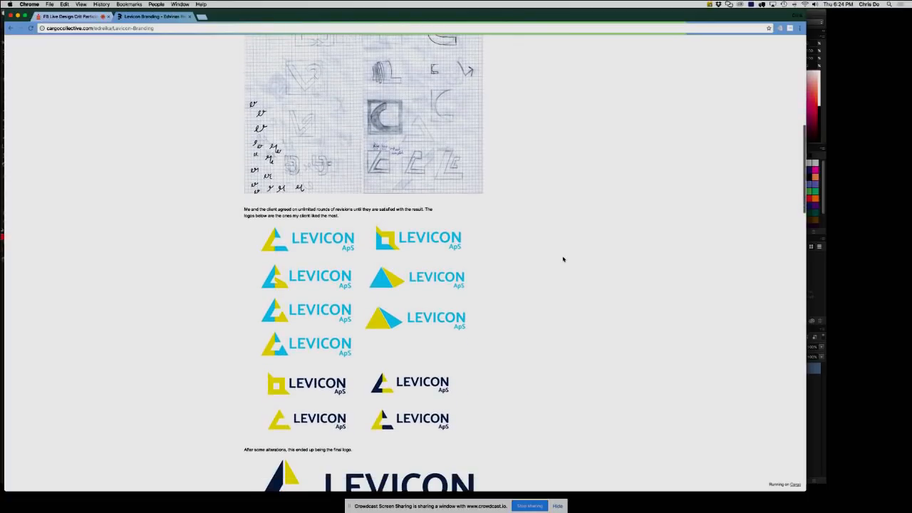
scroll(down, 3)
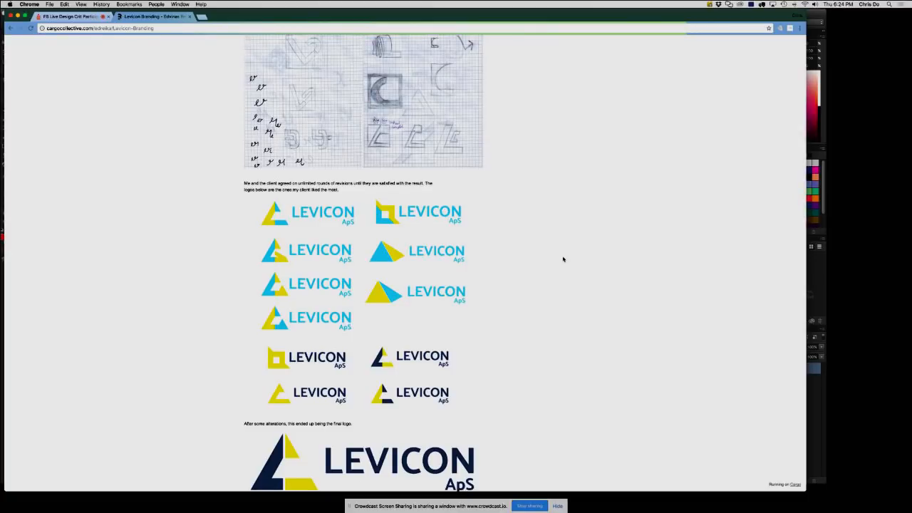
- Scroll further down to the street poster mockups and the crew photo
scroll(down, 3)
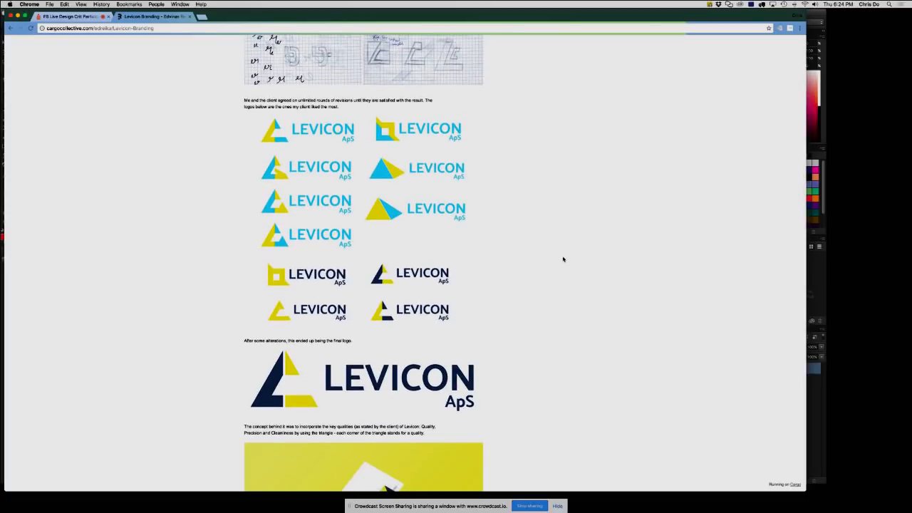
scroll(down, 3)
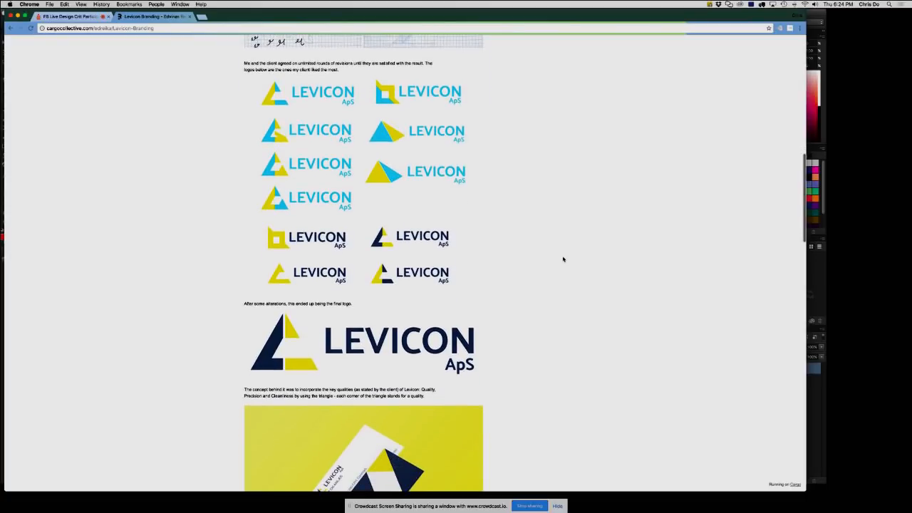
scroll(down, 3)
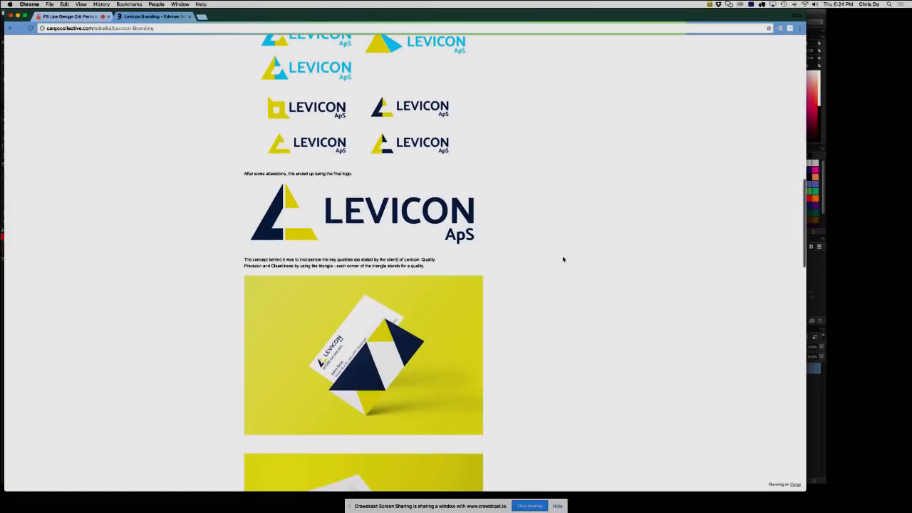
scroll(down, 3)
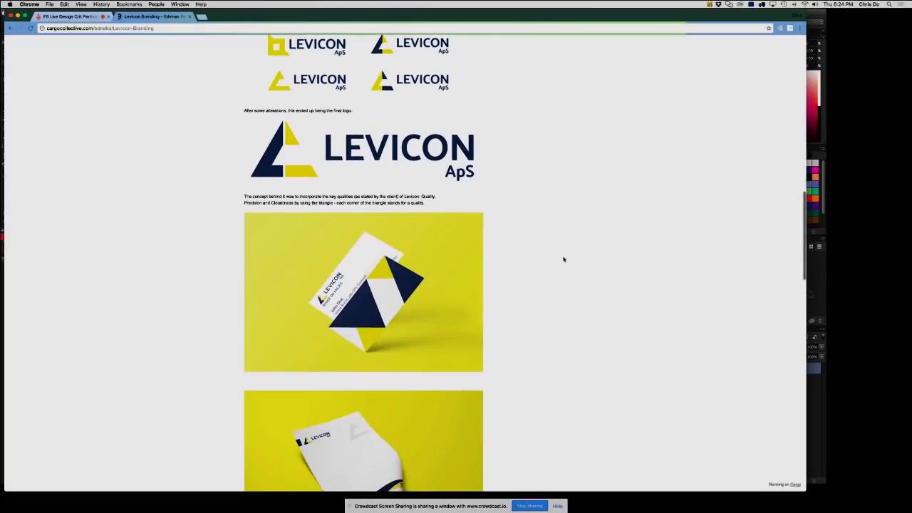
scroll(down, 3)
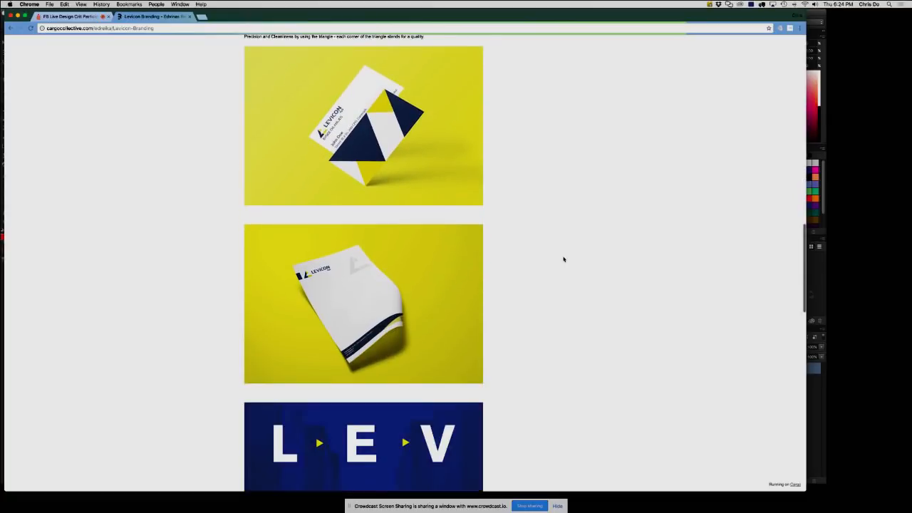
scroll(down, 3)
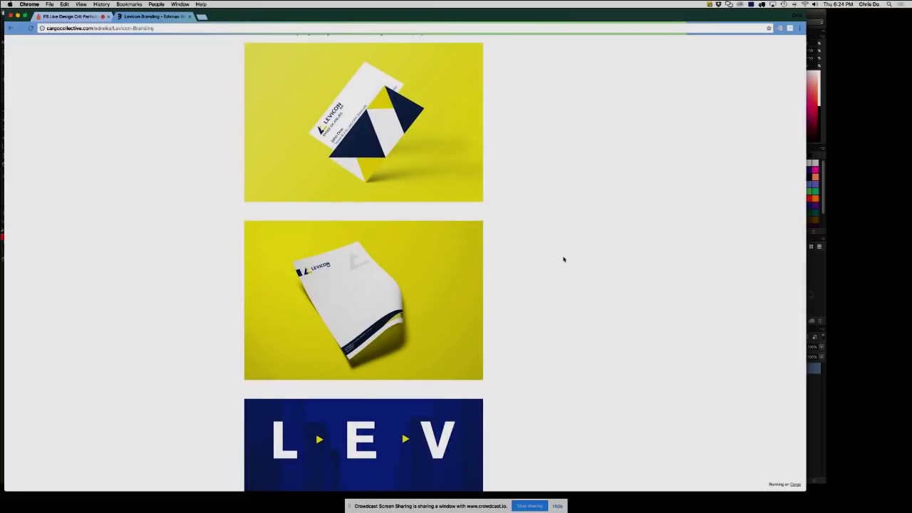
scroll(down, 3)
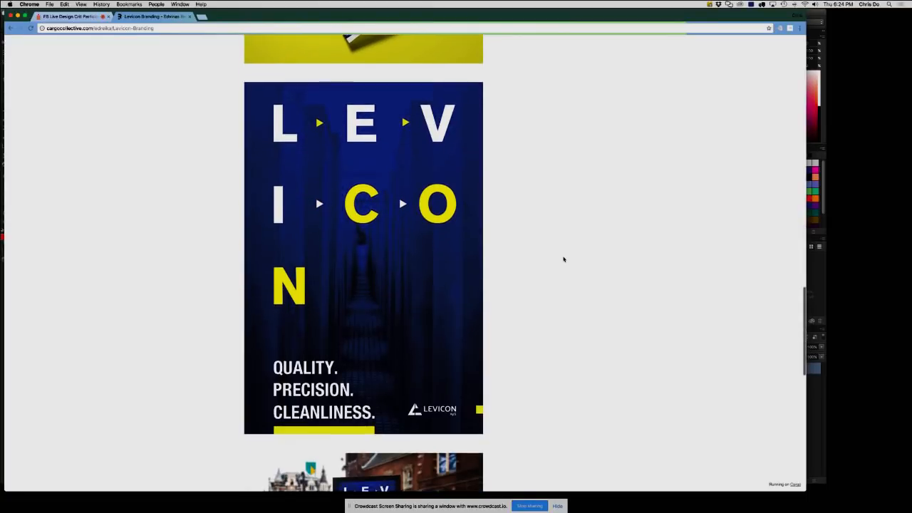
scroll(down, 3)
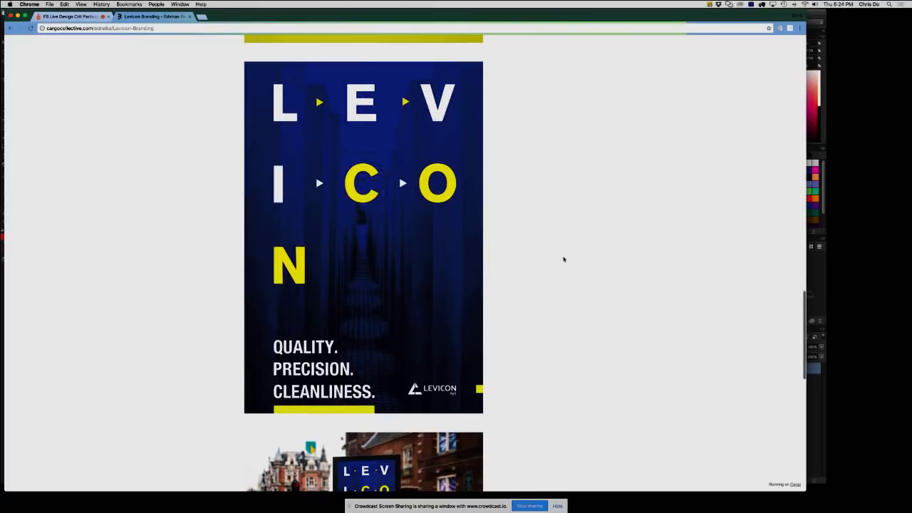
scroll(down, 3)
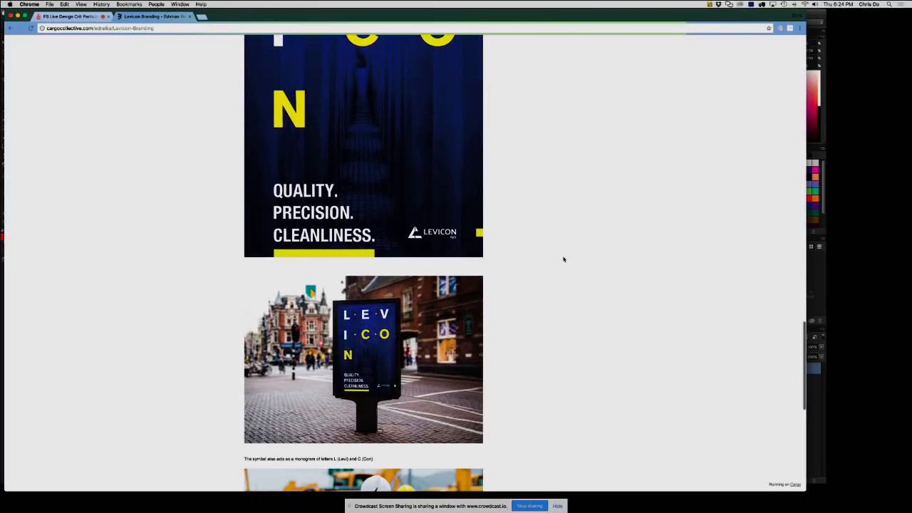
scroll(down, 3)
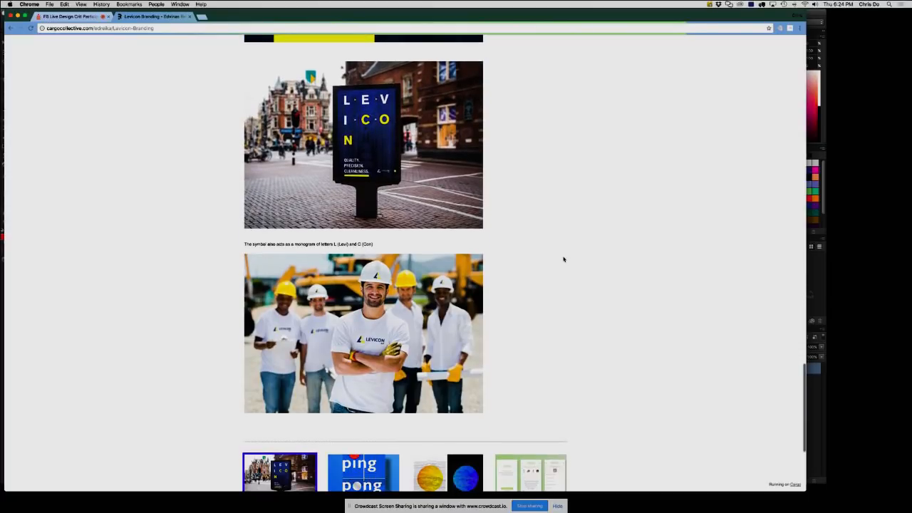
scroll(up, 3)
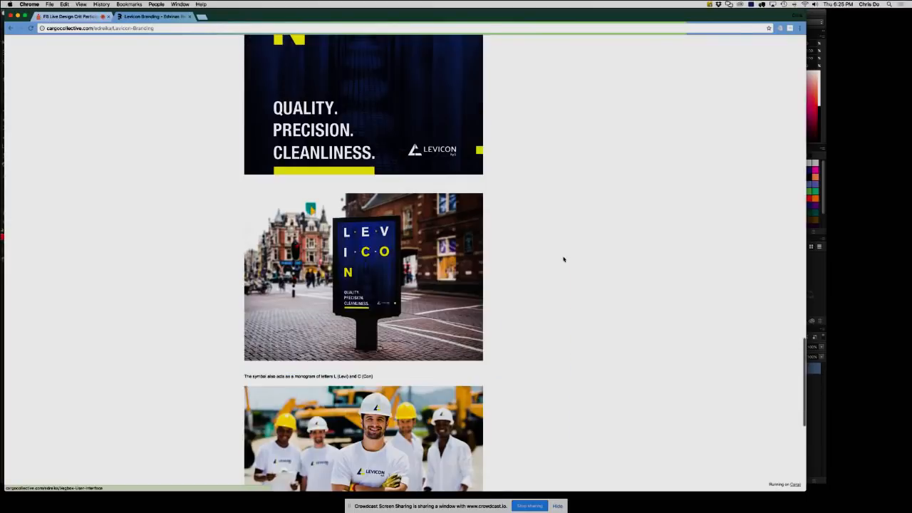
scroll(down, 3)
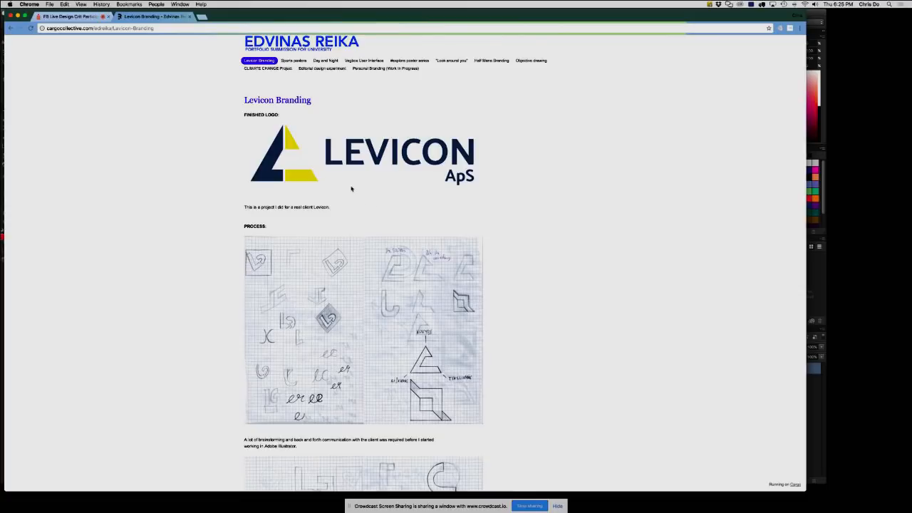
mouse_move(297, 215)
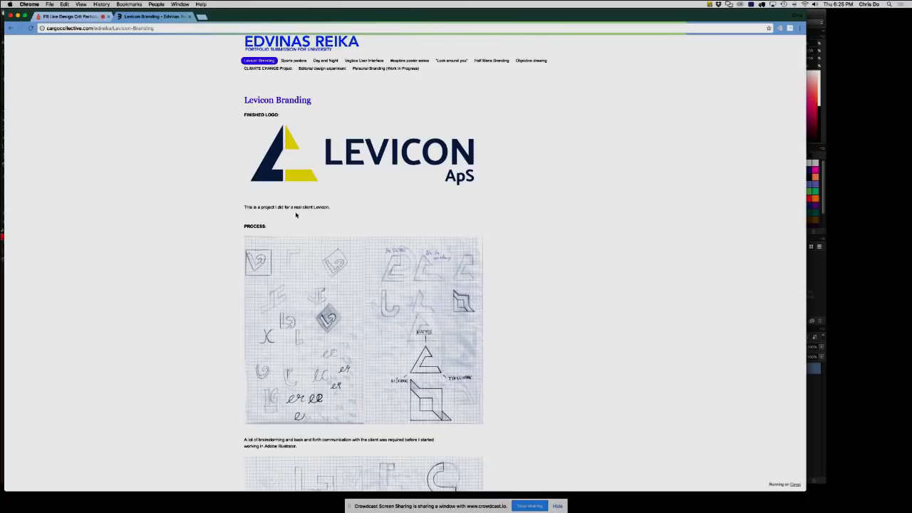
mouse_move(555, 305)
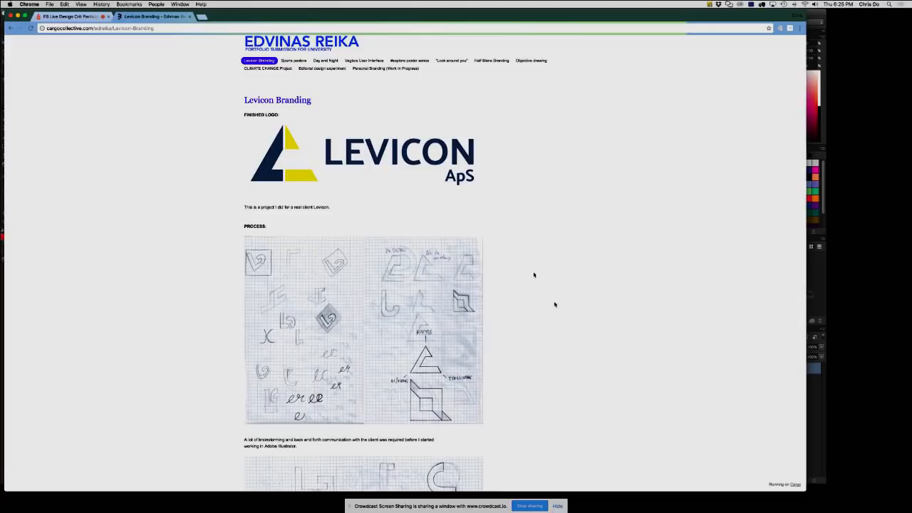
- Scroll past the finished Levicon logo into the hand-drawn process sketches
scroll(down, 3)
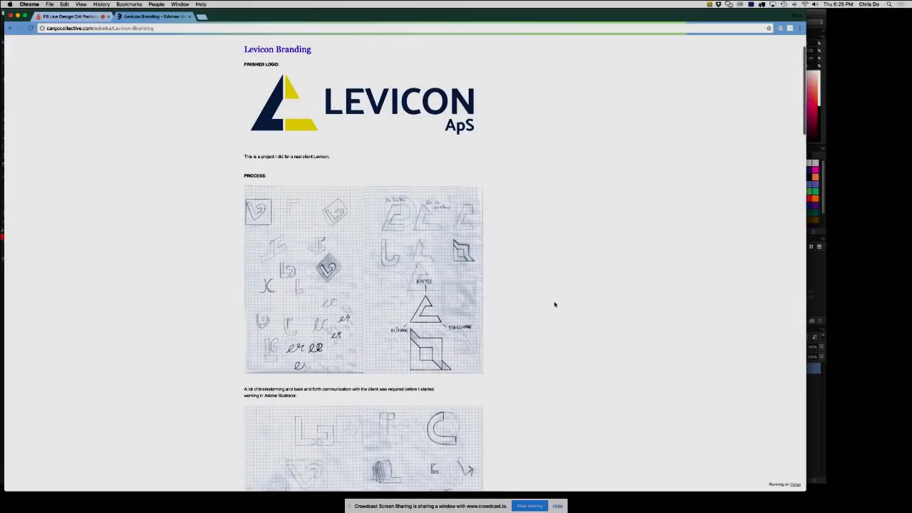
scroll(down, 3)
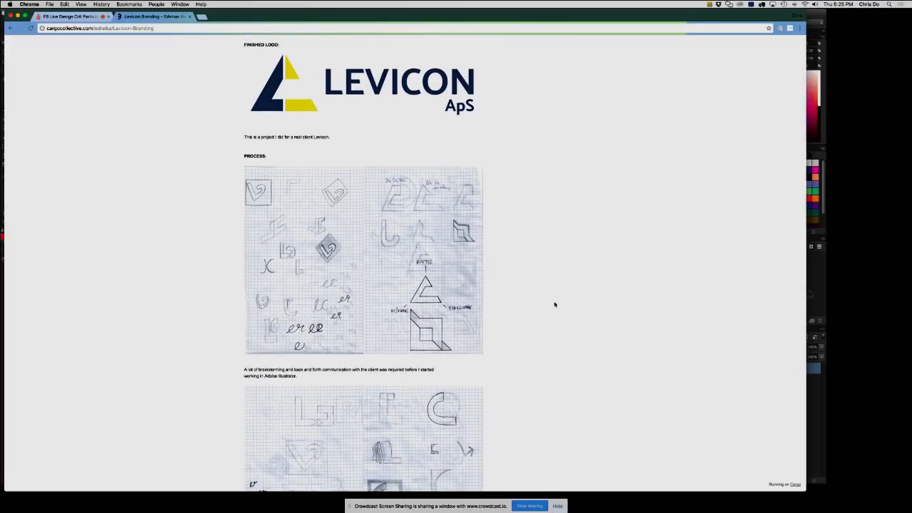
scroll(down, 3)
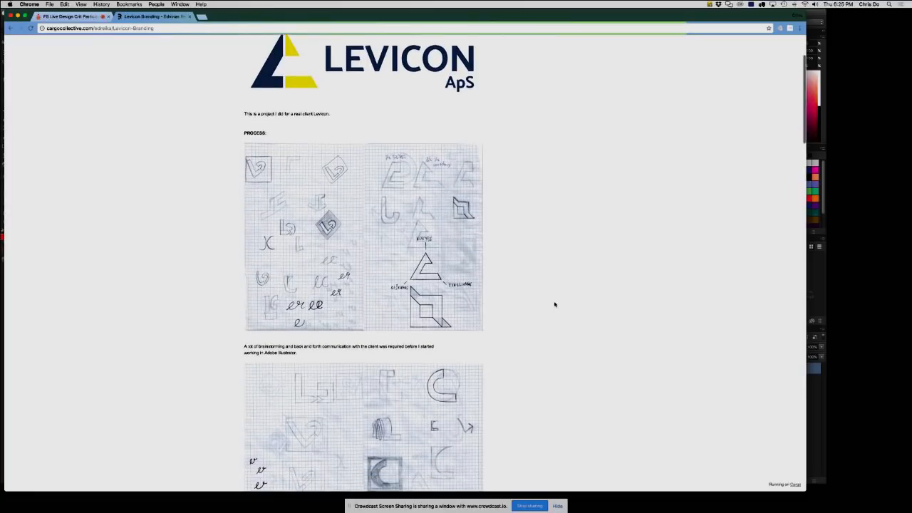
scroll(down, 3)
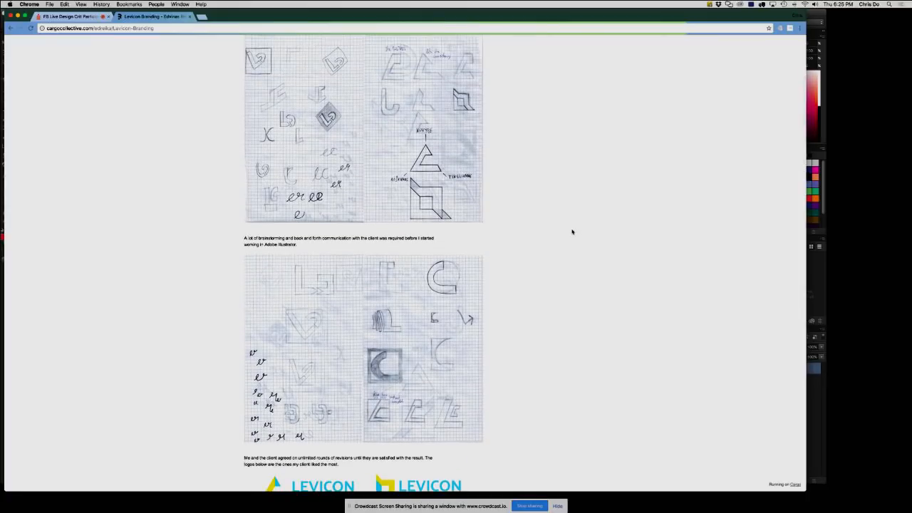
scroll(down, 3)
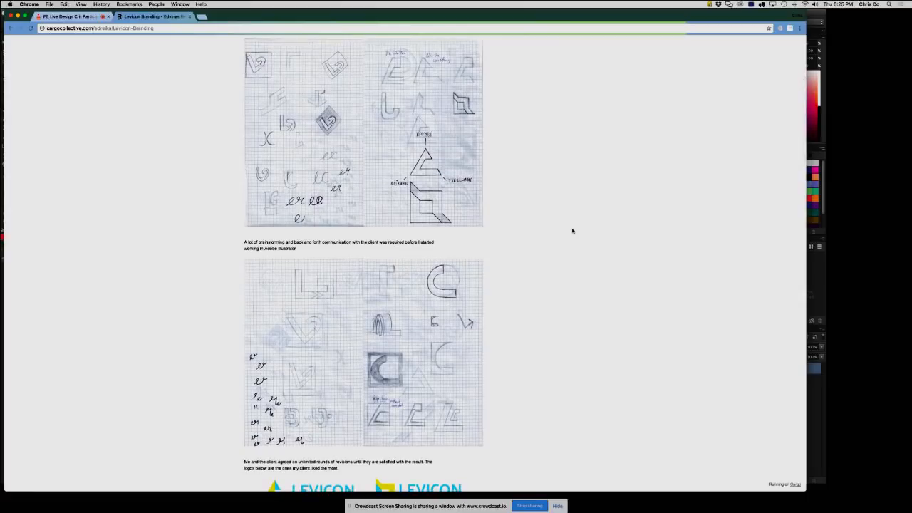
mouse_move(551, 242)
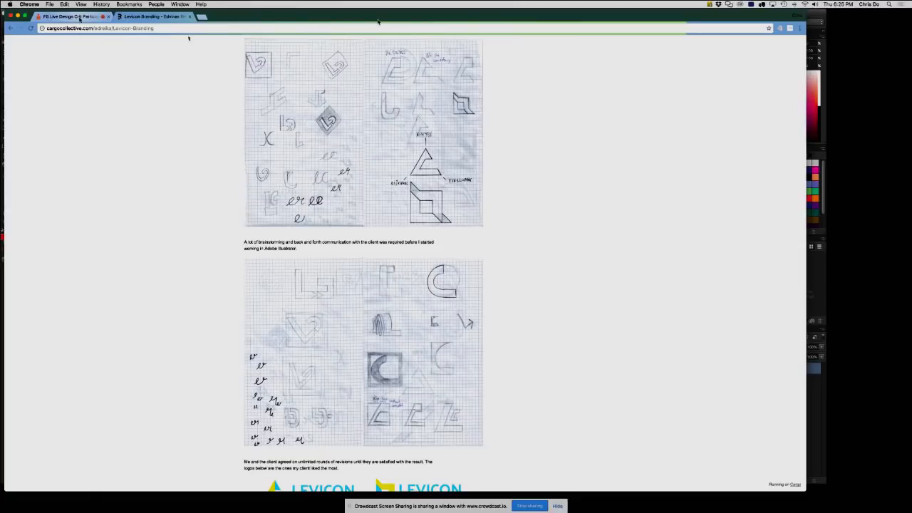
click(69, 17)
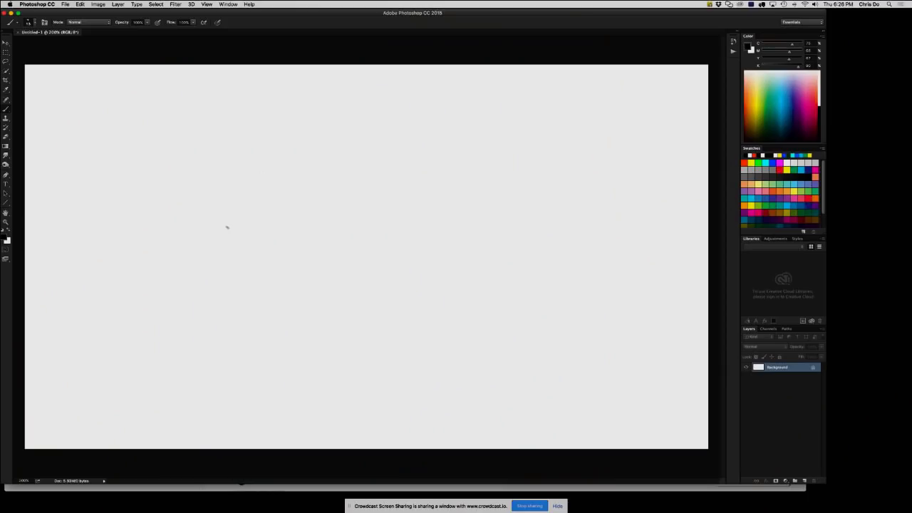
- Brush-sketch outlines of two L letterforms, closing the second with a pointed end
drag(222, 157, 222, 268)
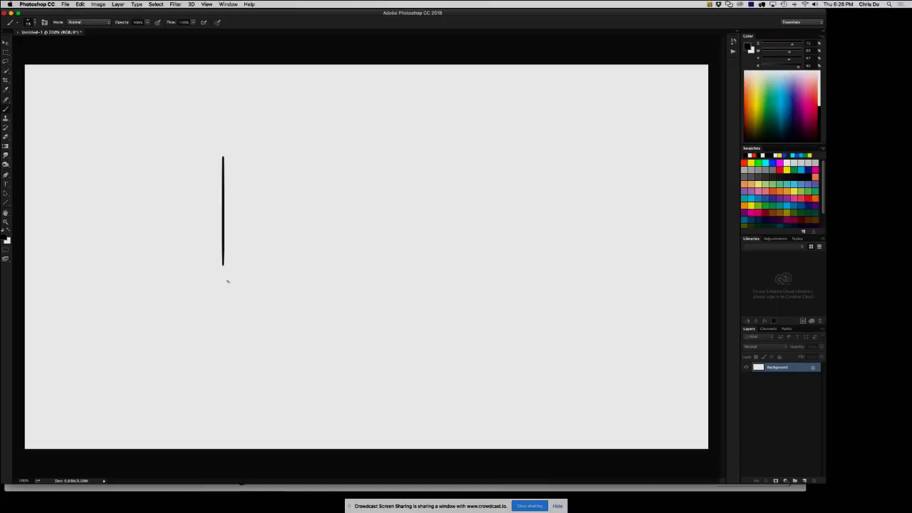
drag(218, 283, 332, 283)
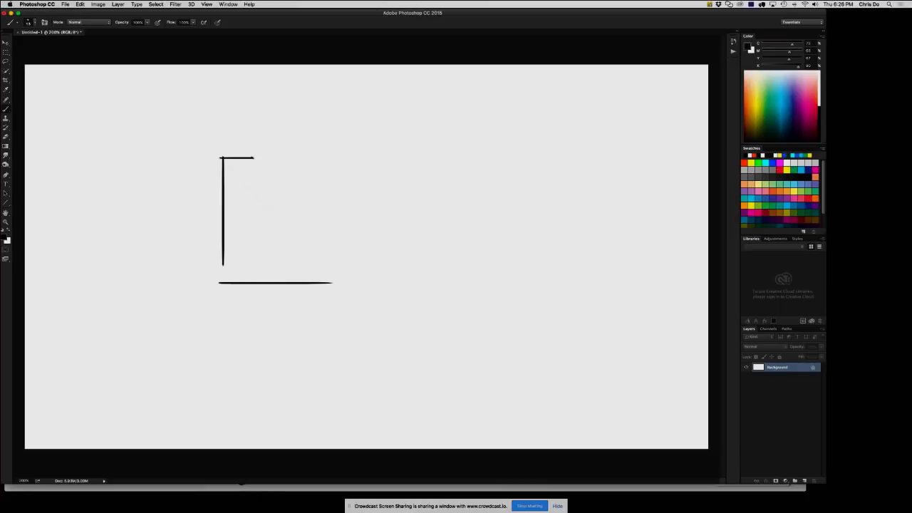
drag(253, 156, 253, 258)
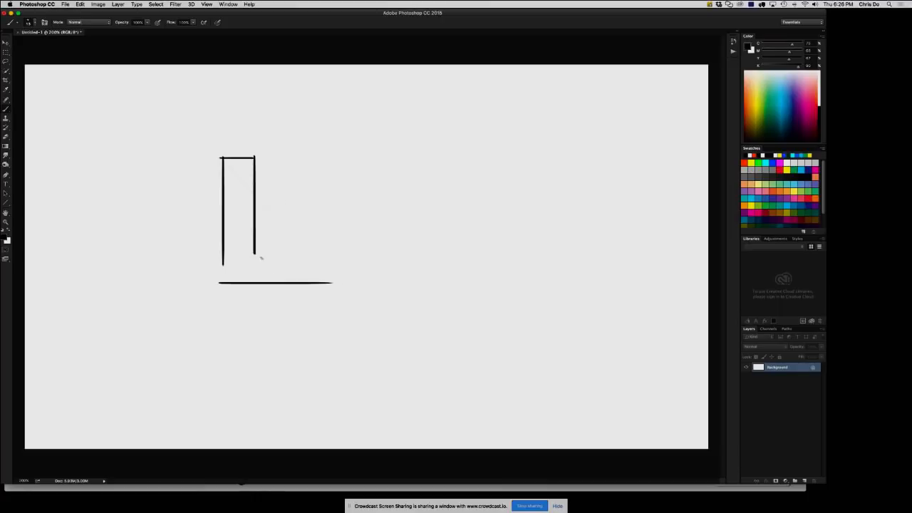
drag(256, 259, 342, 267)
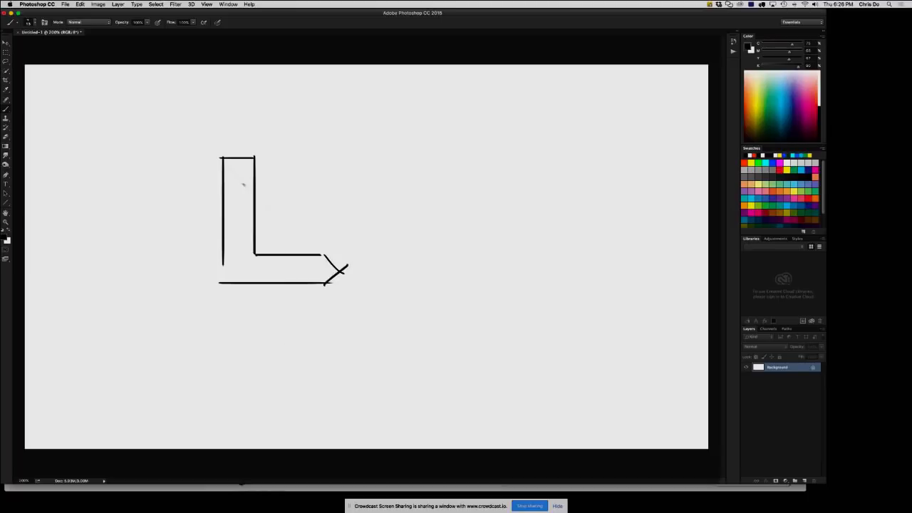
drag(383, 150, 382, 285)
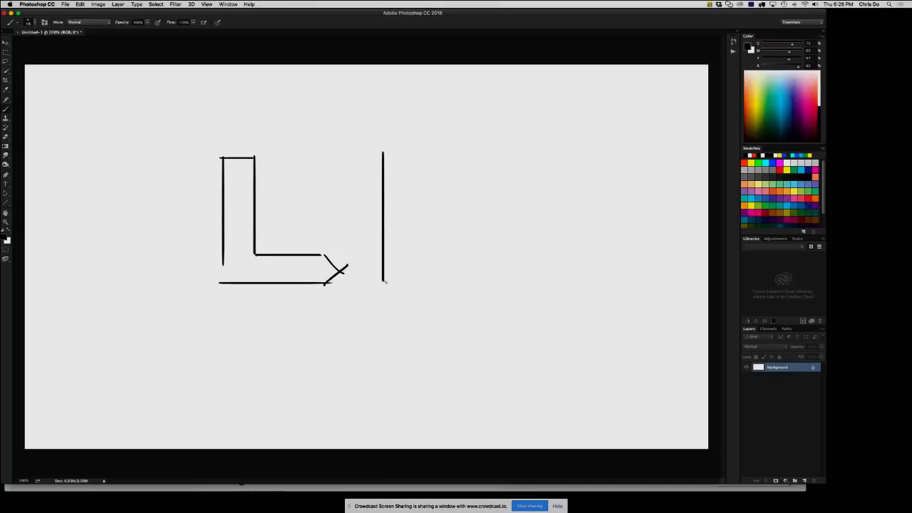
drag(383, 285, 485, 285)
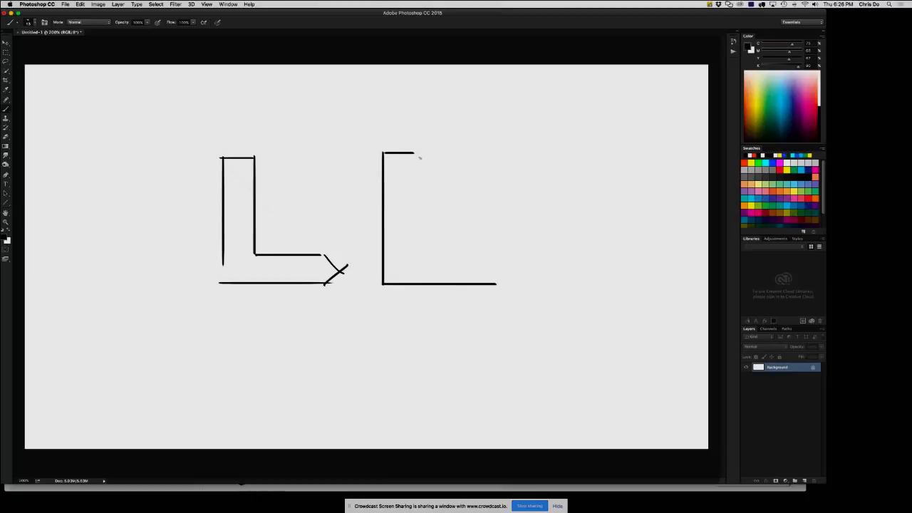
drag(414, 153, 415, 260)
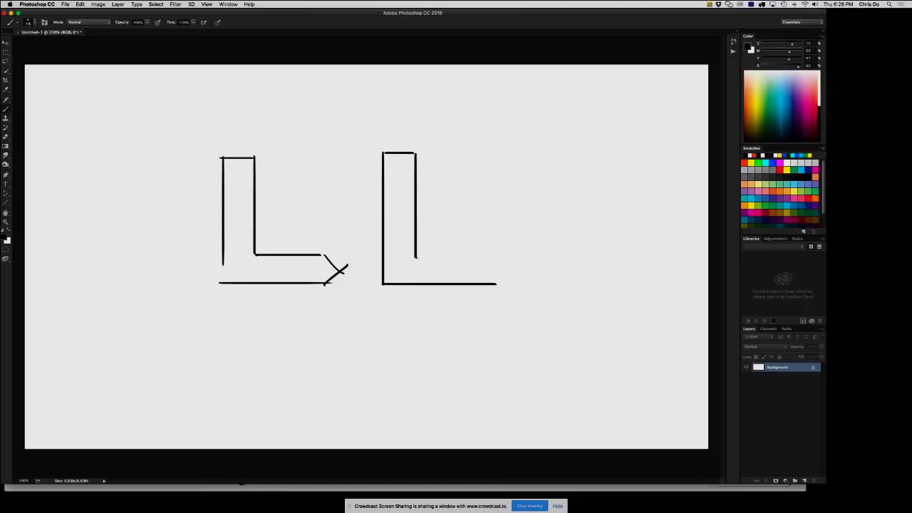
drag(417, 253, 492, 253)
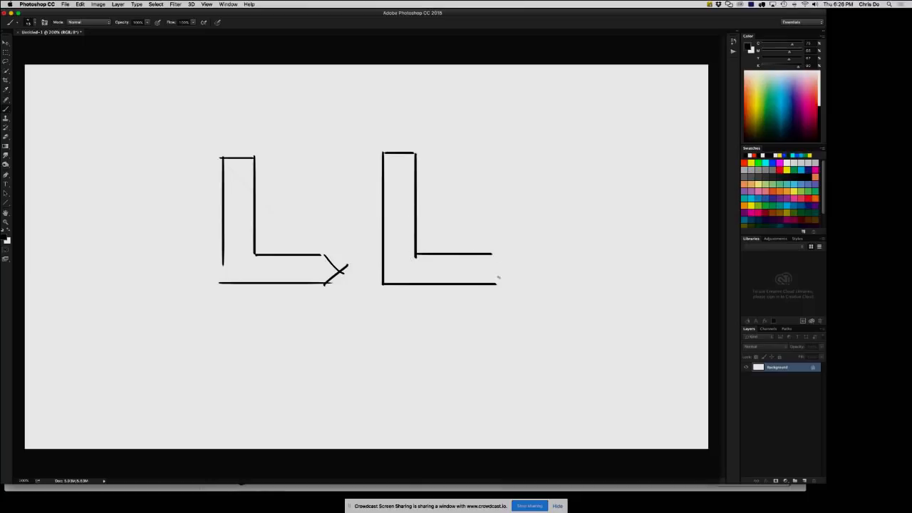
drag(488, 256, 506, 270)
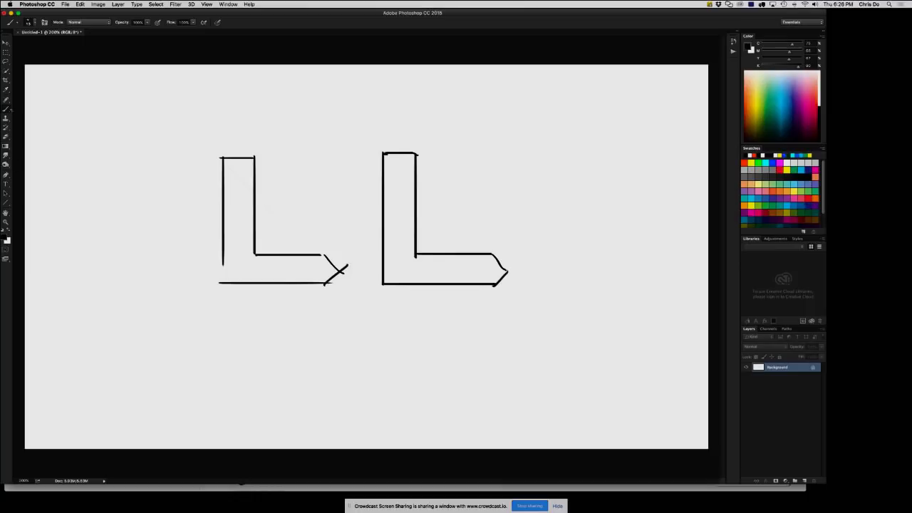
- Fill the second L solid black with Paint Bucket and darken the first L's corner
click(6, 145)
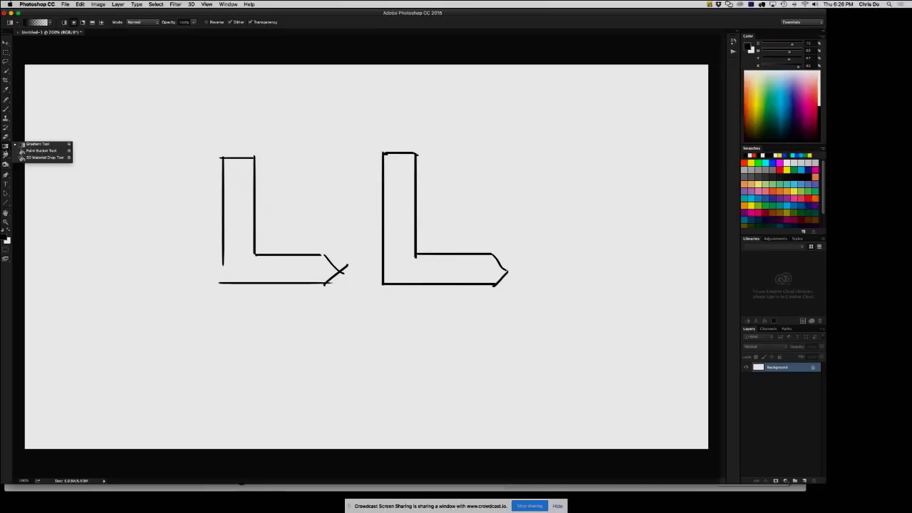
click(41, 150)
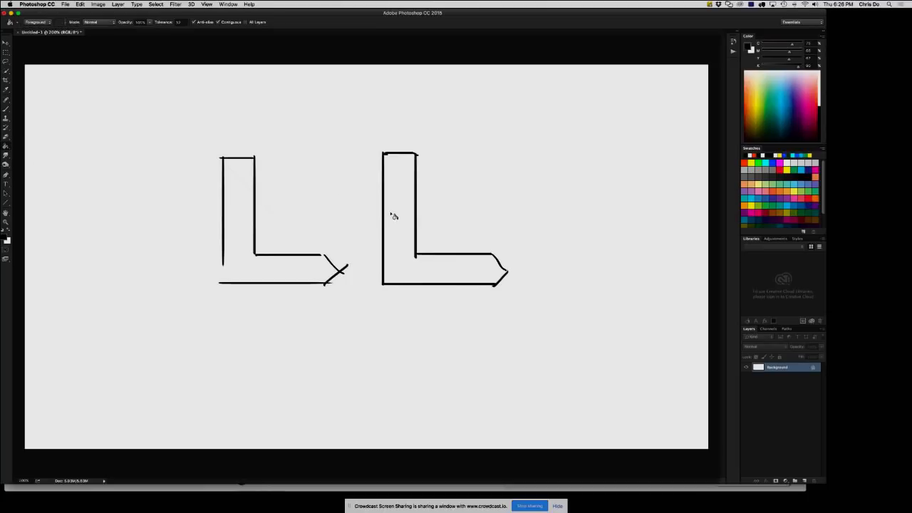
click(399, 214)
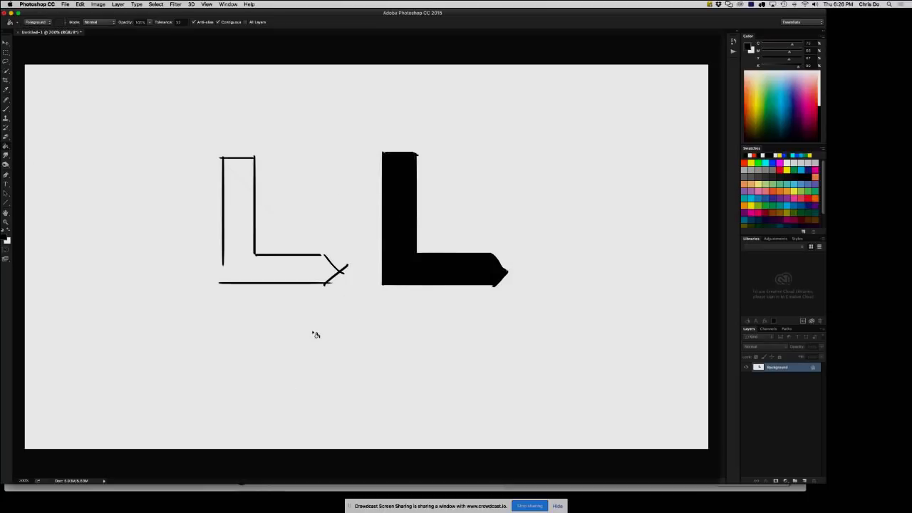
click(6, 40)
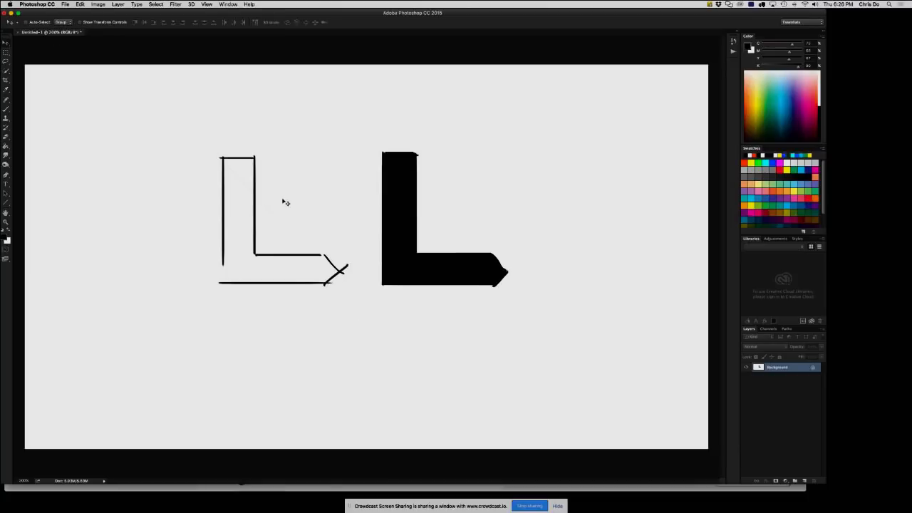
mouse_move(528, 321)
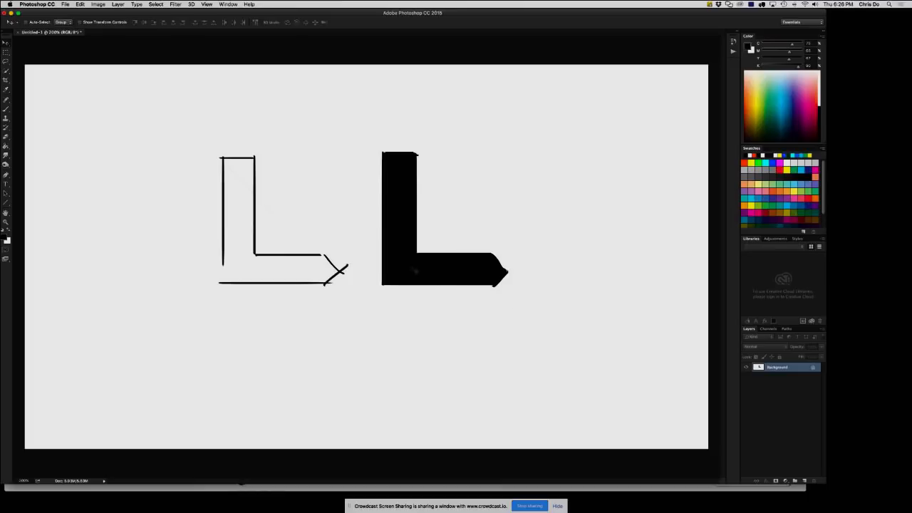
mouse_move(402, 294)
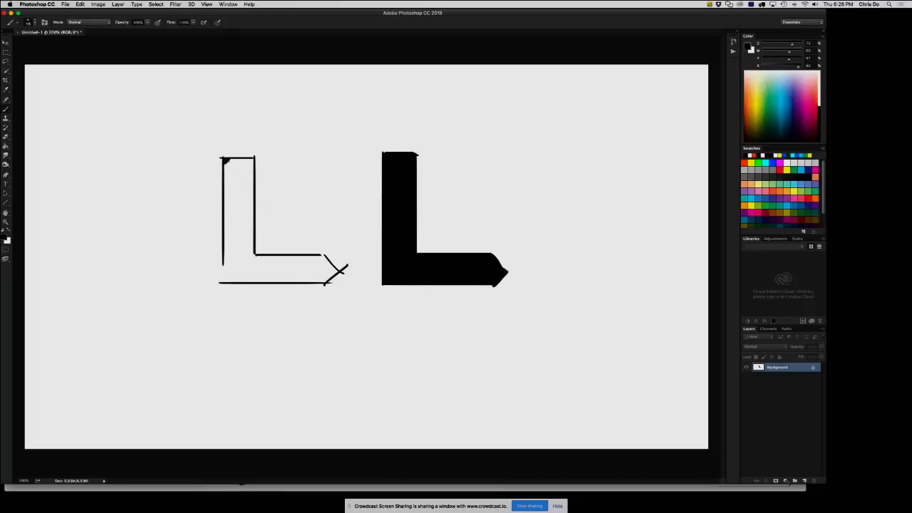
drag(223, 160, 246, 196)
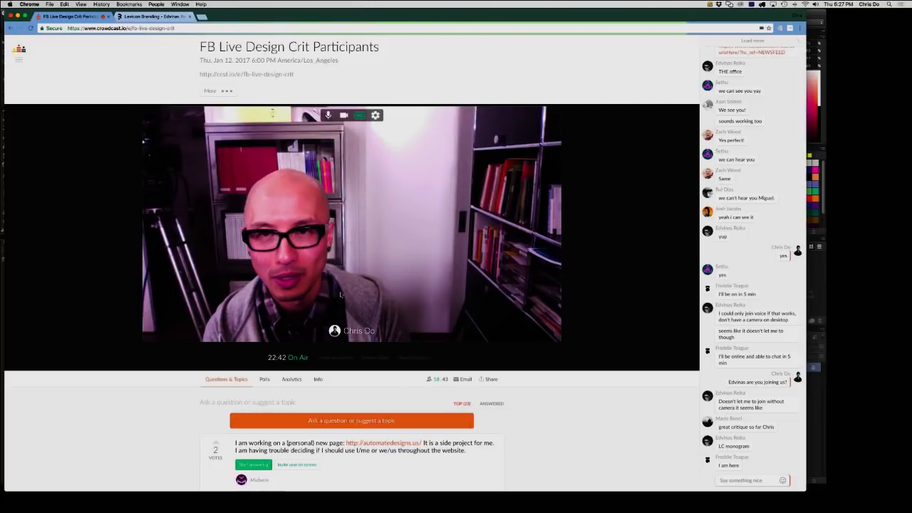
- Share the Chrome application window and return to the Levicon Branding tab
click(360, 115)
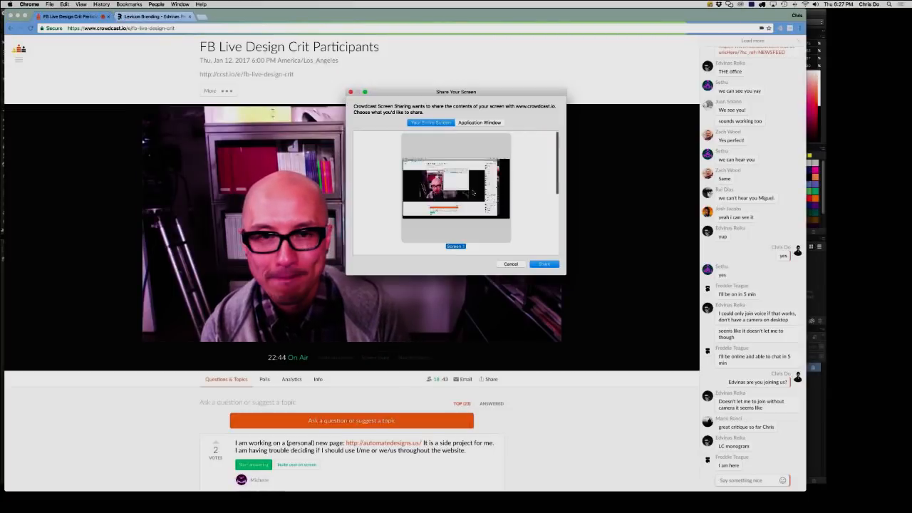
click(479, 122)
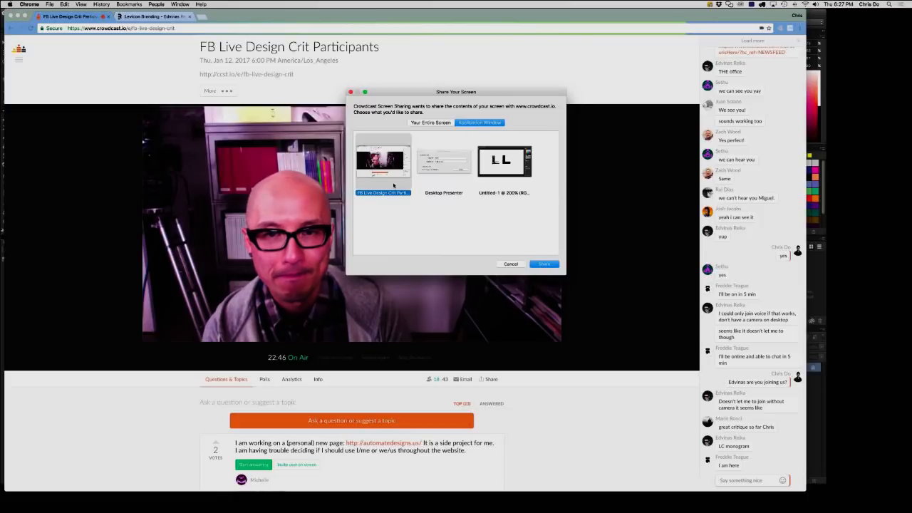
click(544, 264)
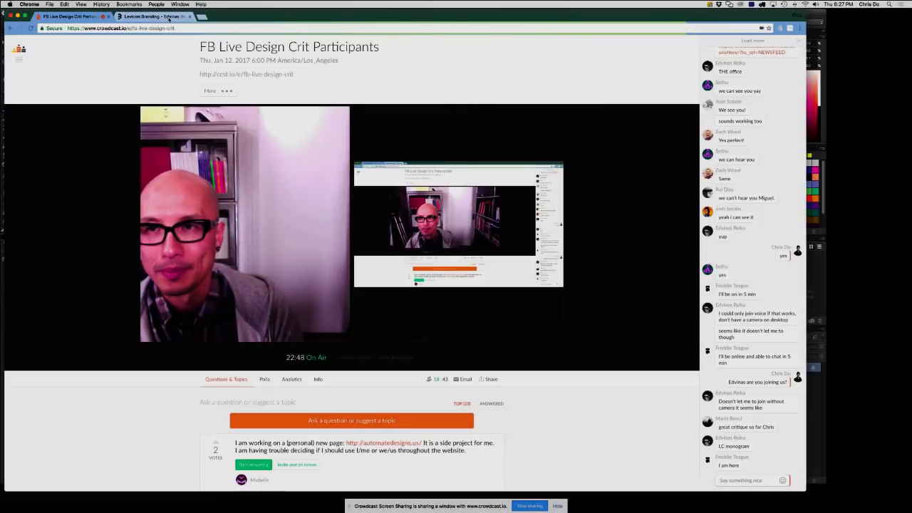
click(150, 15)
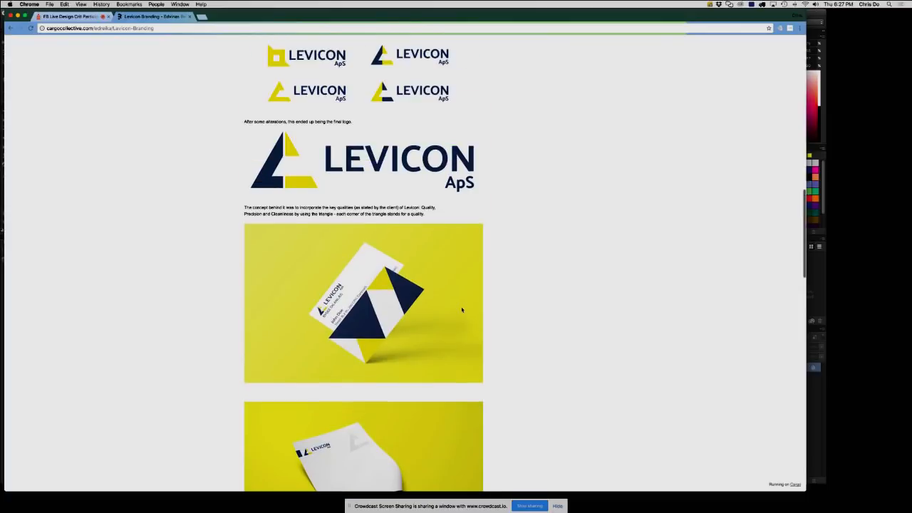
- Scroll the Levicon Branding page down past the poster mockup
scroll(up, 3)
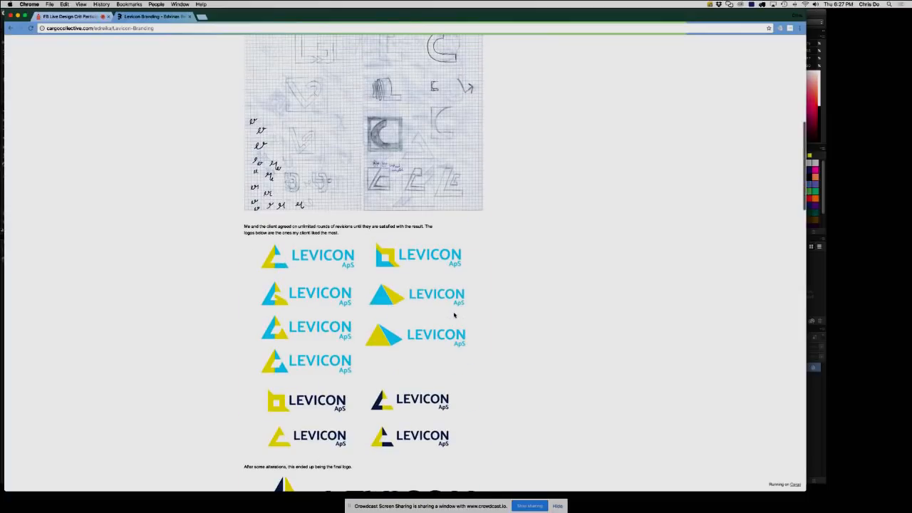
scroll(down, 3)
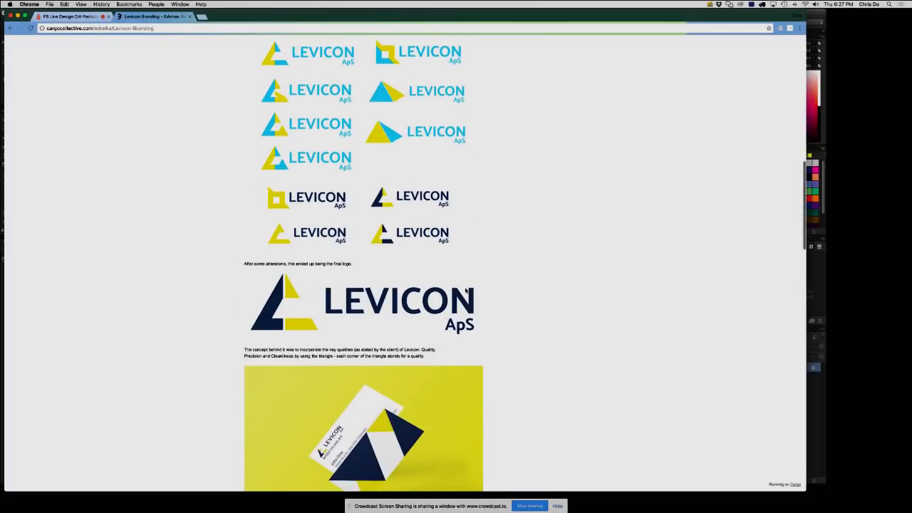
scroll(down, 3)
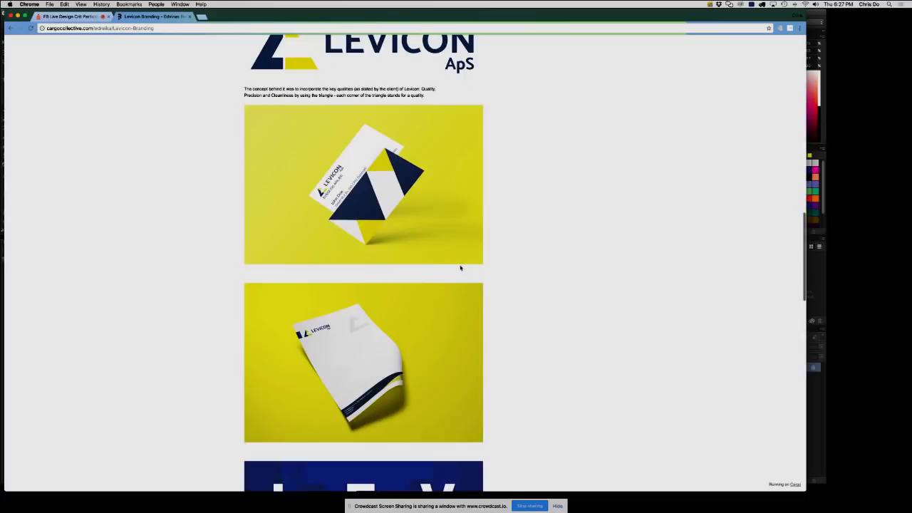
mouse_move(416, 251)
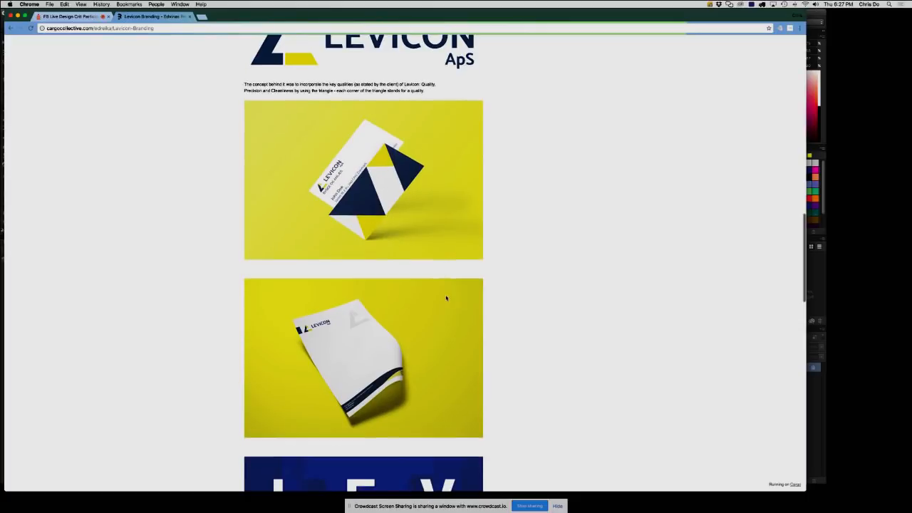
scroll(down, 3)
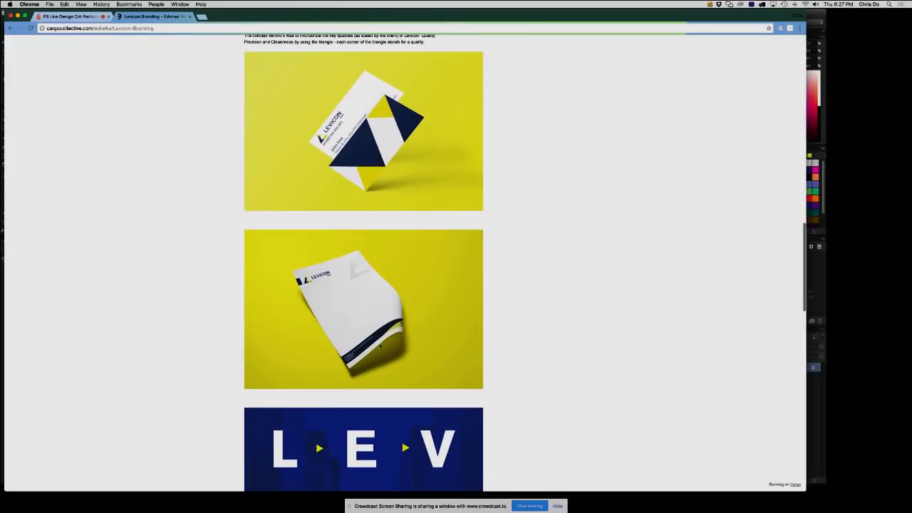
scroll(down, 3)
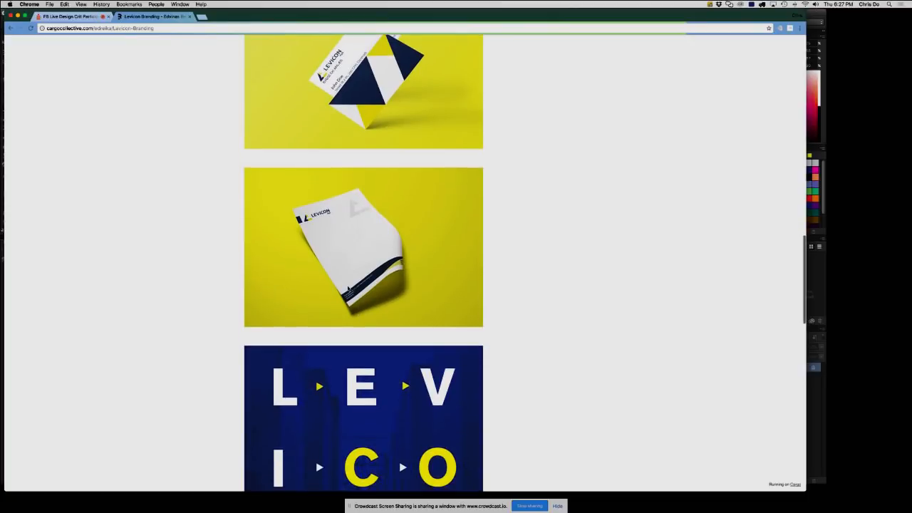
scroll(down, 3)
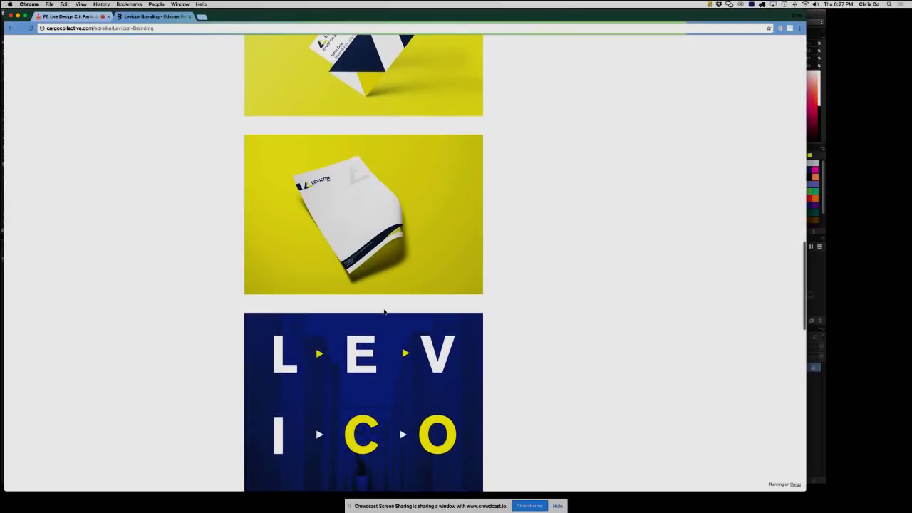
scroll(down, 3)
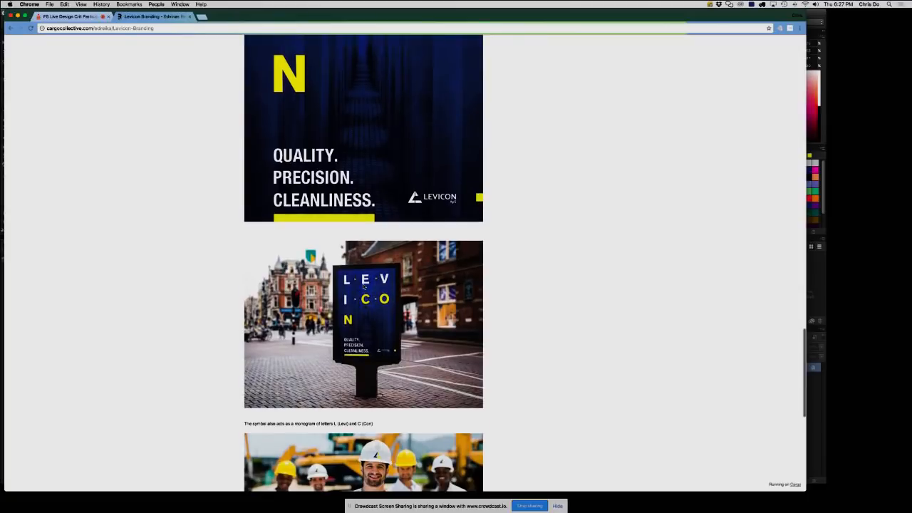
scroll(down, 3)
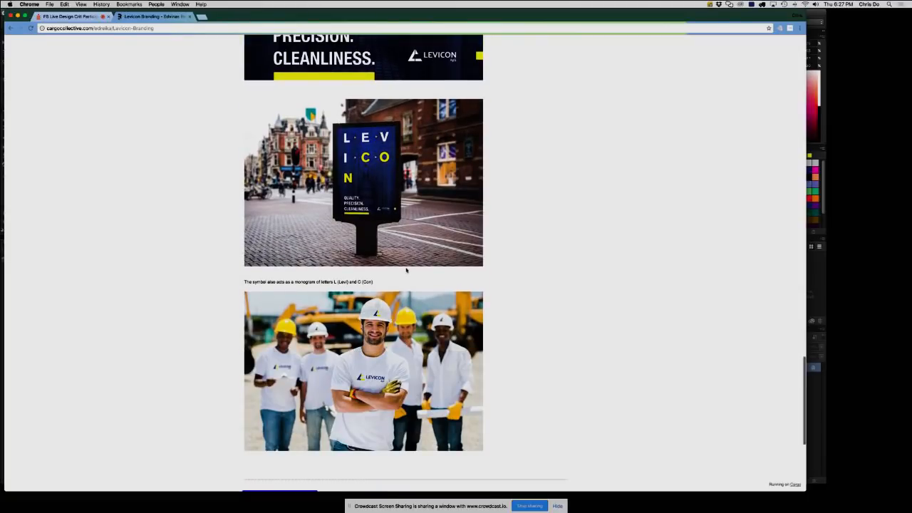
scroll(down, 3)
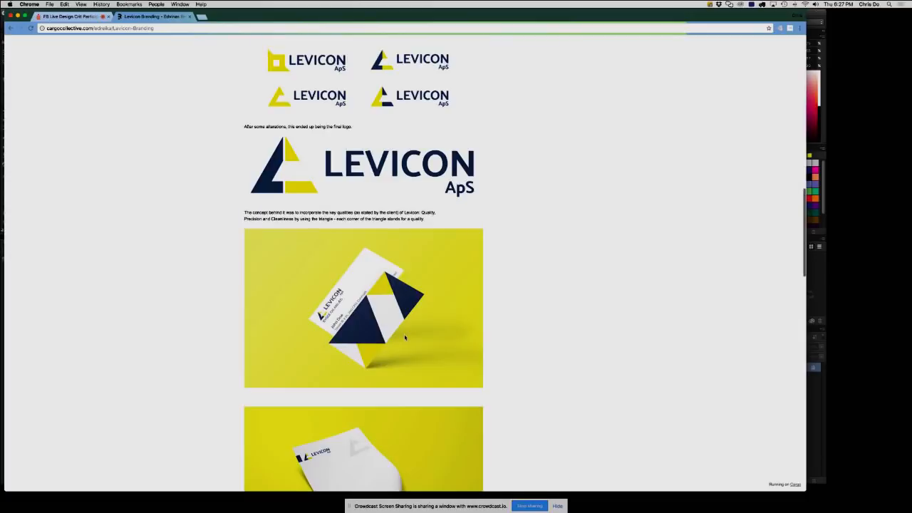
- Reach the bottom thumbnails and open the workers crew photo full-size
scroll(up, 3)
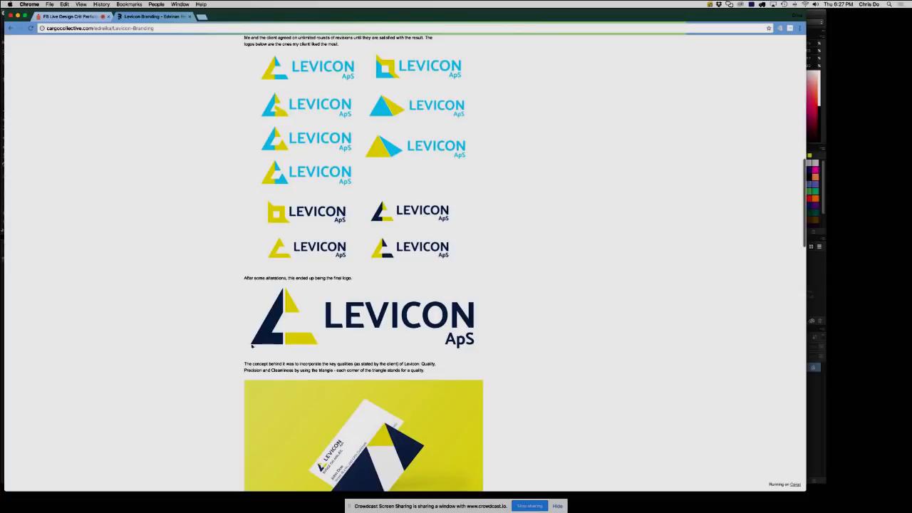
mouse_move(188, 397)
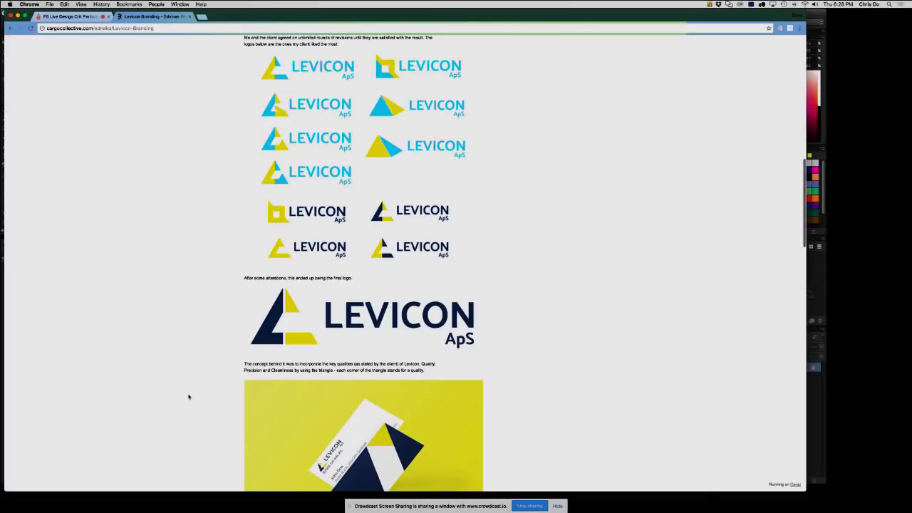
scroll(down, 3)
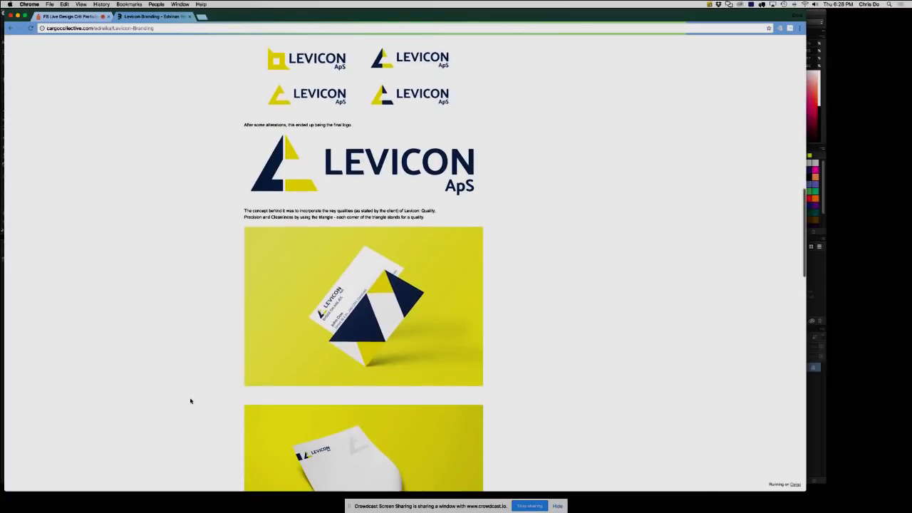
scroll(down, 3)
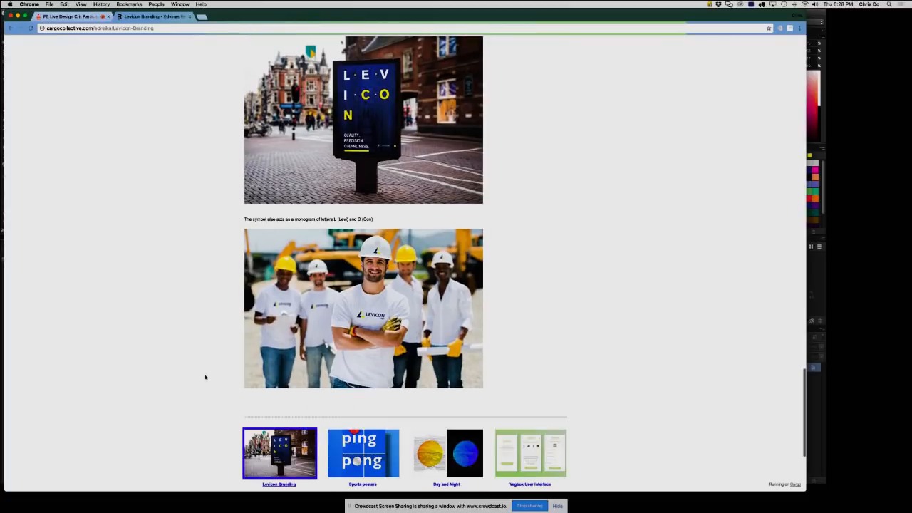
scroll(down, 3)
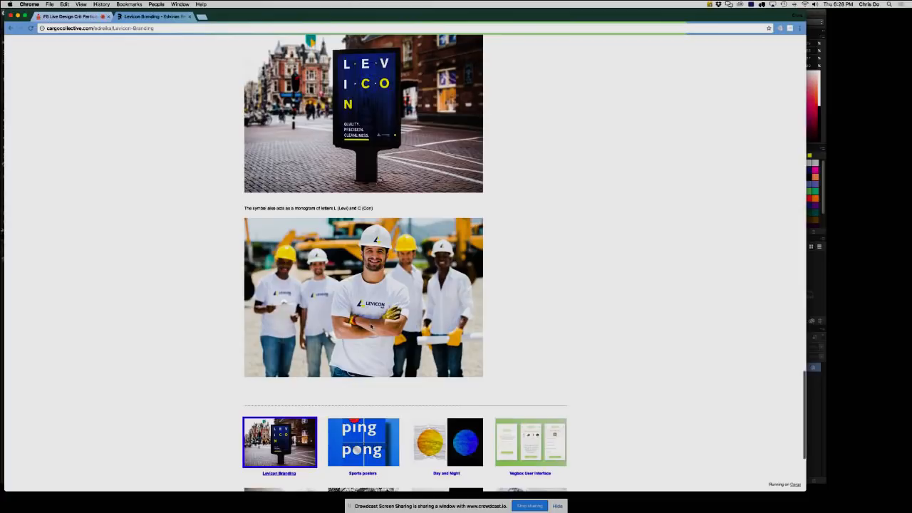
click(363, 297)
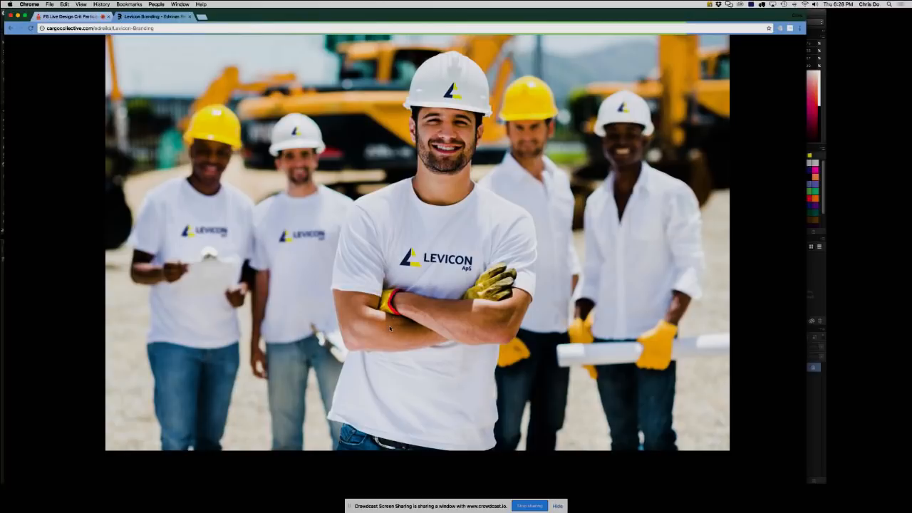
mouse_move(390, 331)
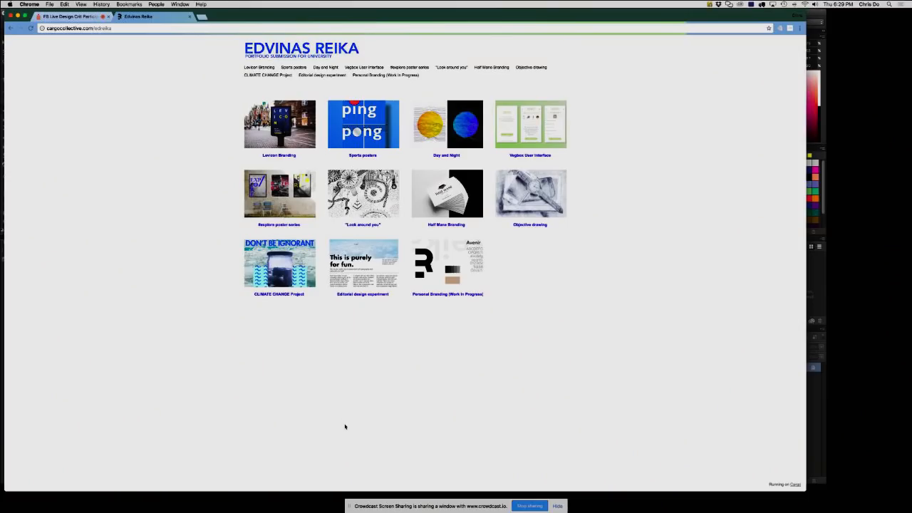
mouse_move(352, 419)
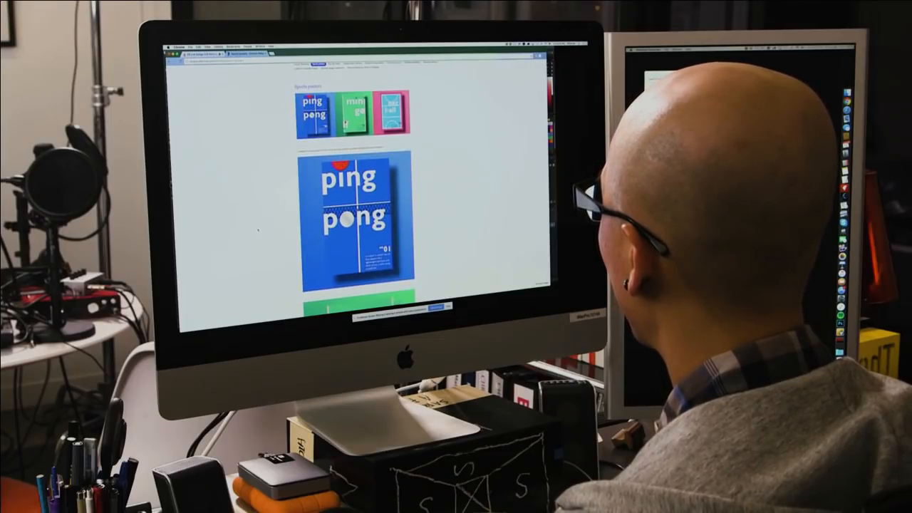
- Scroll the sports posters page through the mini golf and netball posters
scroll(down, 3)
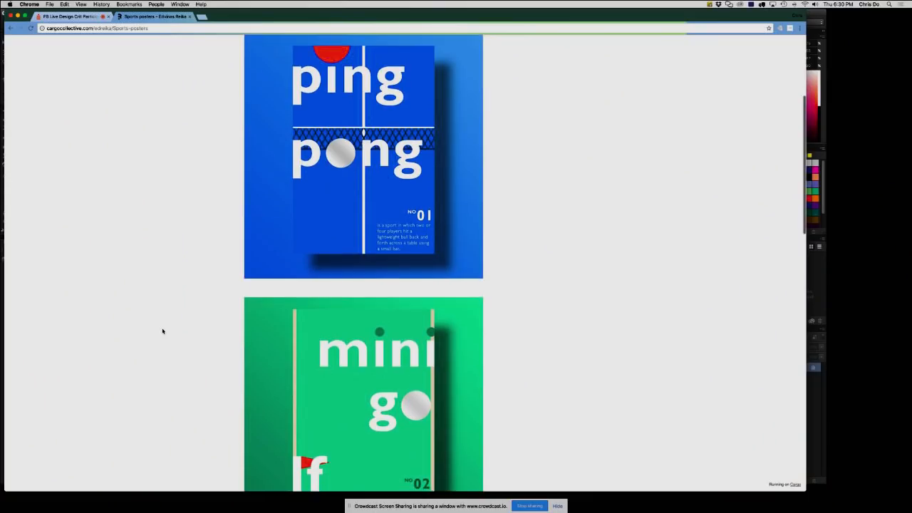
scroll(down, 3)
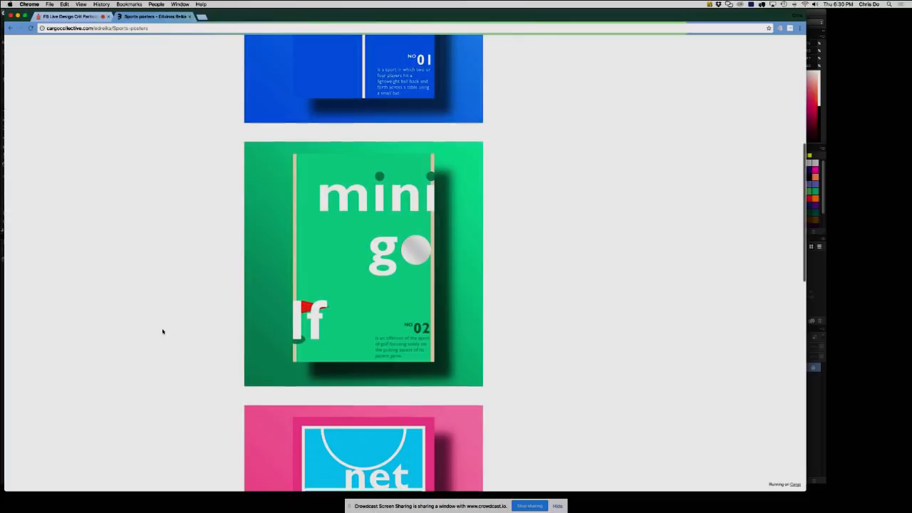
scroll(down, 3)
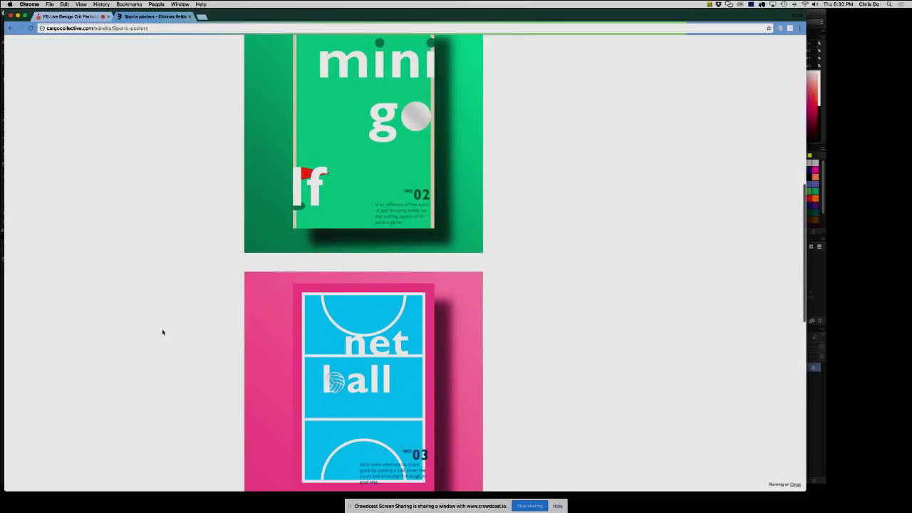
scroll(down, 3)
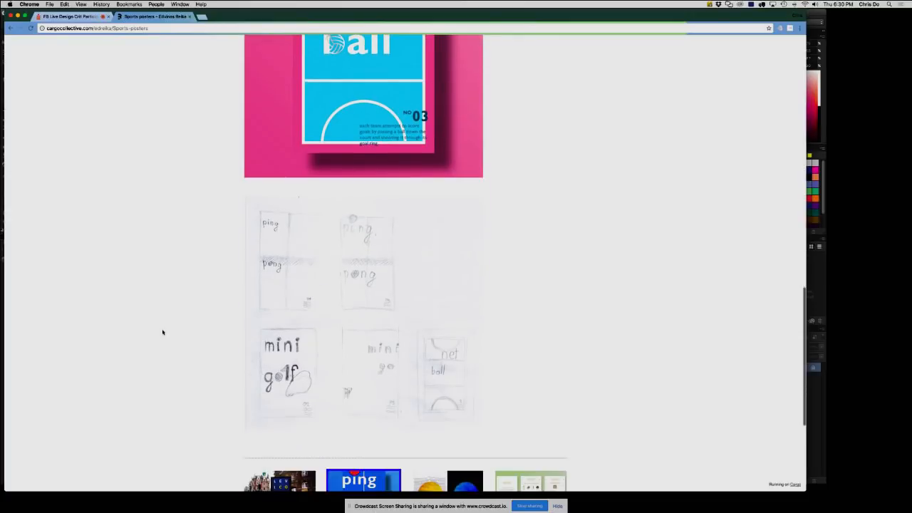
scroll(down, 3)
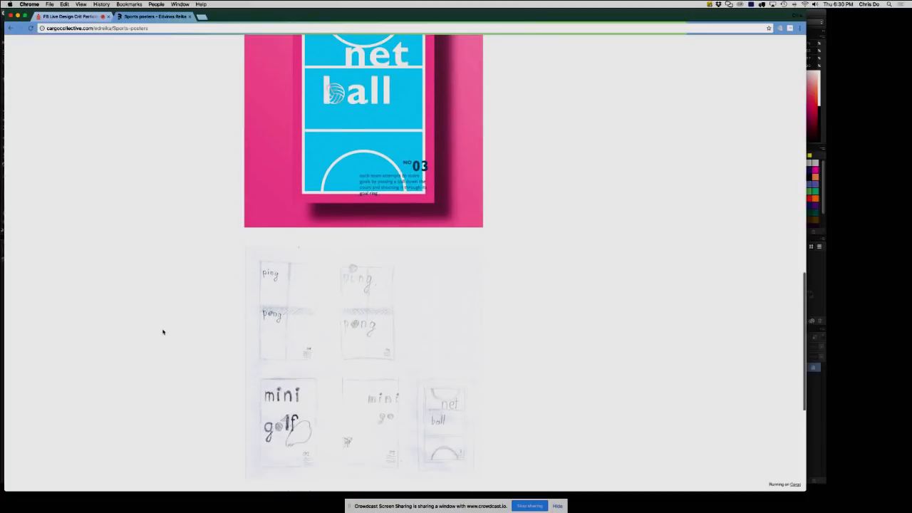
scroll(up, 3)
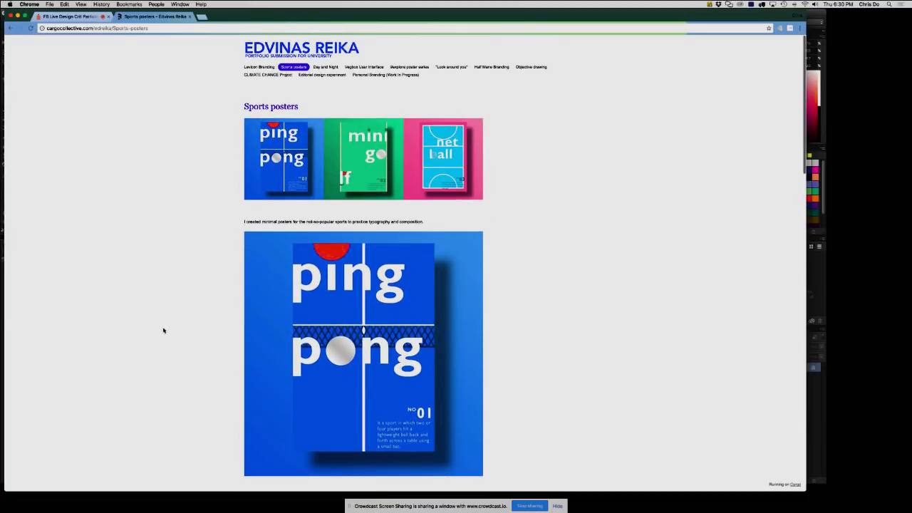
scroll(down, 3)
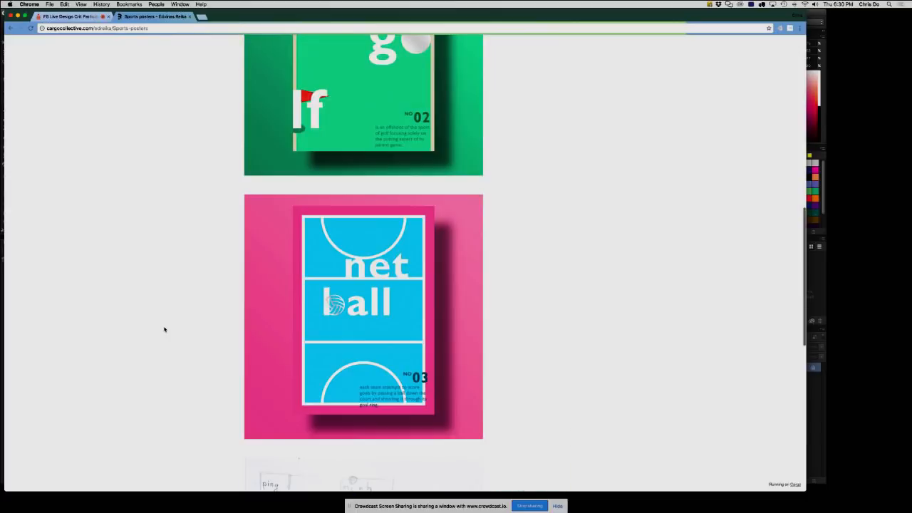
scroll(up, 3)
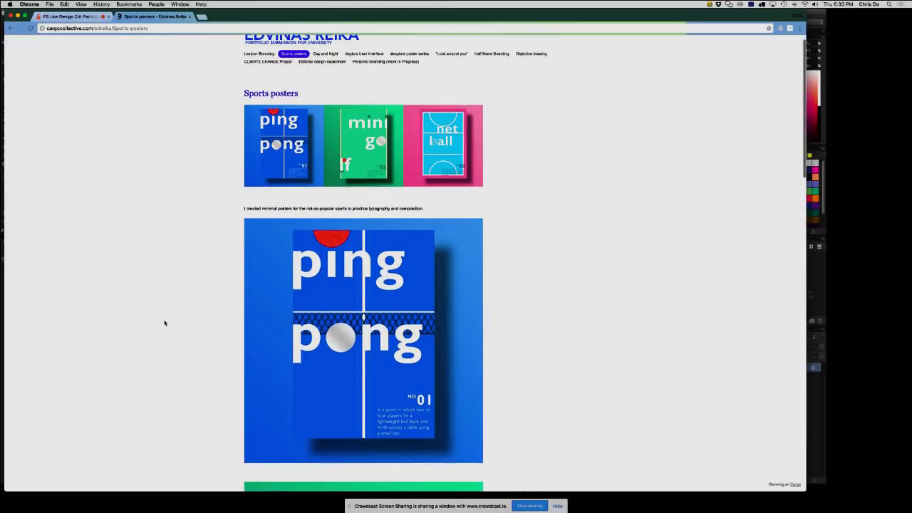
scroll(down, 3)
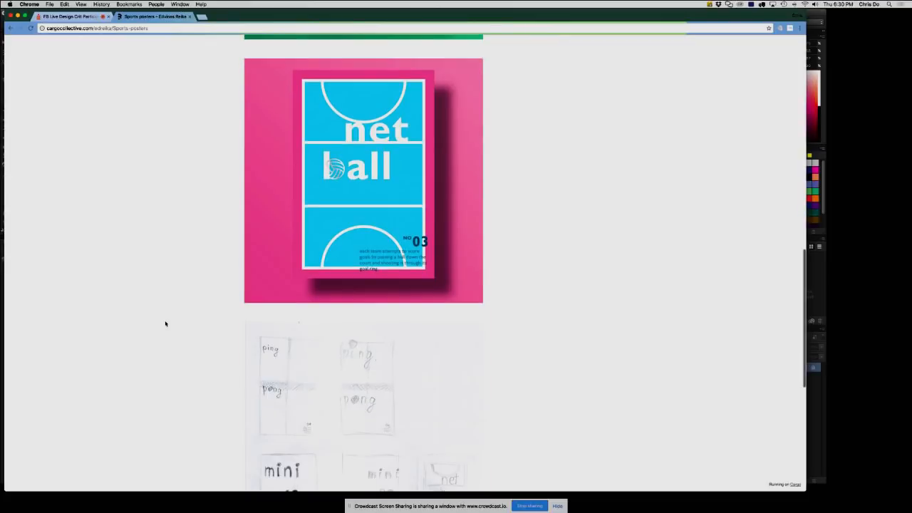
scroll(down, 3)
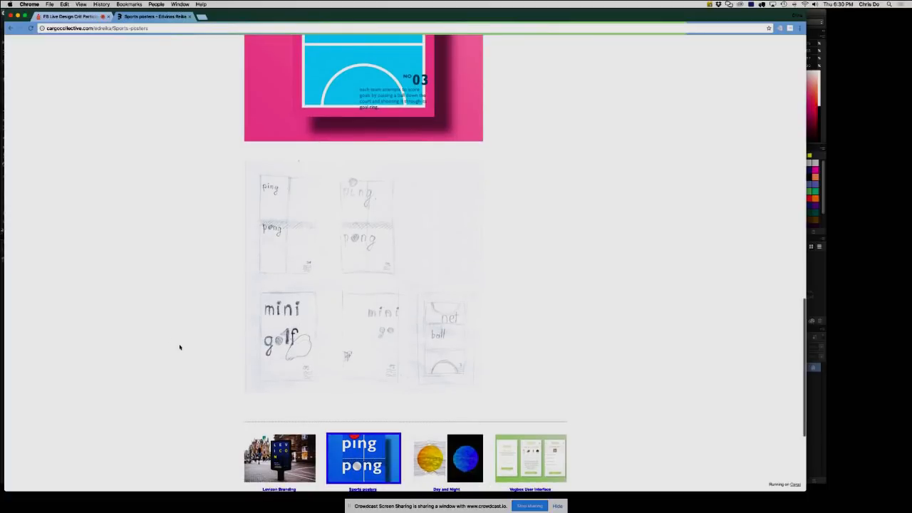
mouse_move(185, 375)
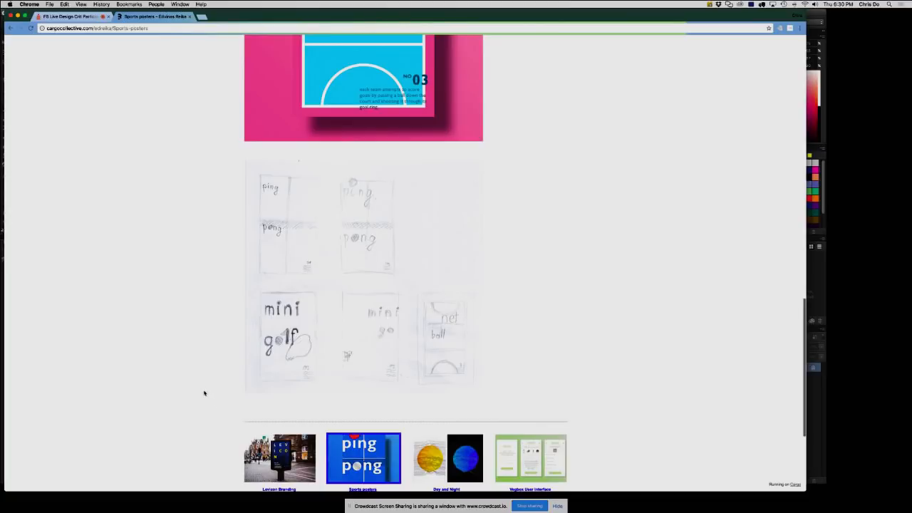
- Scroll back up to bring the ping pong poster into view
scroll(down, 3)
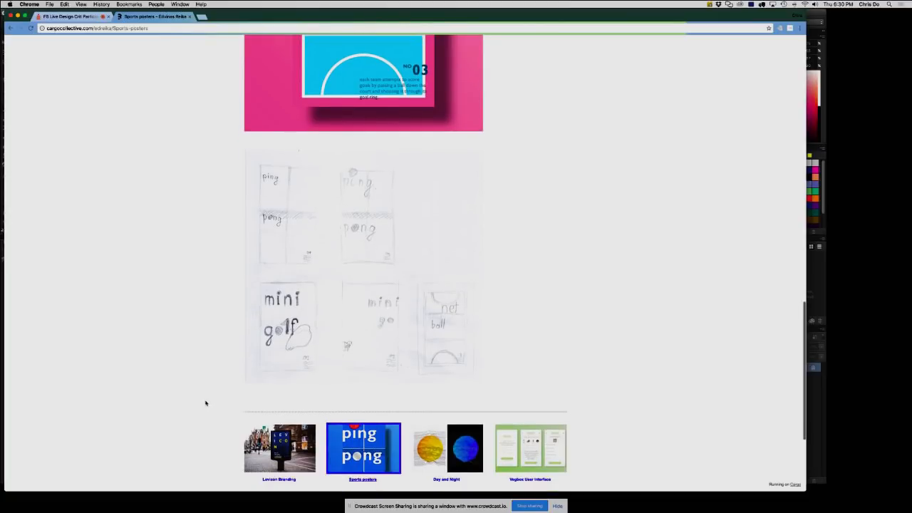
scroll(down, 3)
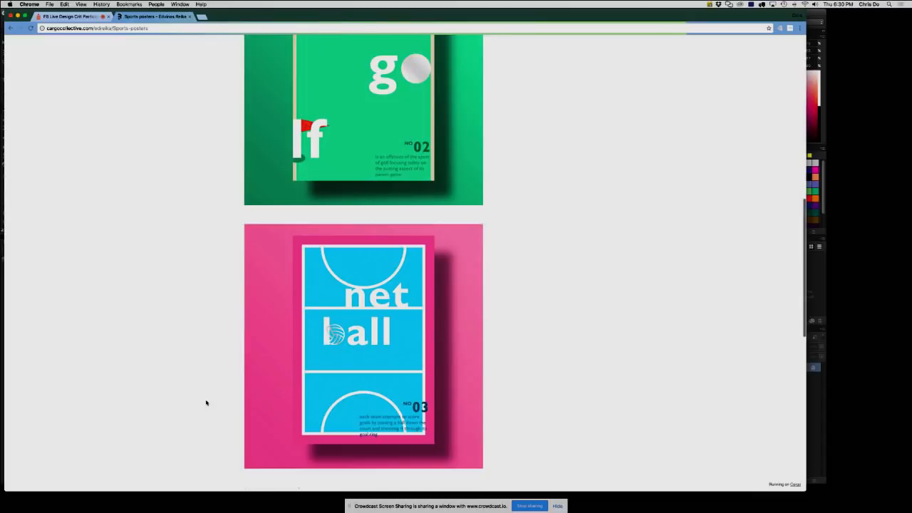
scroll(up, 3)
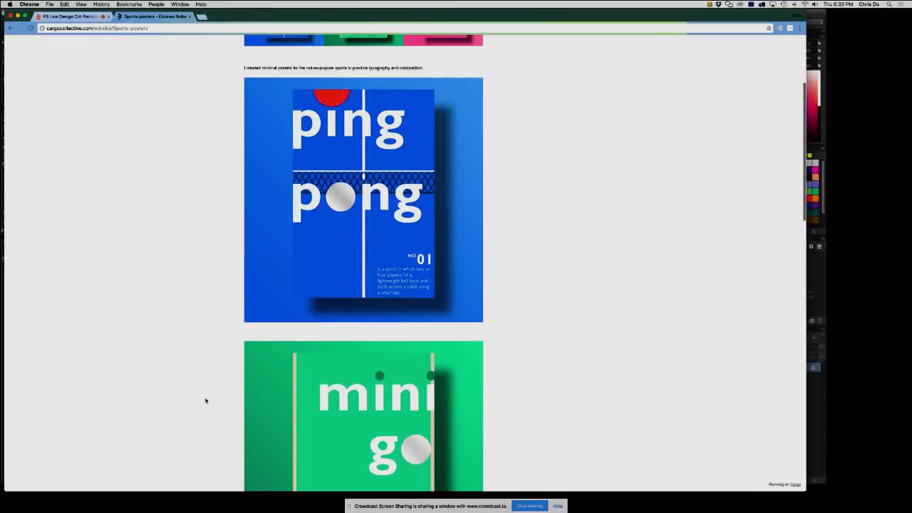
scroll(down, 3)
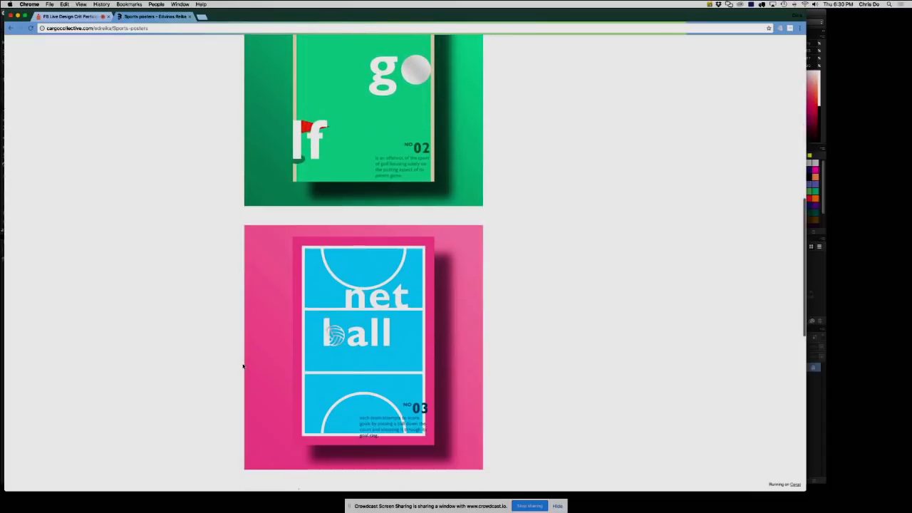
scroll(down, 3)
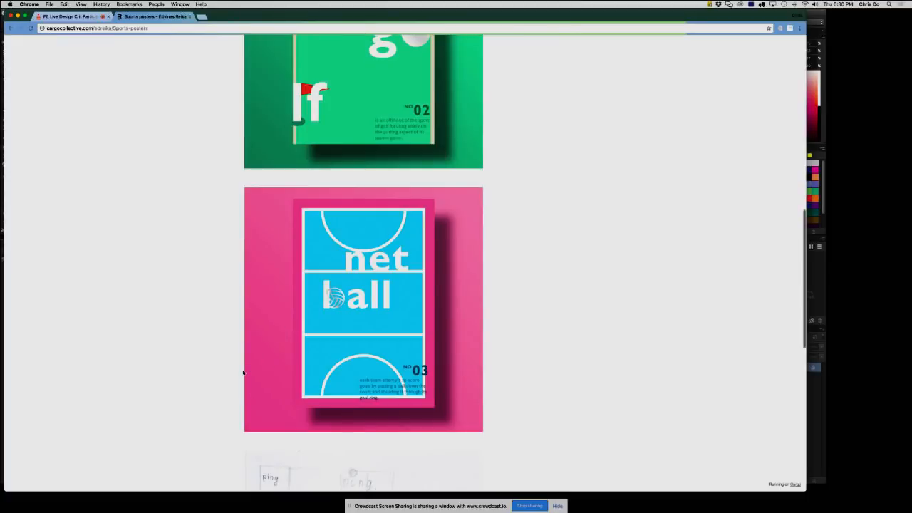
scroll(up, 3)
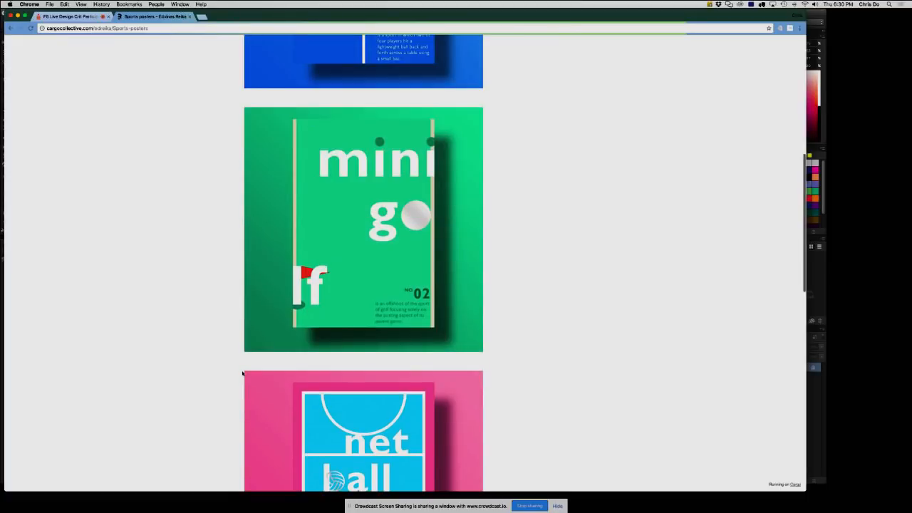
scroll(down, 3)
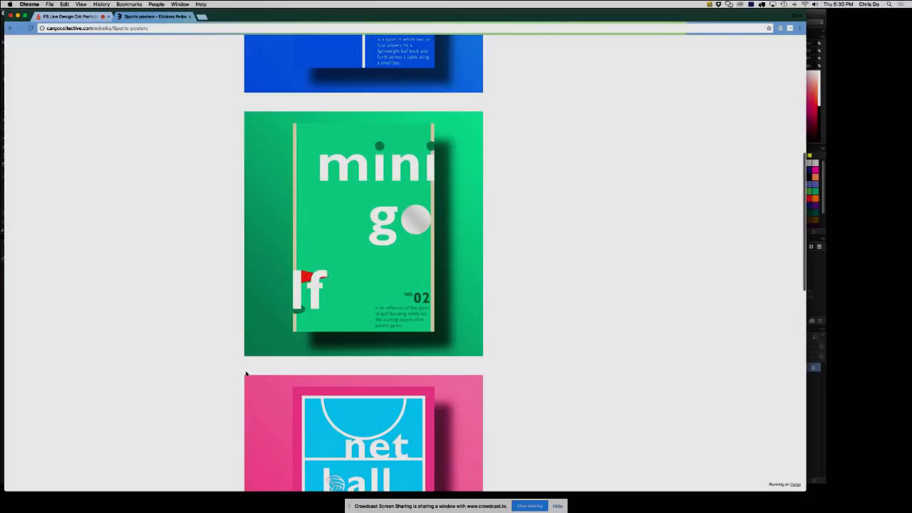
scroll(up, 3)
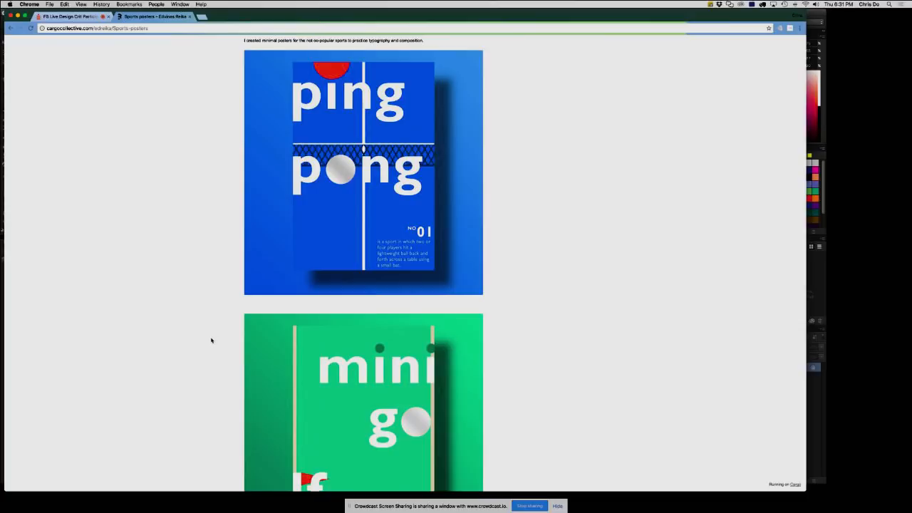
mouse_move(233, 343)
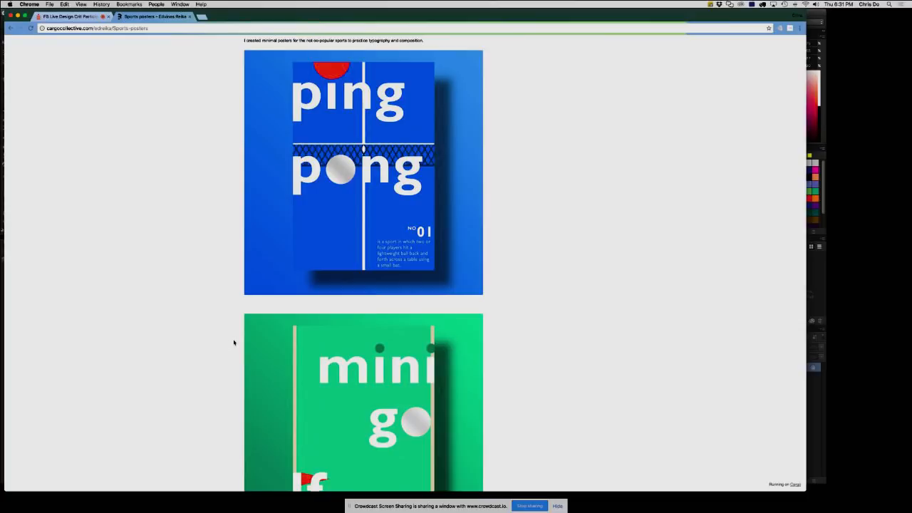
mouse_move(221, 347)
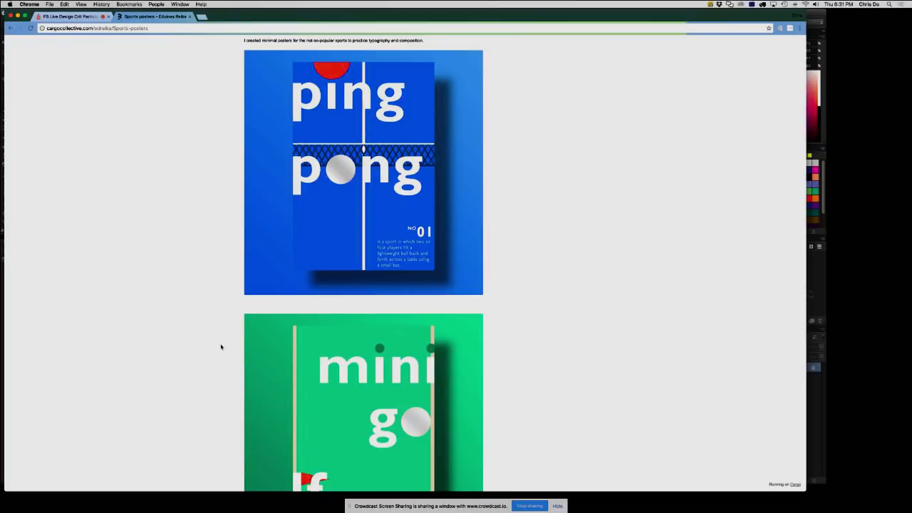
scroll(up, 3)
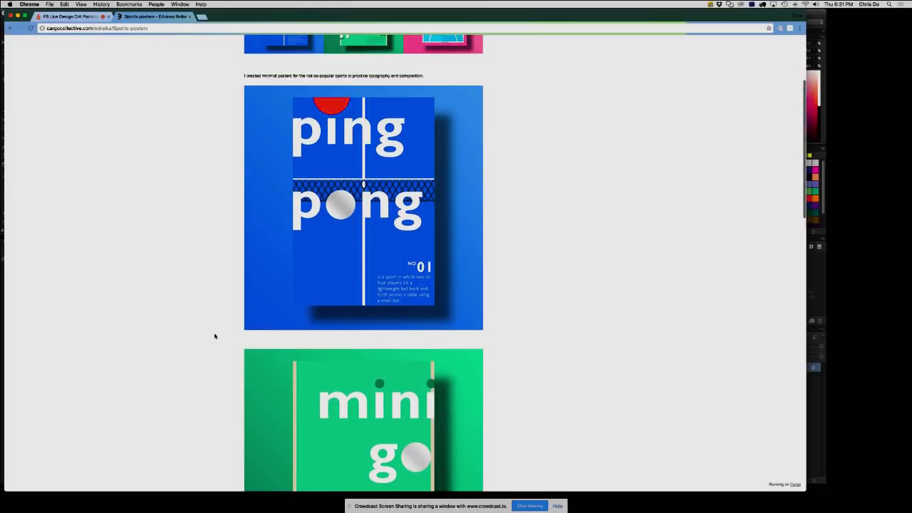
scroll(down, 3)
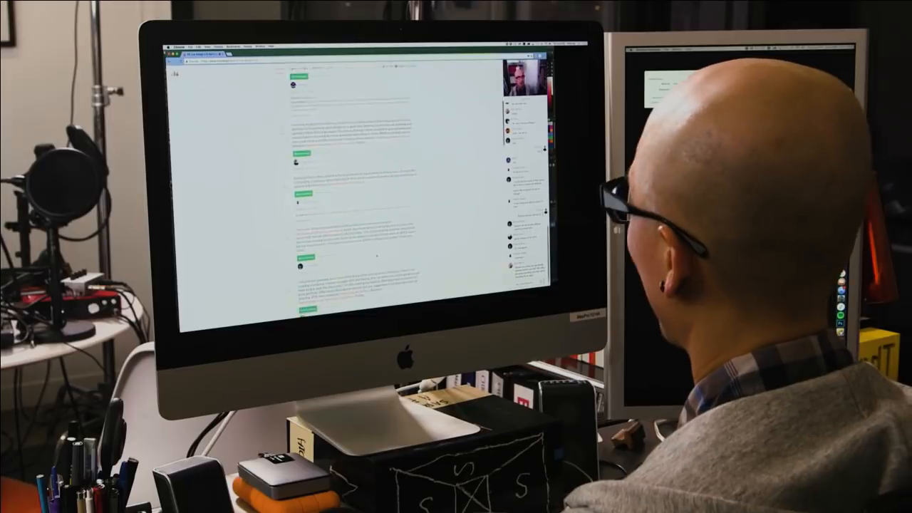
scroll(down, 3)
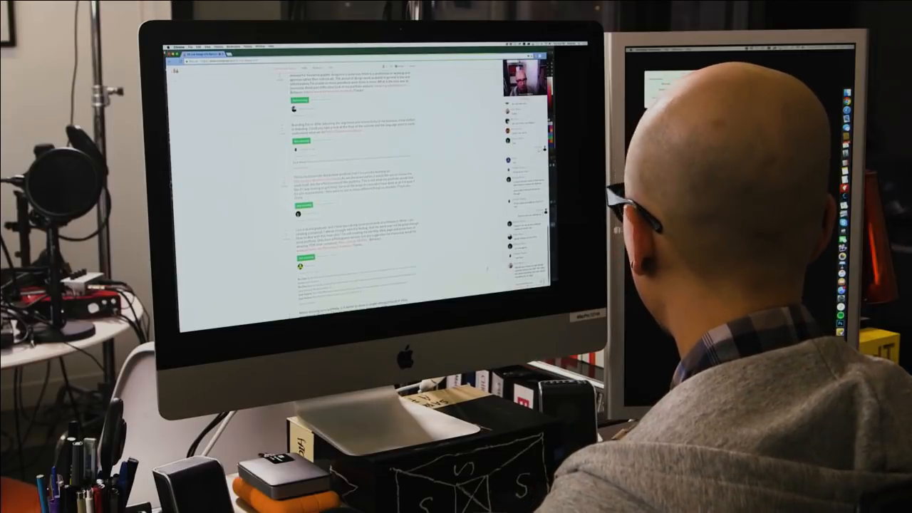
scroll(down, 3)
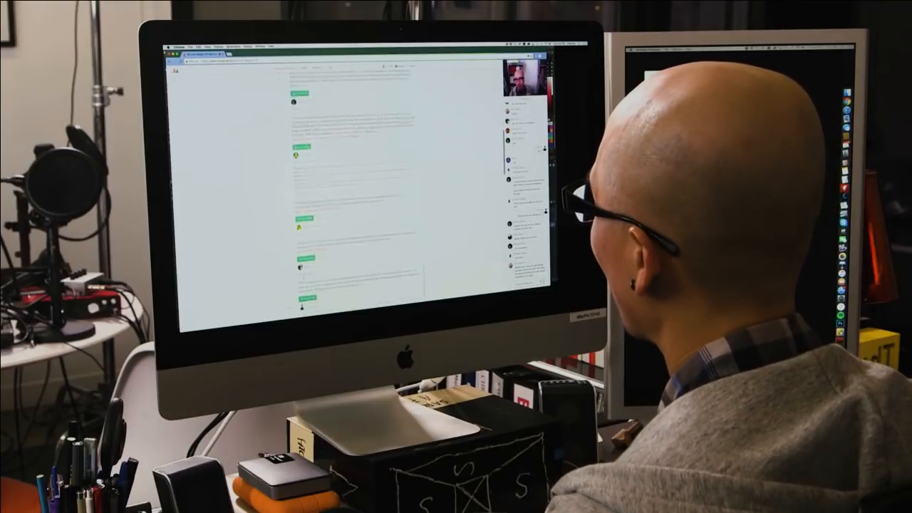
scroll(down, 3)
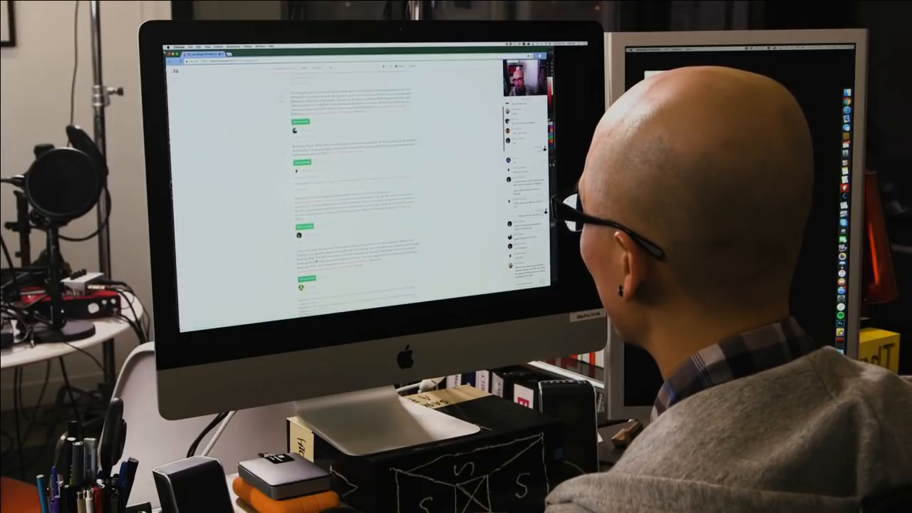
scroll(down, 3)
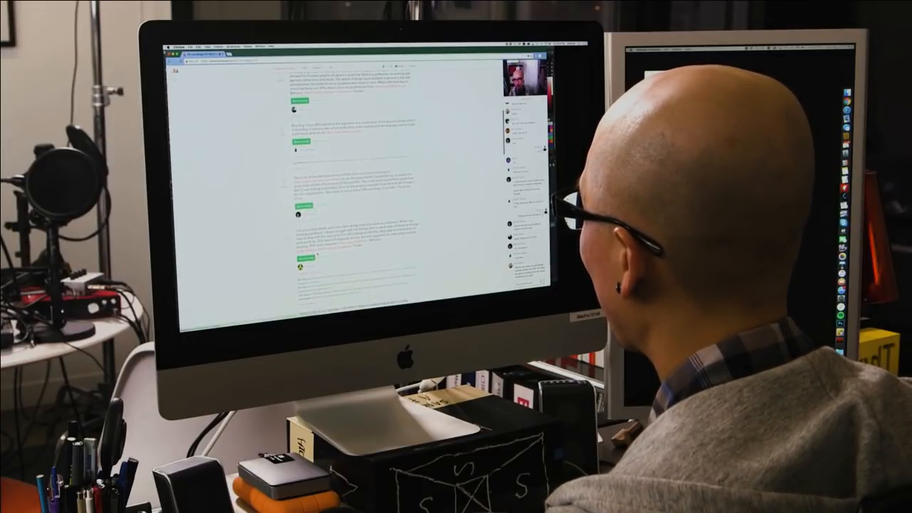
scroll(down, 3)
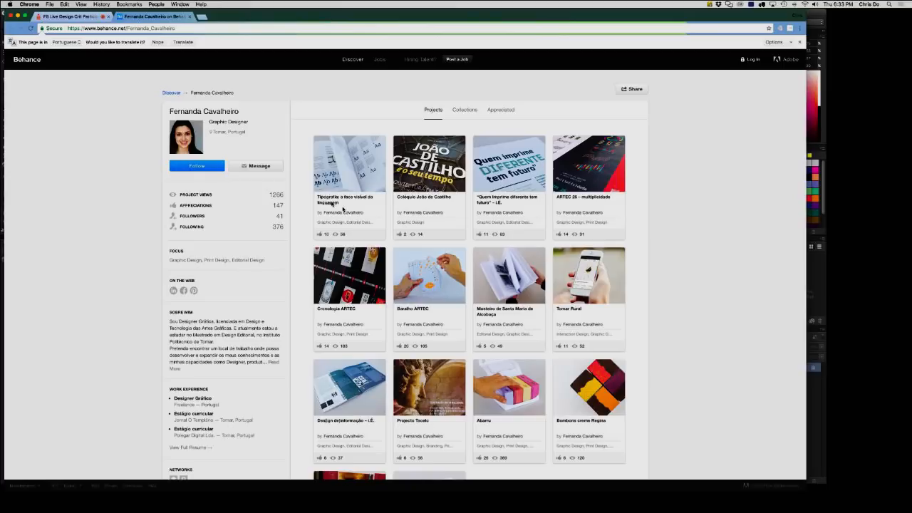
- Open the 'Tipografia: a face visível da linguagem' project, then Crowdcast's screen-share picker
click(349, 163)
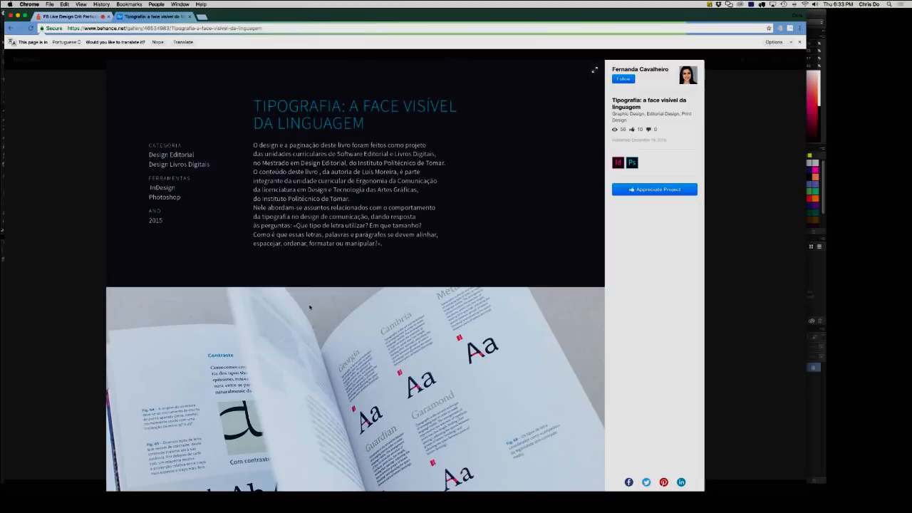
scroll(down, 3)
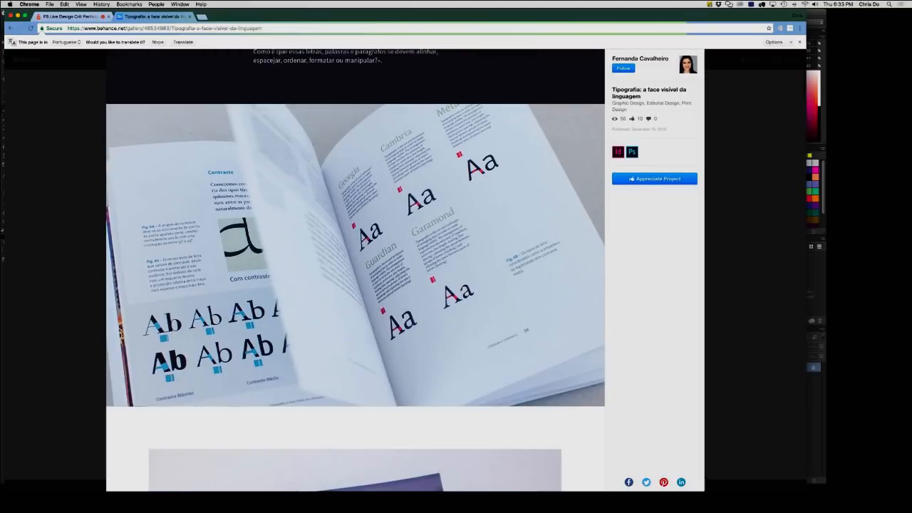
click(68, 17)
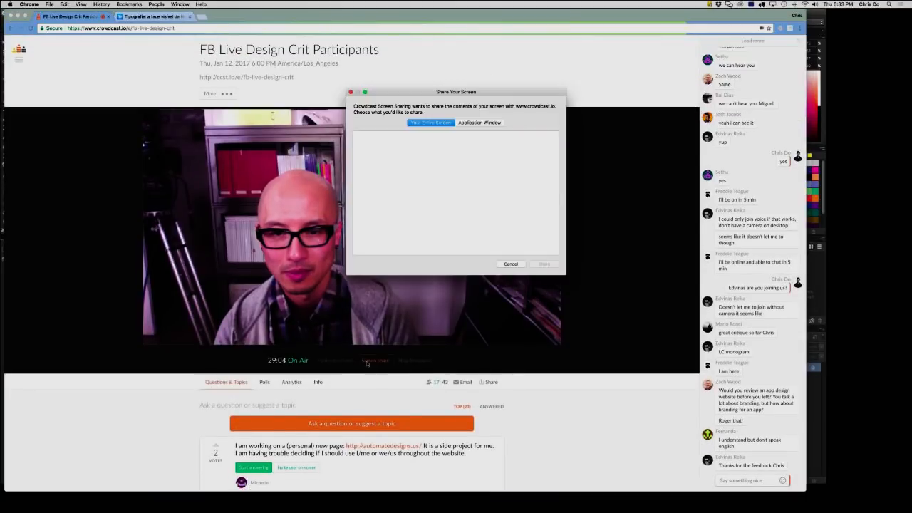
- Share only the Chrome window showing the Tipografia project via Application Window
click(479, 122)
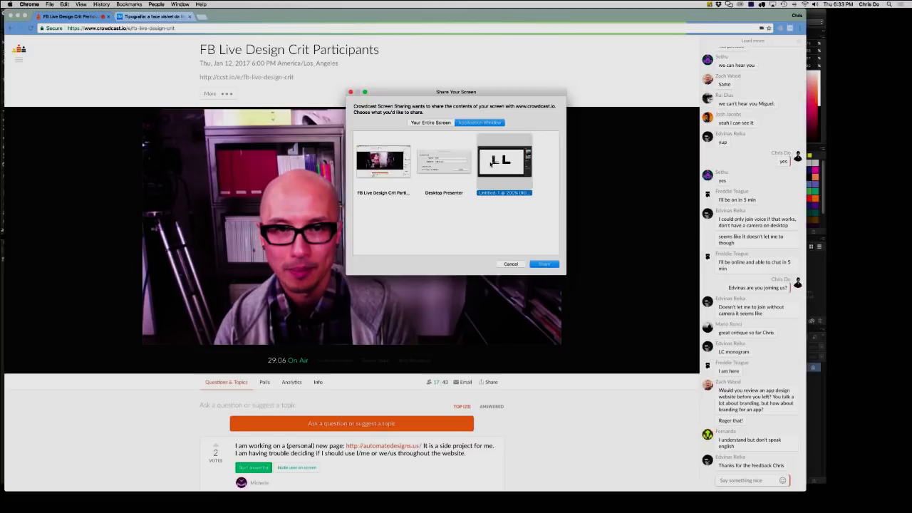
click(384, 161)
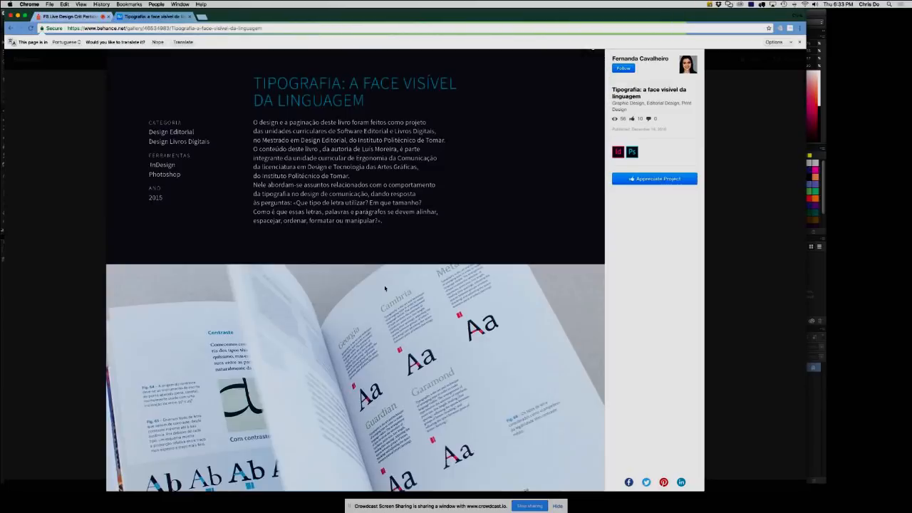
- Scroll through the Tipografia book's cover and type specimen photos
scroll(down, 3)
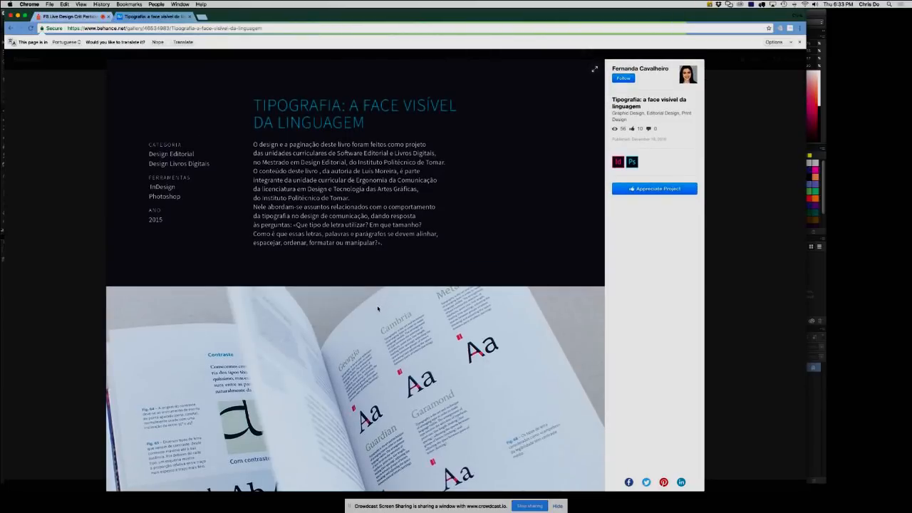
scroll(down, 3)
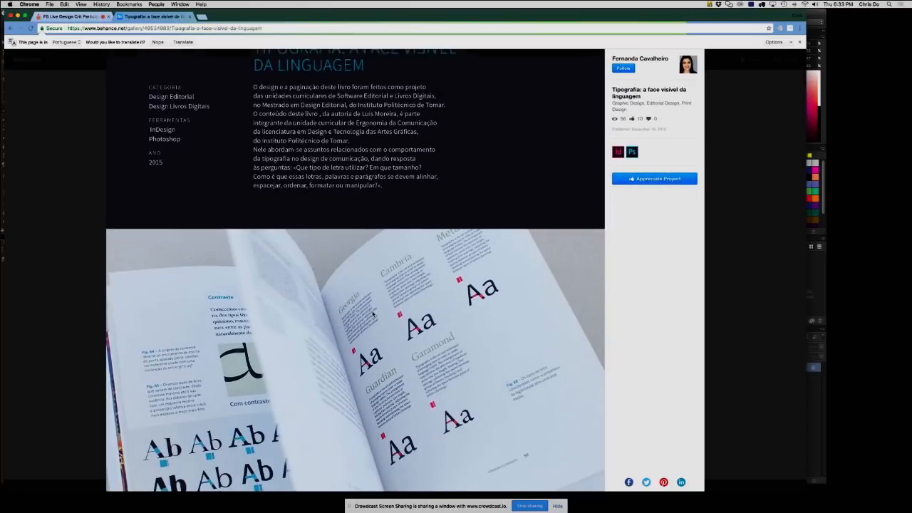
scroll(down, 3)
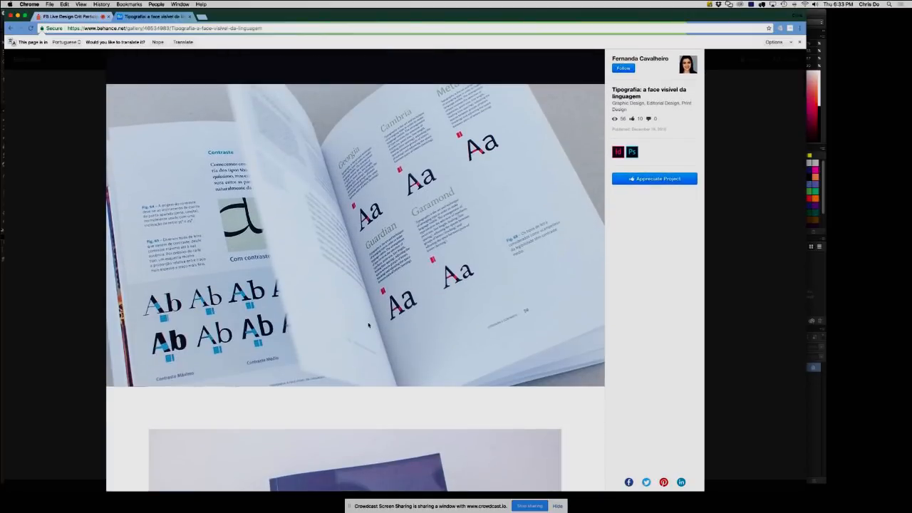
scroll(down, 3)
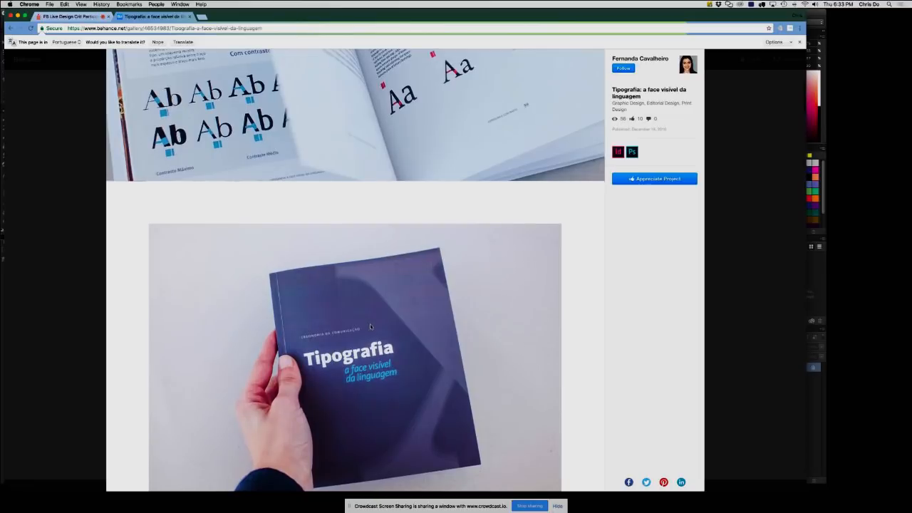
scroll(down, 3)
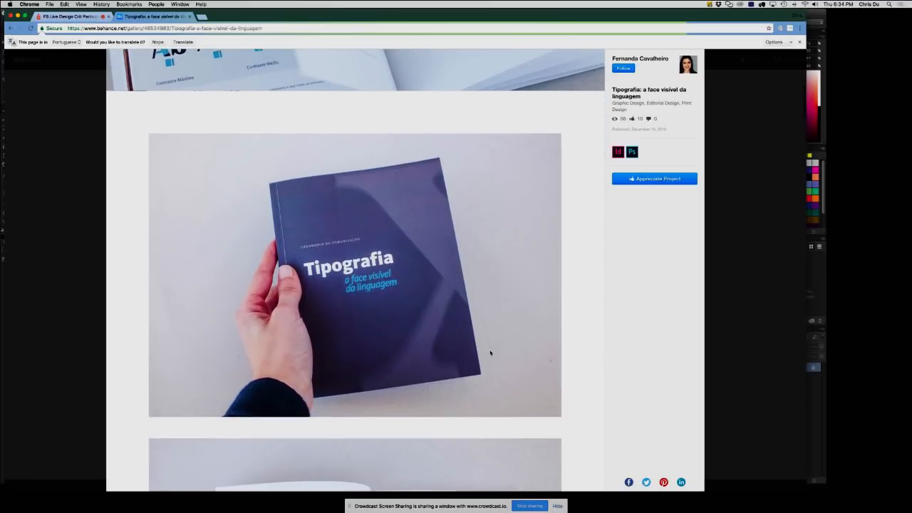
scroll(down, 3)
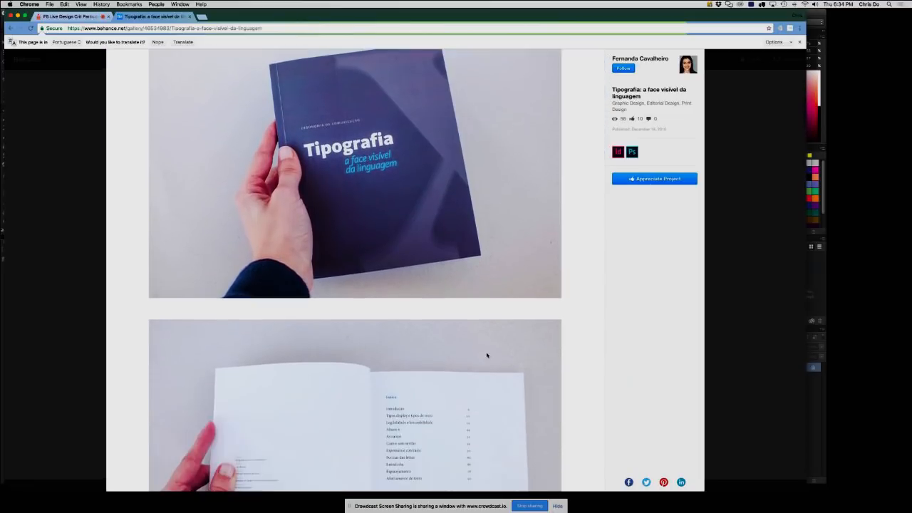
scroll(down, 3)
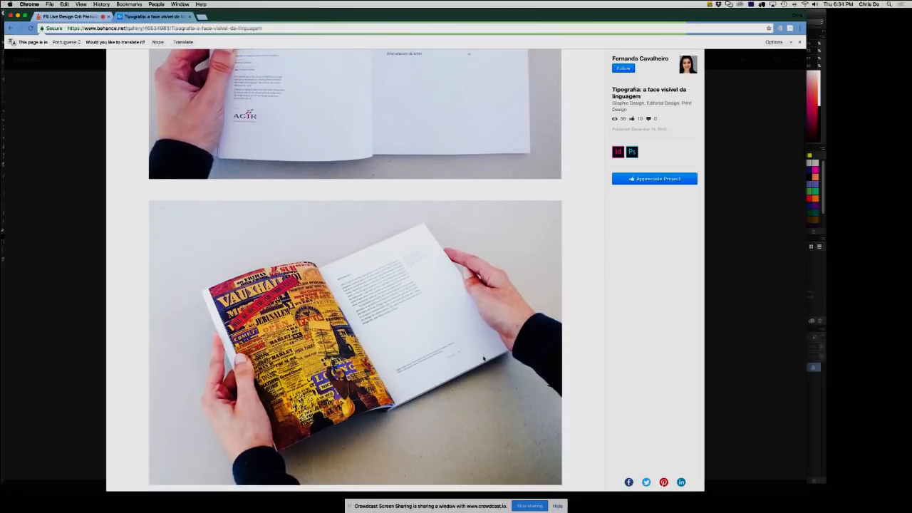
- Continue scrolling past the Altura-x spread to the collage spread
scroll(down, 3)
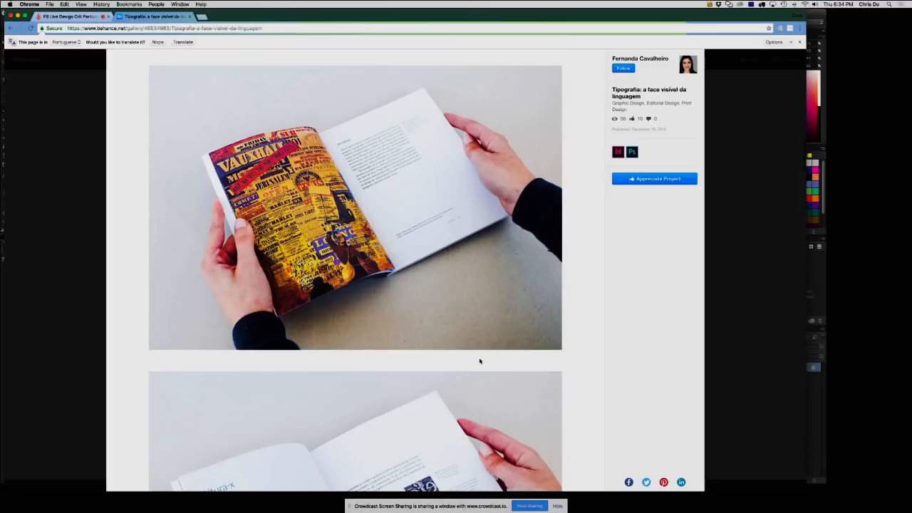
scroll(down, 3)
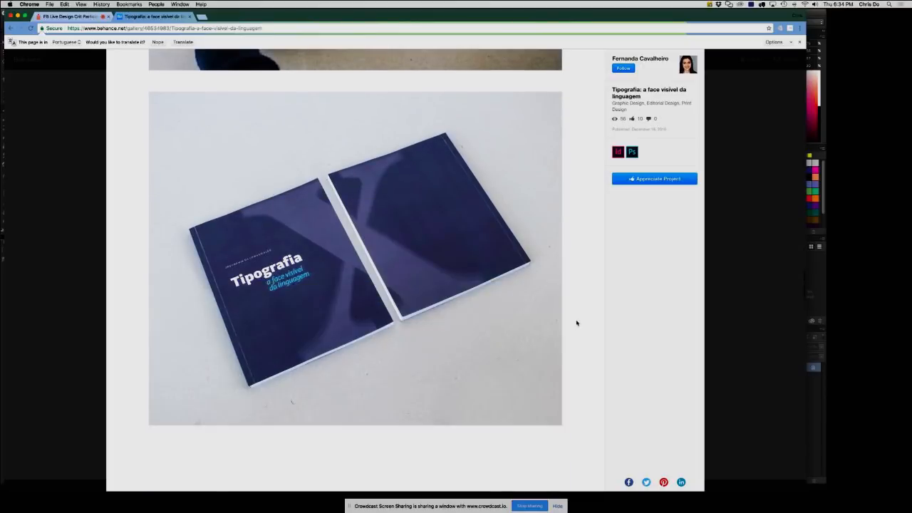
scroll(down, 3)
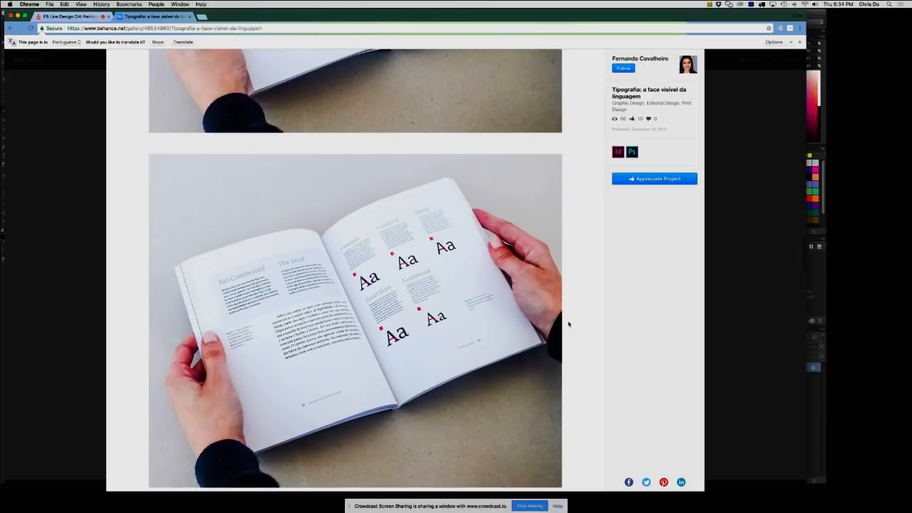
scroll(down, 3)
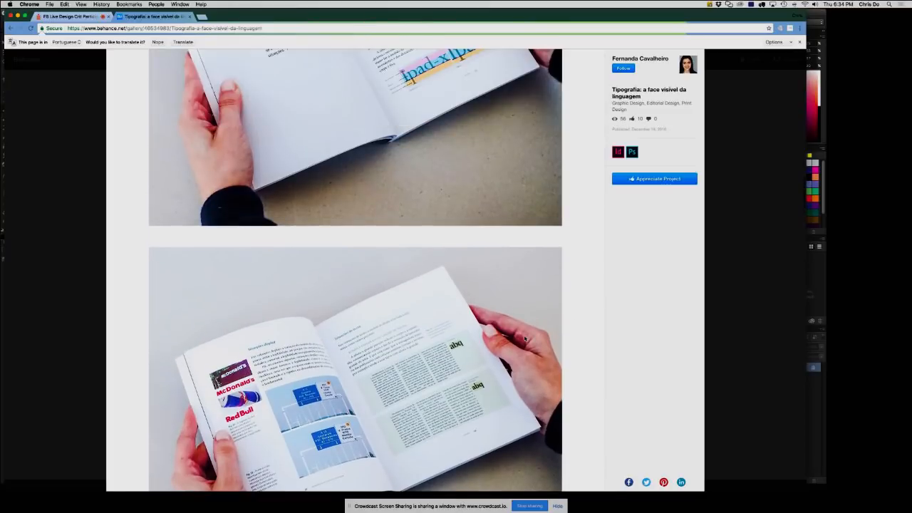
scroll(down, 3)
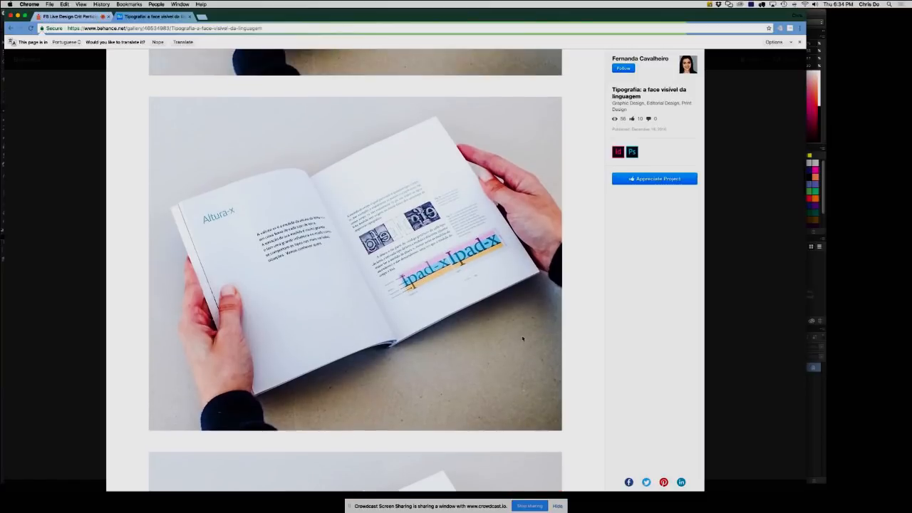
mouse_move(511, 336)
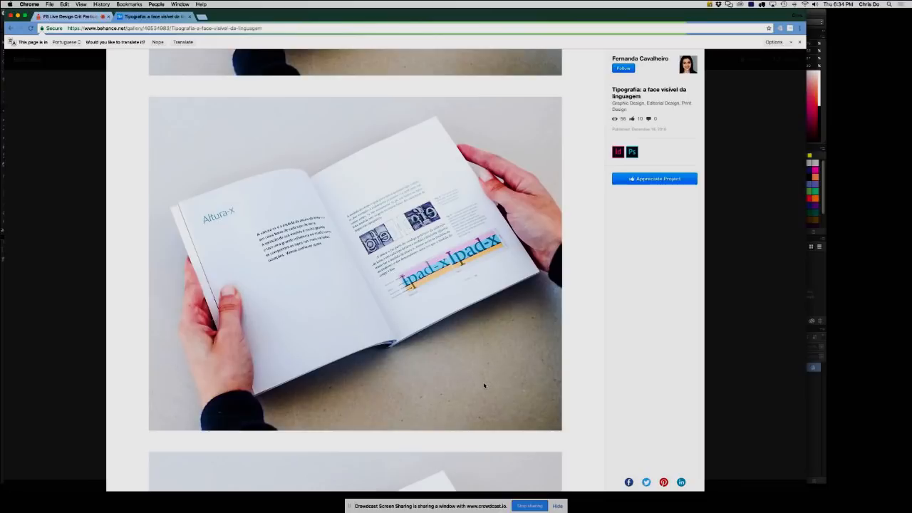
mouse_move(476, 400)
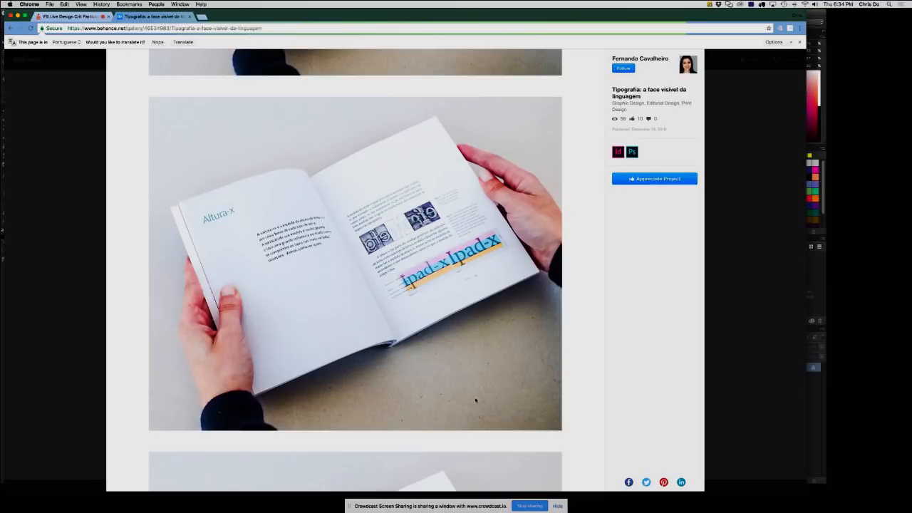
scroll(down, 3)
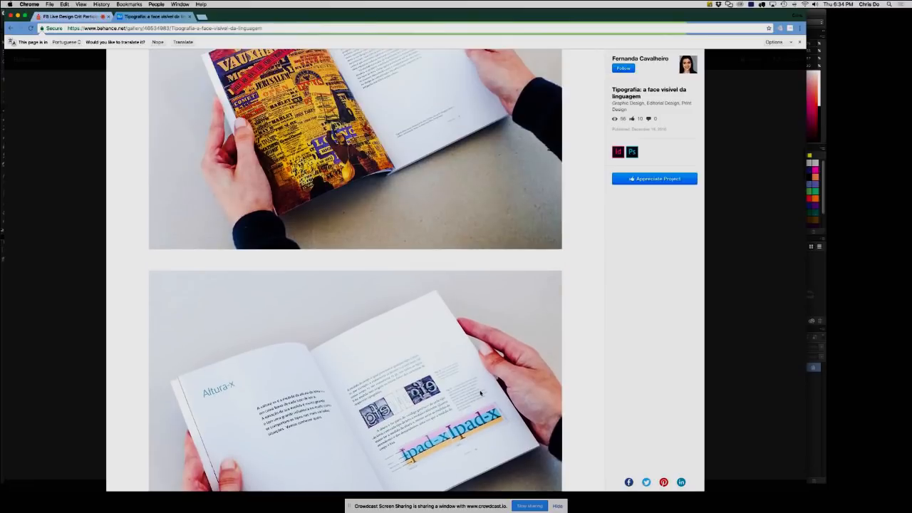